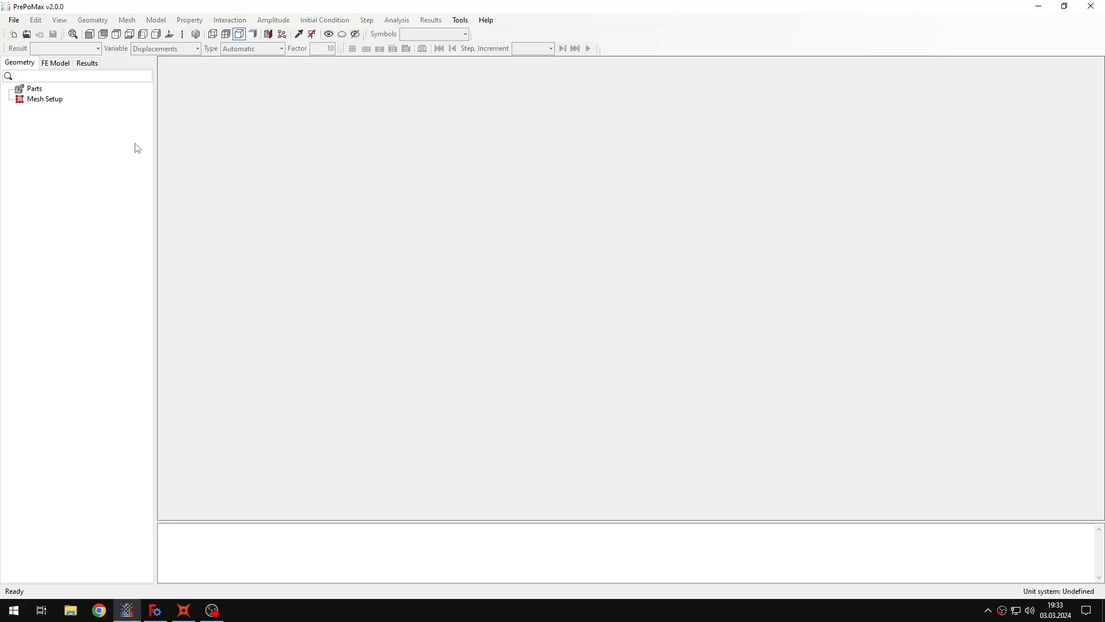
mouse_move(82, 108)
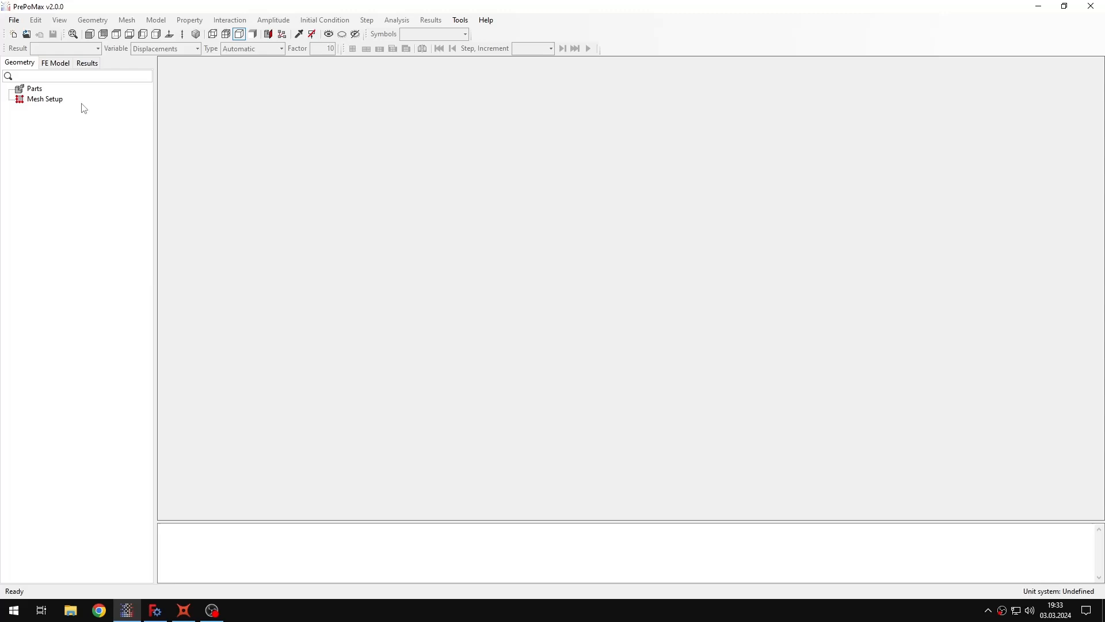
Create a new 3D model in mm, ton, s, °C units and begin importing geometry.
left_click(459, 19)
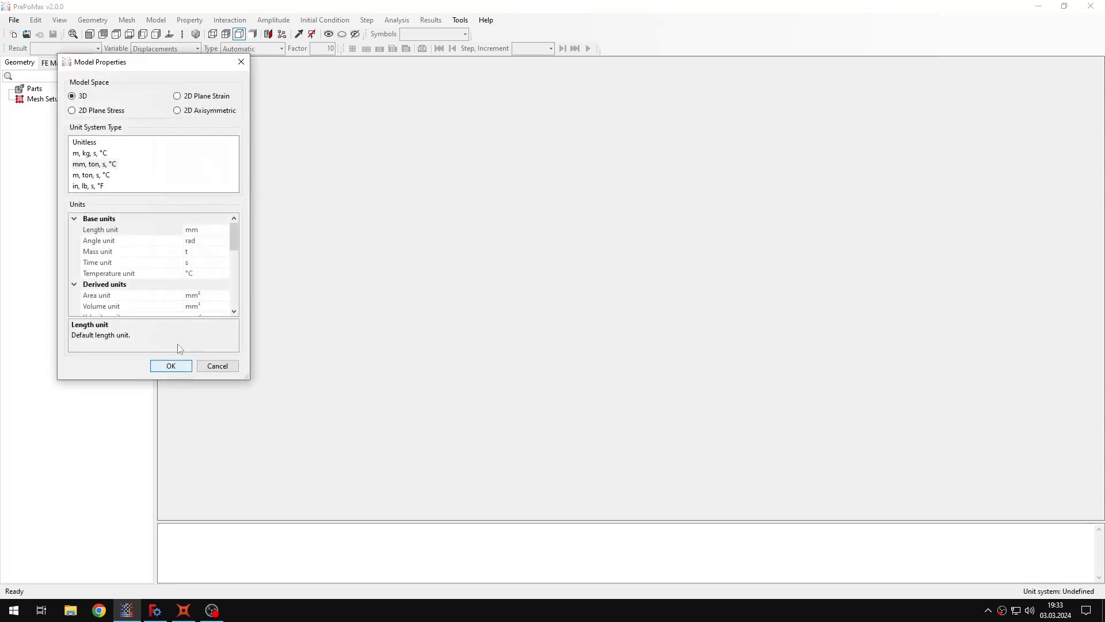
left_click(171, 365)
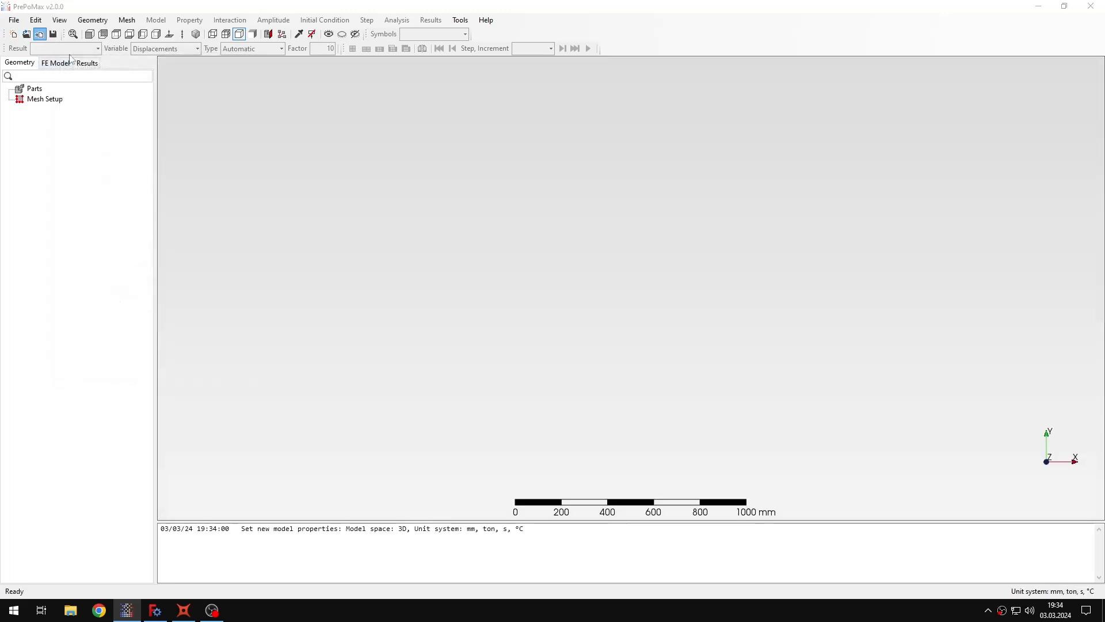
left_click(25, 34)
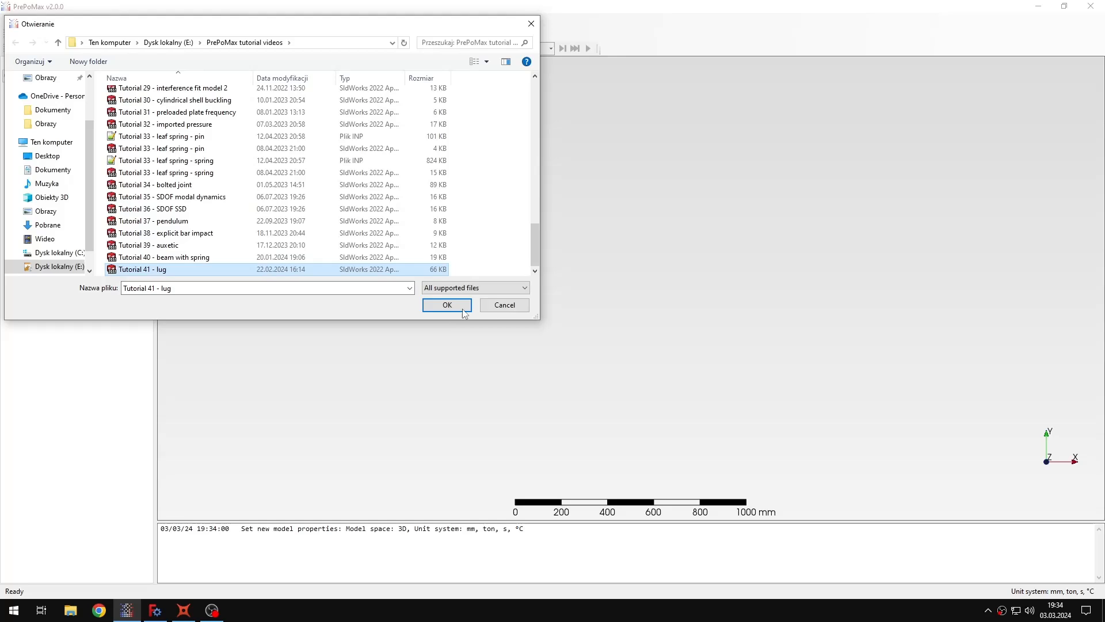
Import the 'Tutorial 41 - lug' file and inspect its eight solid parts.
left_click(446, 305)
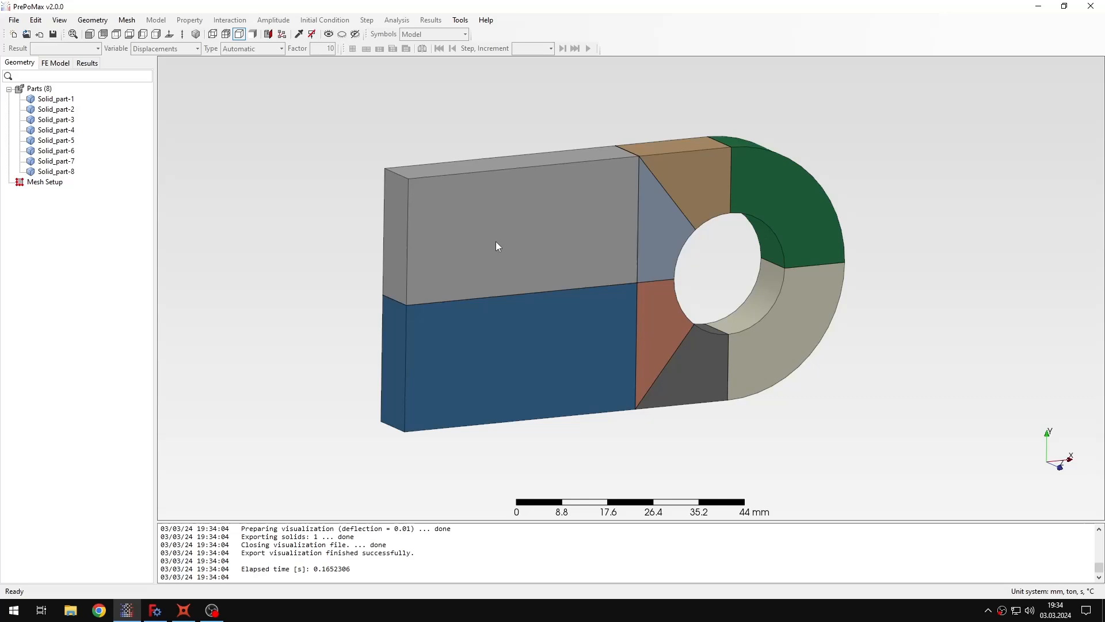
mouse_move(657, 267)
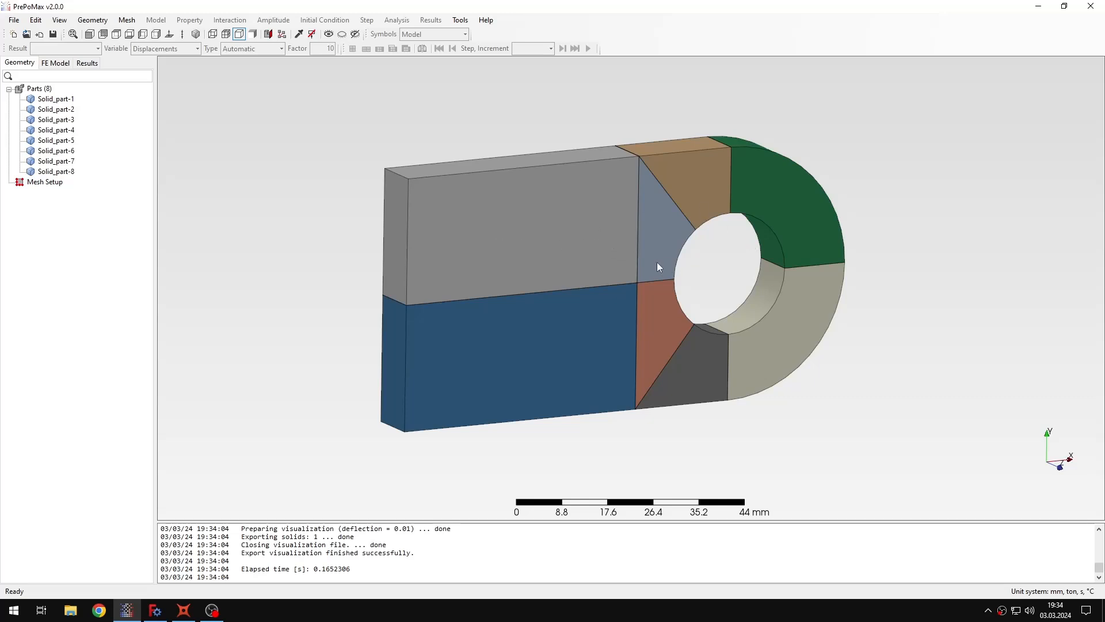
mouse_move(133, 216)
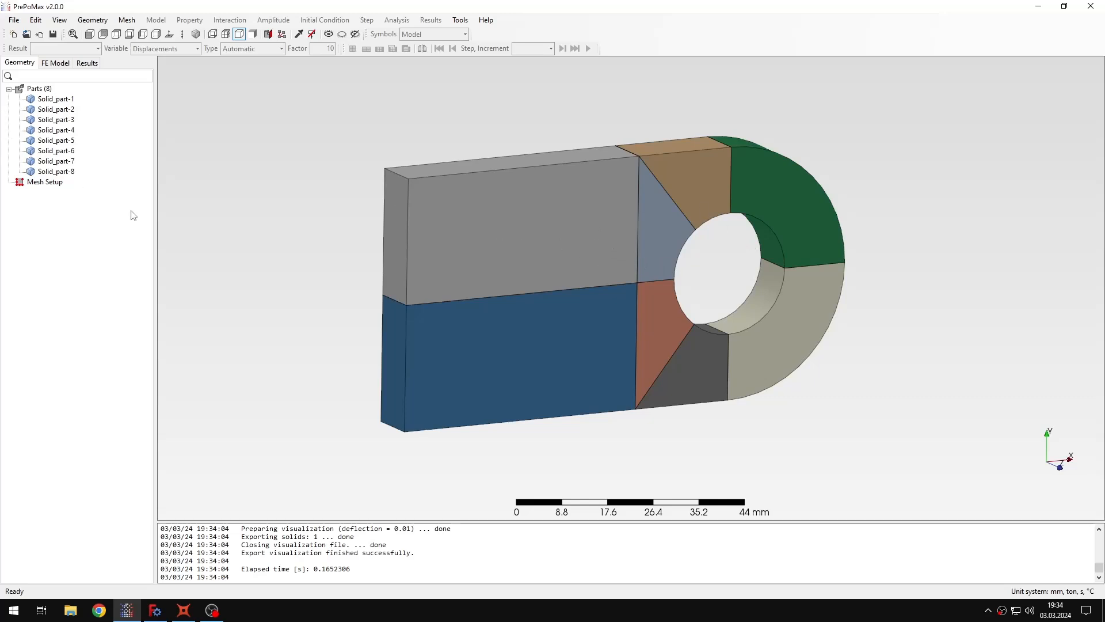
mouse_move(484, 367)
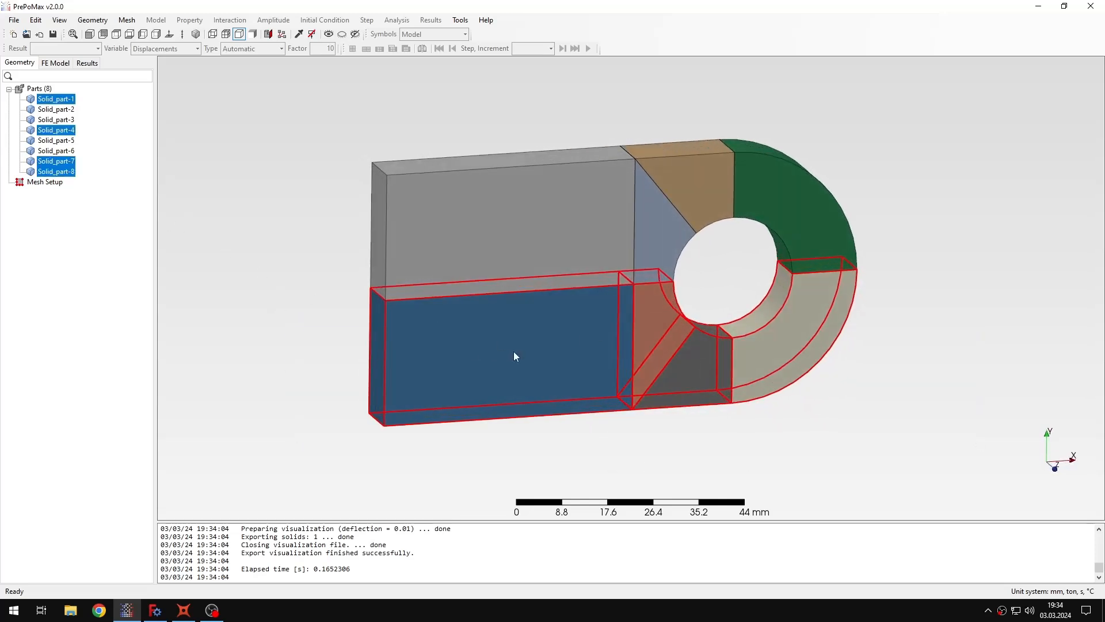
left_click(617, 452)
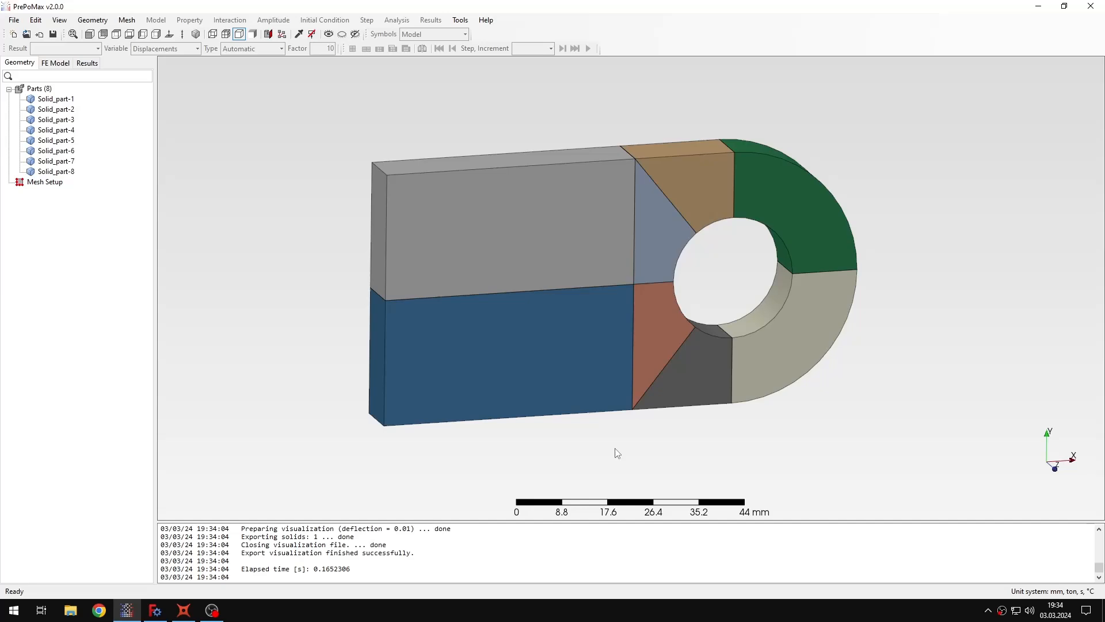
left_click(154, 610)
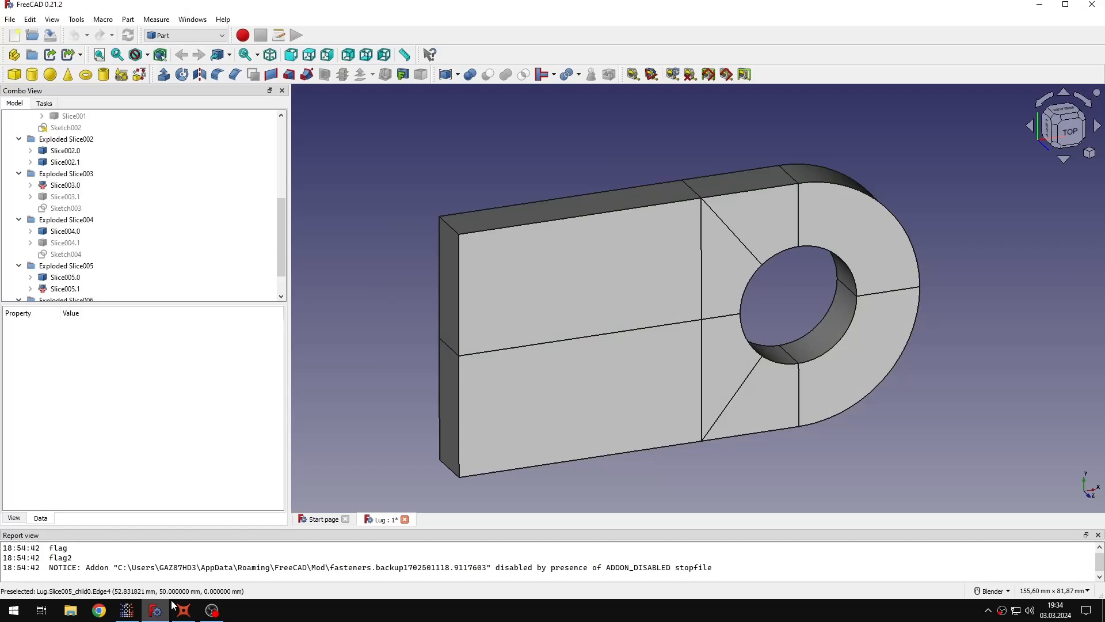
mouse_move(571, 76)
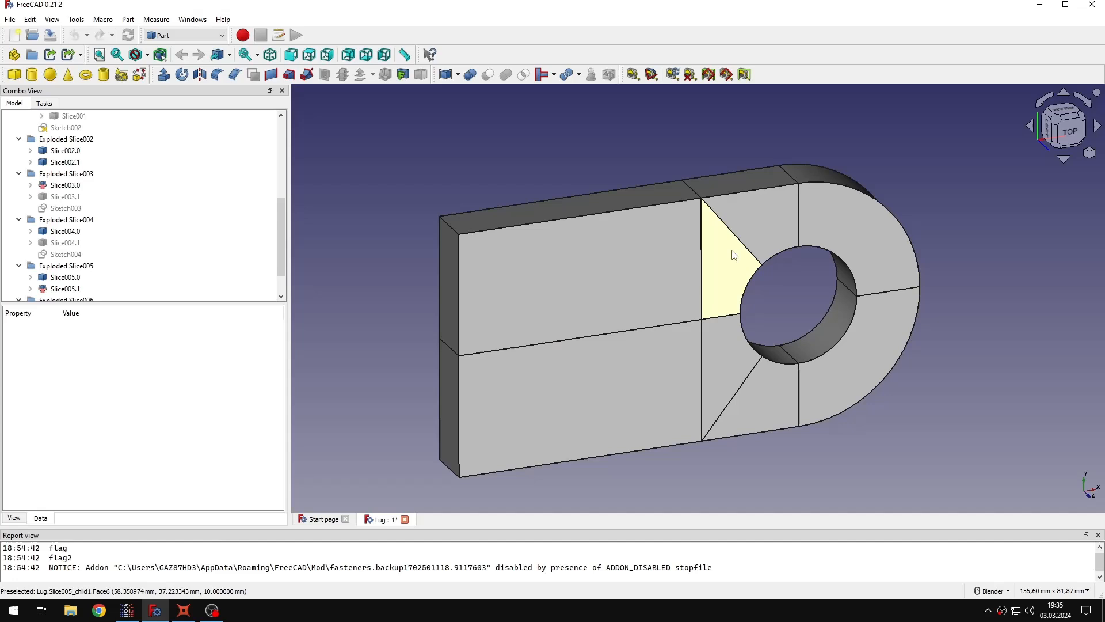
left_click(154, 610)
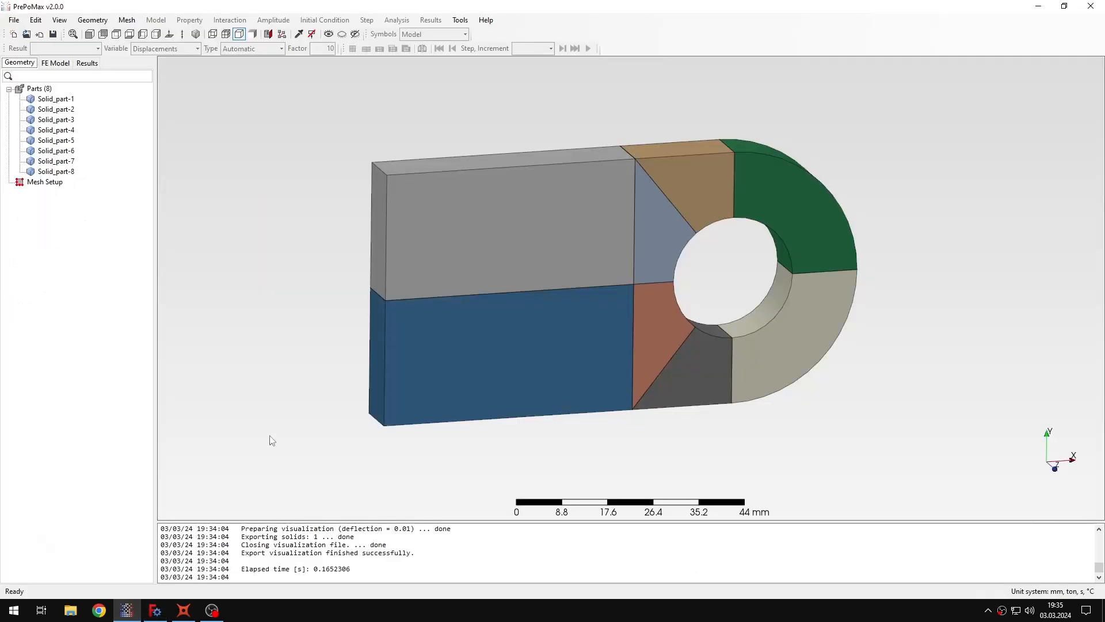
Add Meshing_Parameters-1 on the compound with a 2 mm maximum element size.
left_click(44, 182)
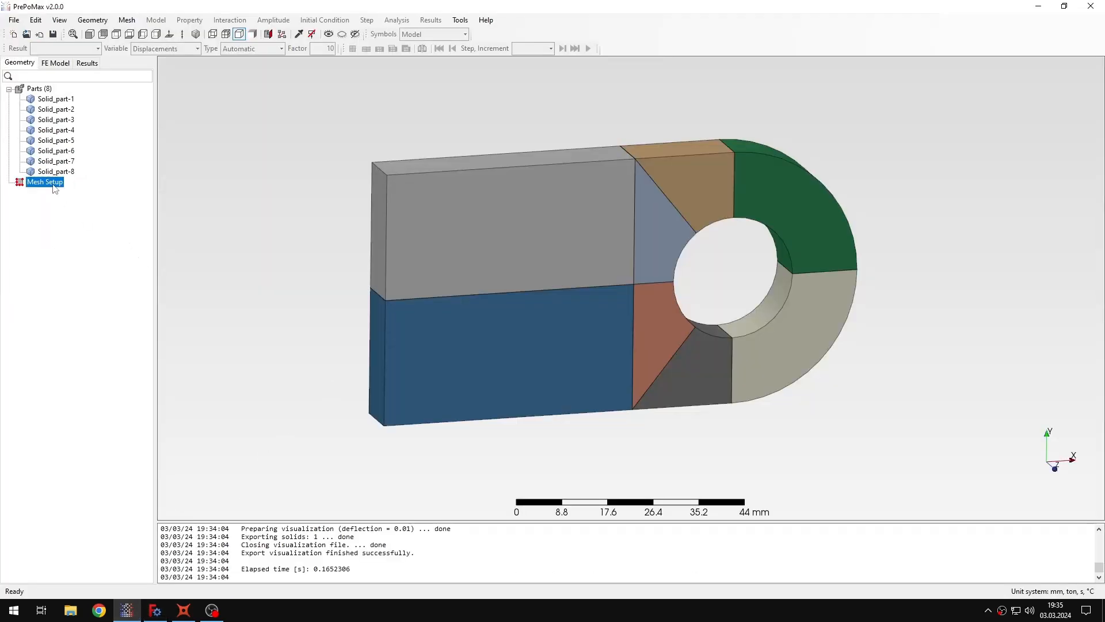
double_click(44, 182)
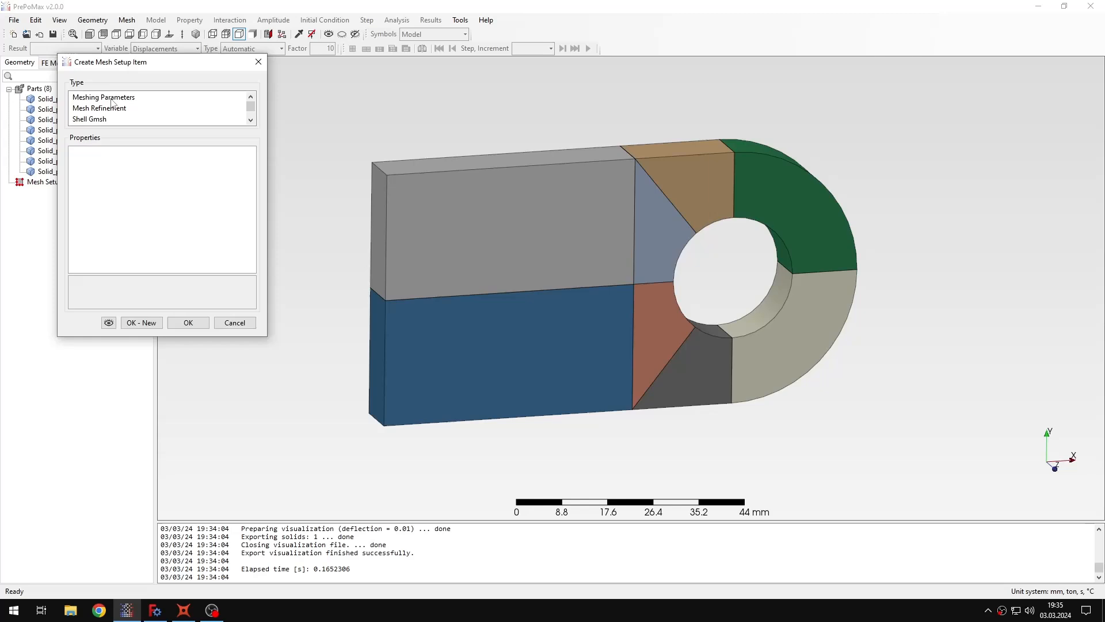
left_click(104, 97)
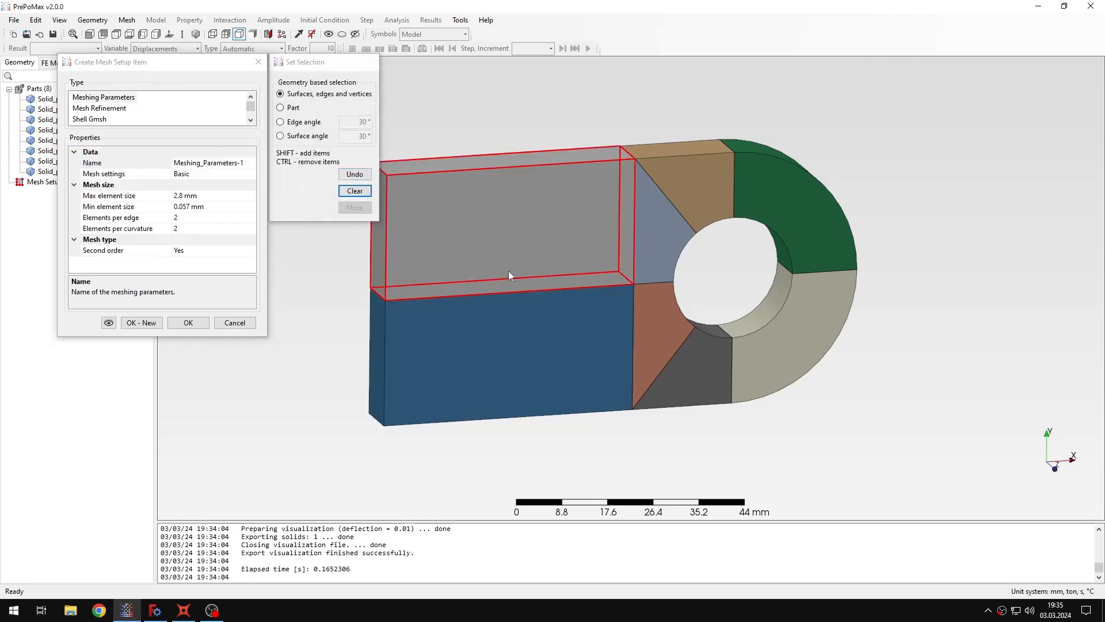
left_click(235, 322)
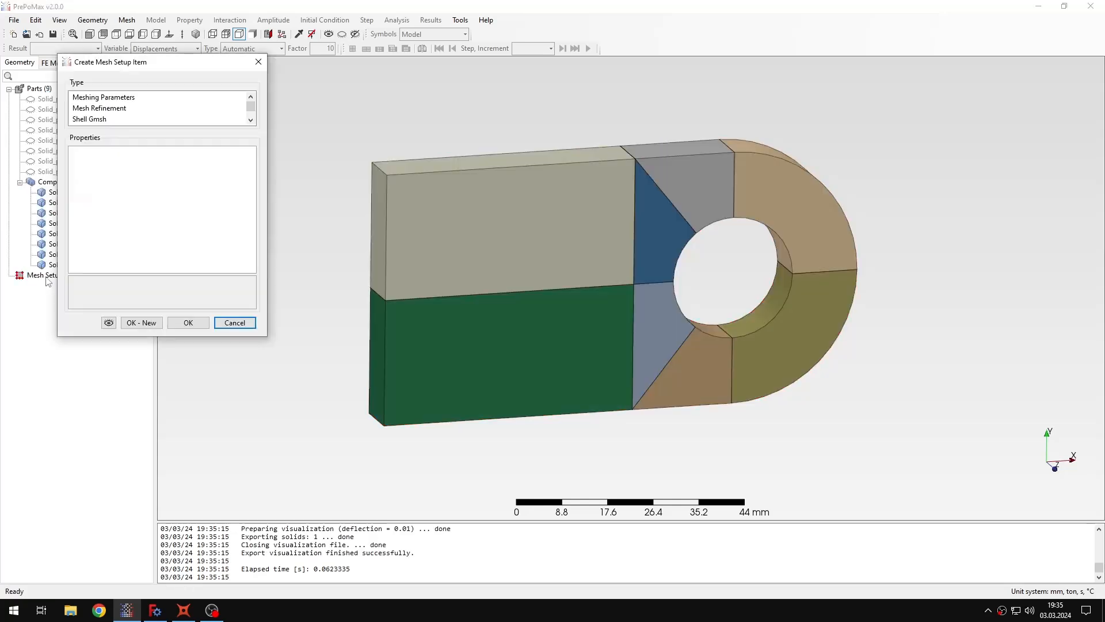
left_click(103, 97)
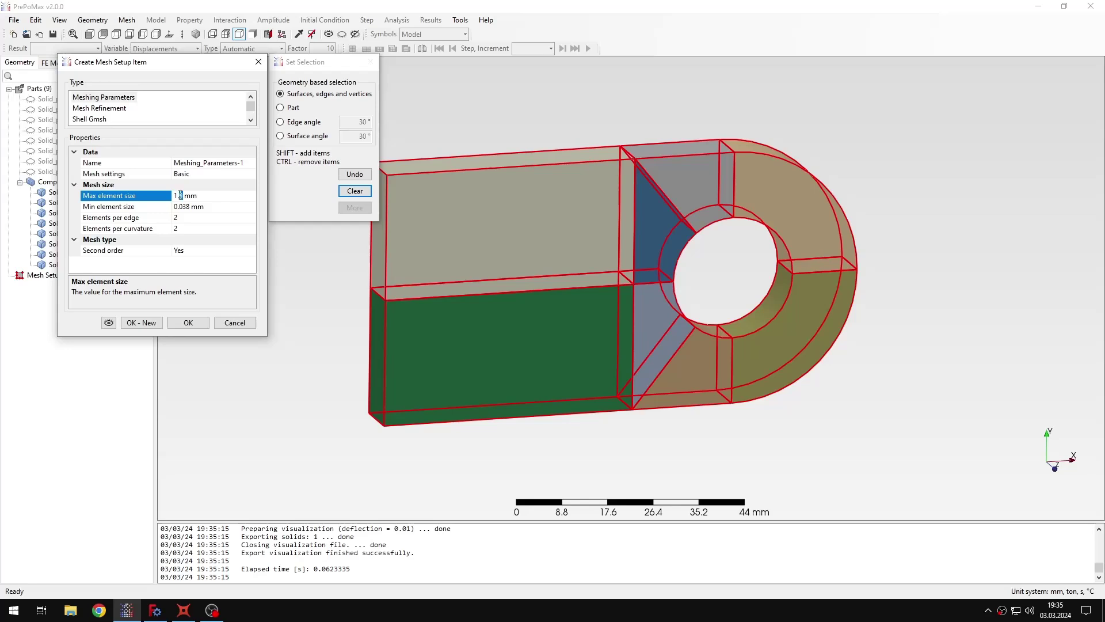
type("2")
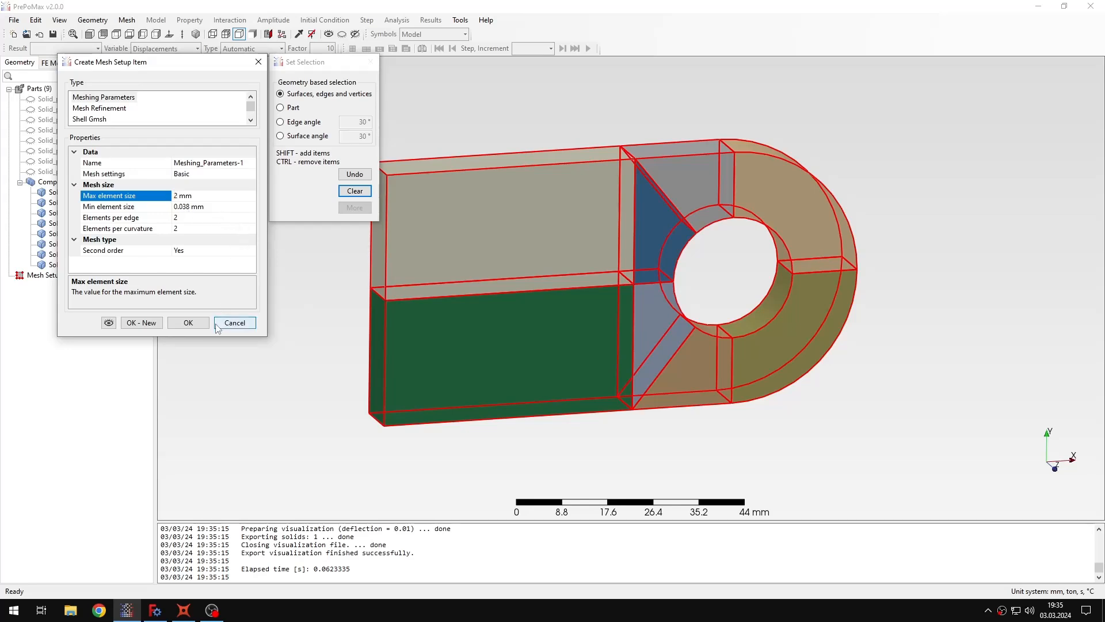
left_click(188, 323)
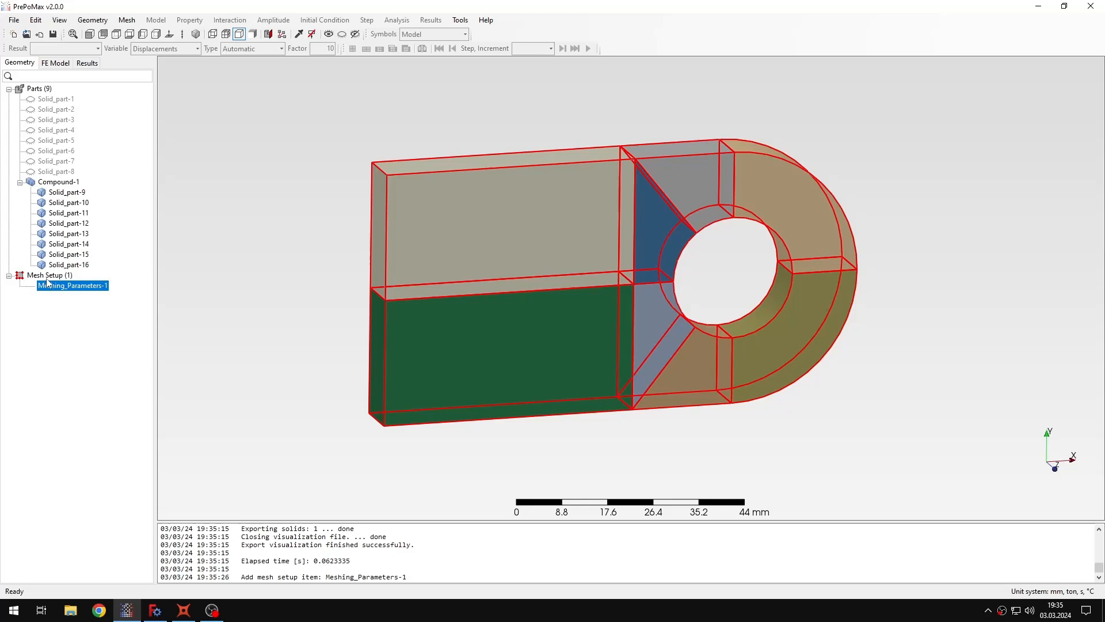
Start defining a recombined Transfinite Mesh setting over the compound lug.
double_click(72, 285)
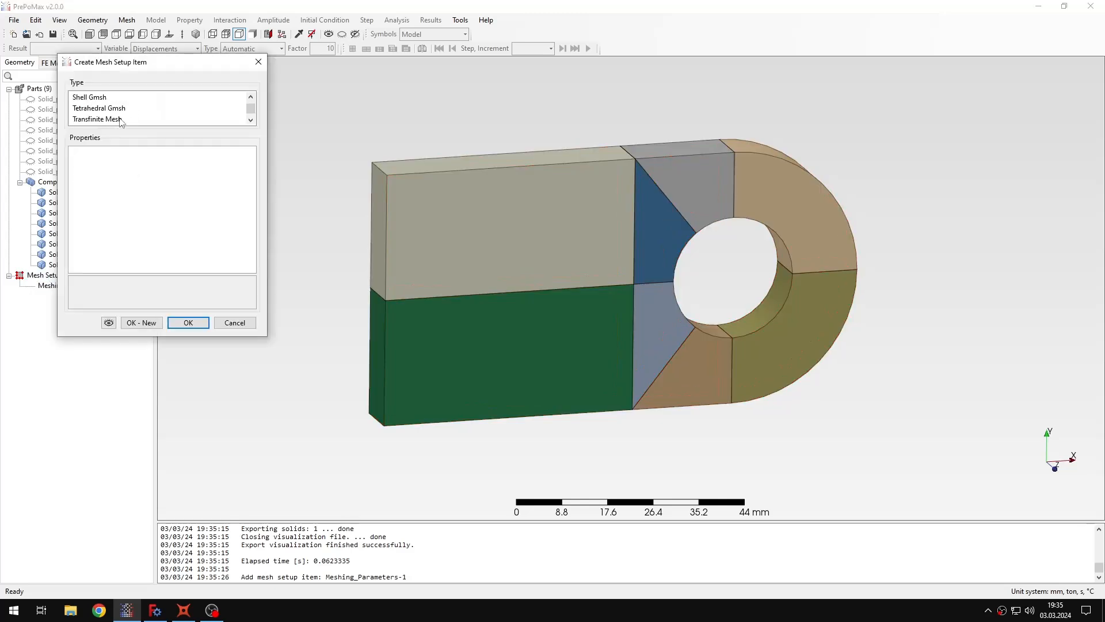
left_click(97, 119)
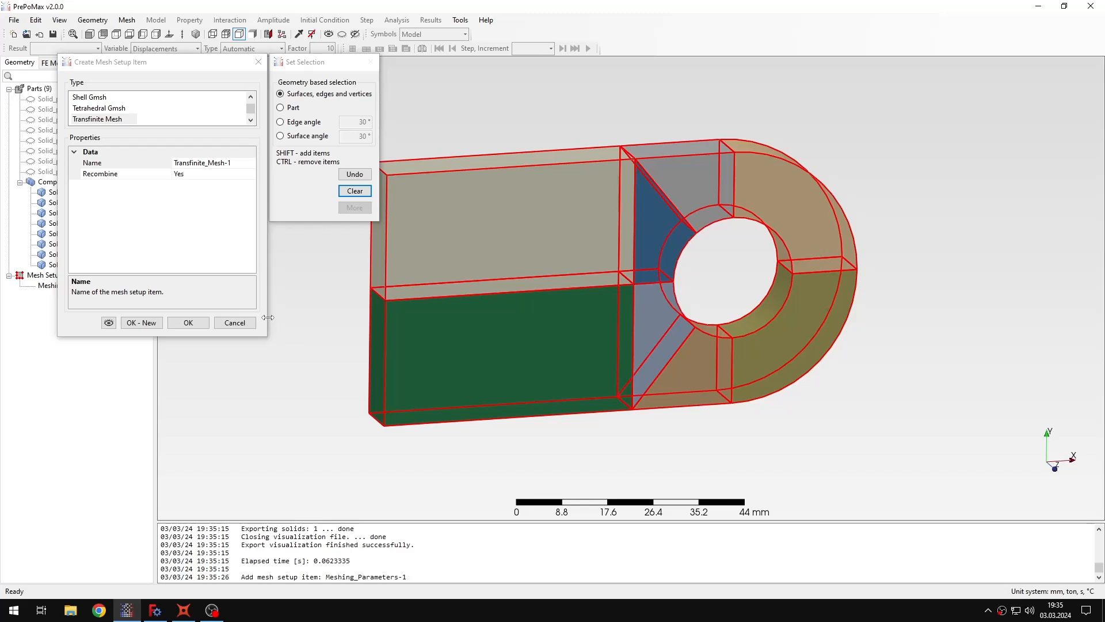
mouse_move(372, 339)
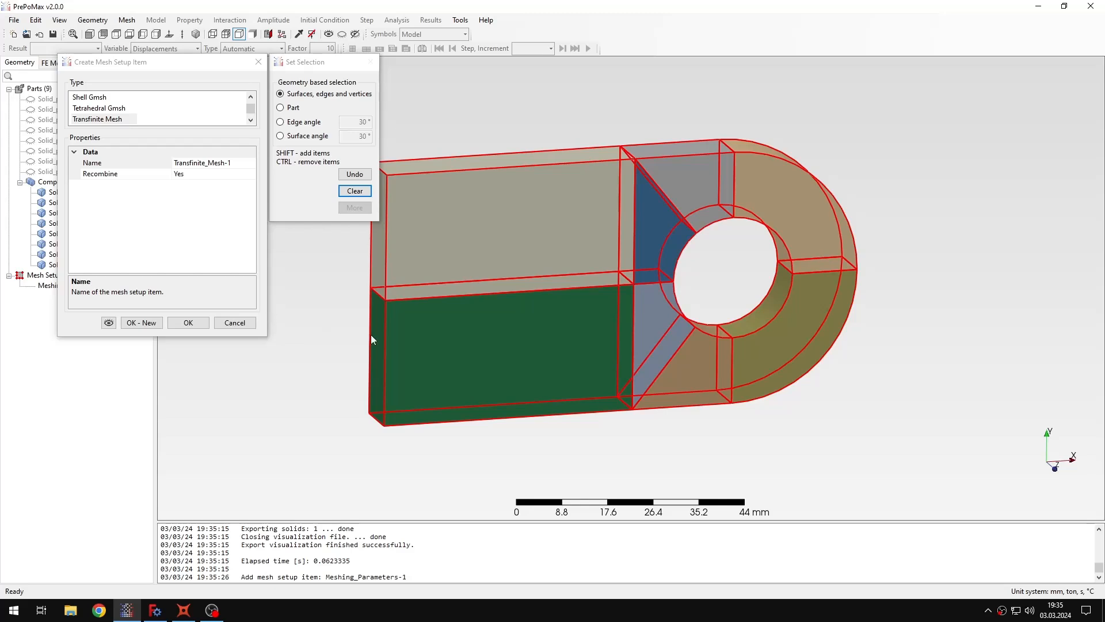
mouse_move(346, 332)
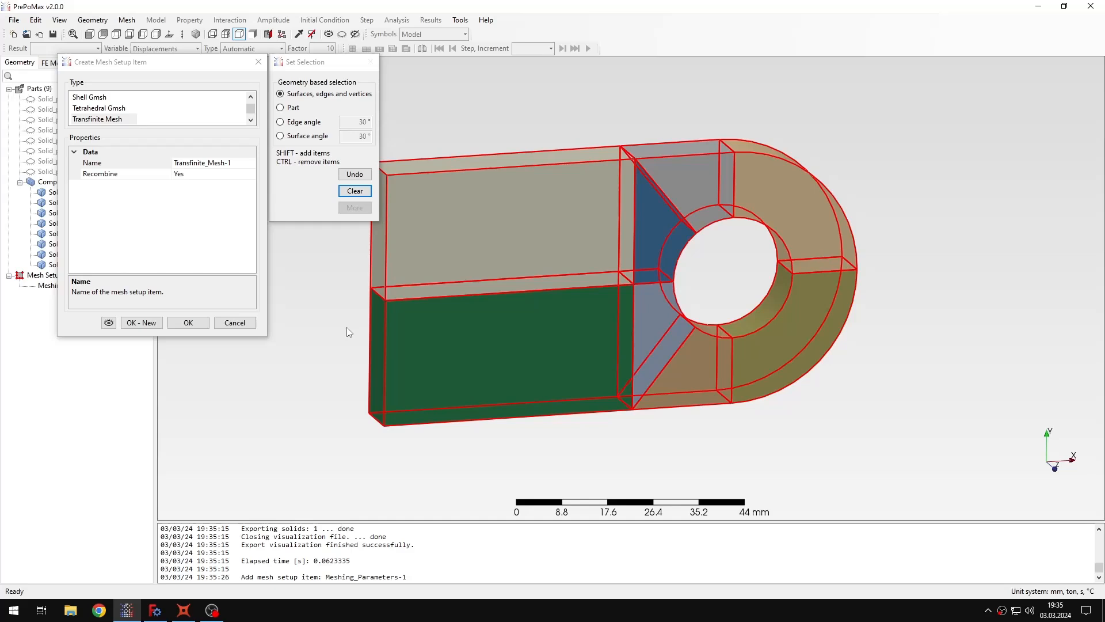
mouse_move(189, 323)
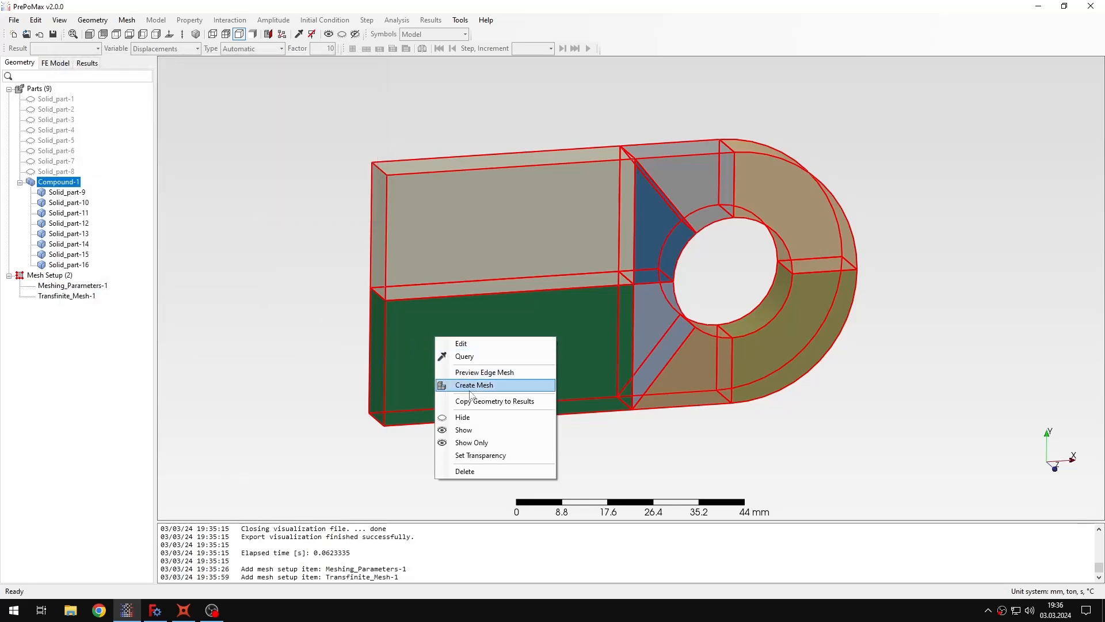
Generate the transfinite lug mesh, giving 23,344 nodes and 4,420 elements.
left_click(474, 384)
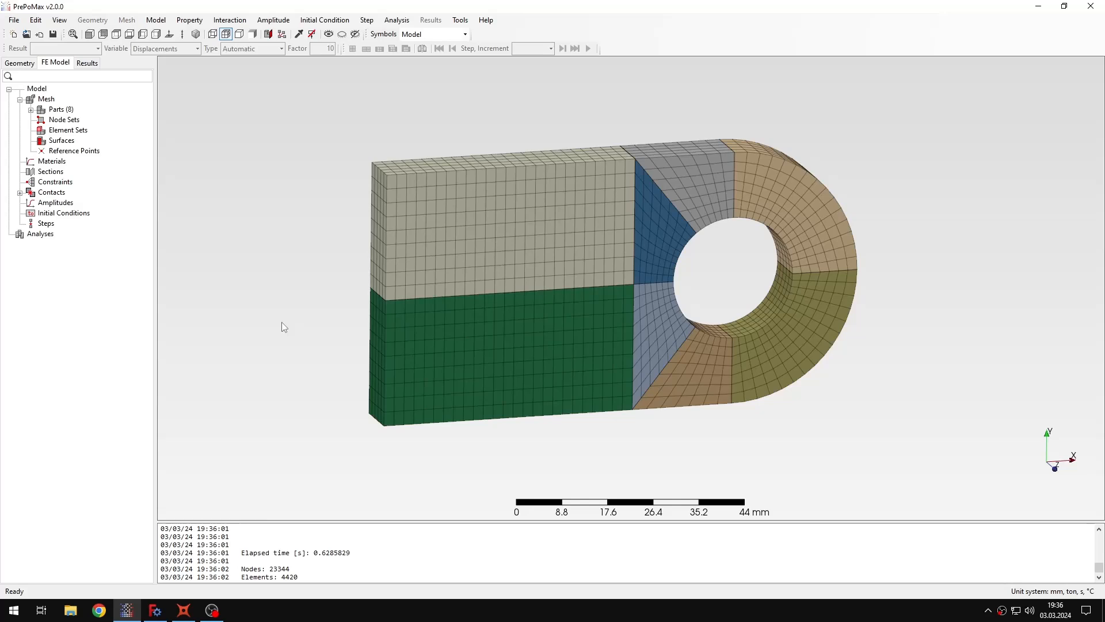
mouse_move(308, 332)
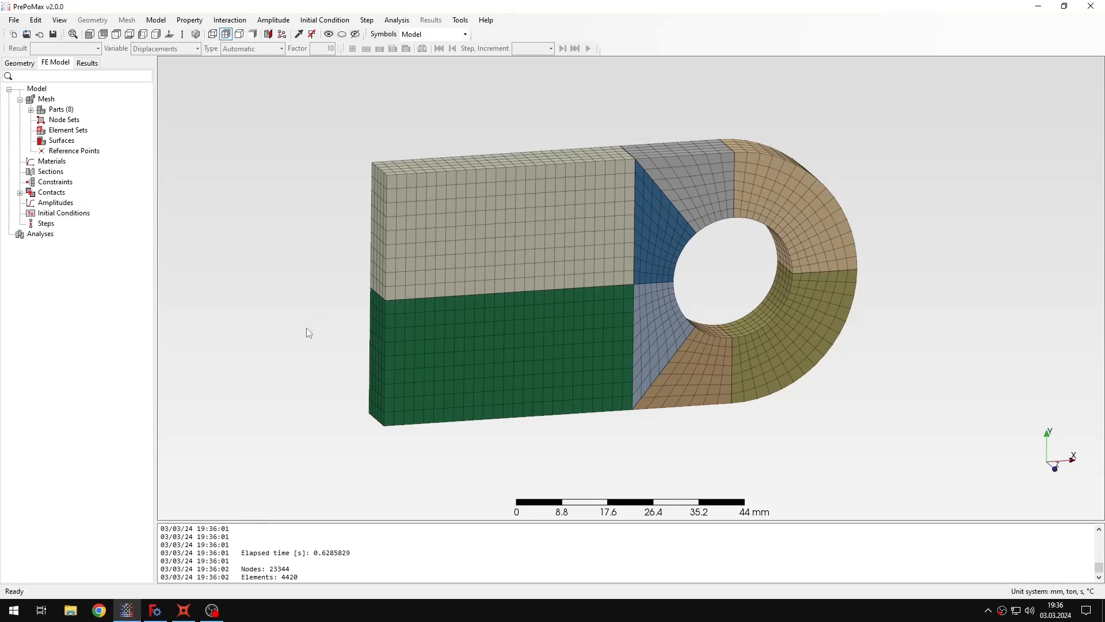
scroll("up", 3)
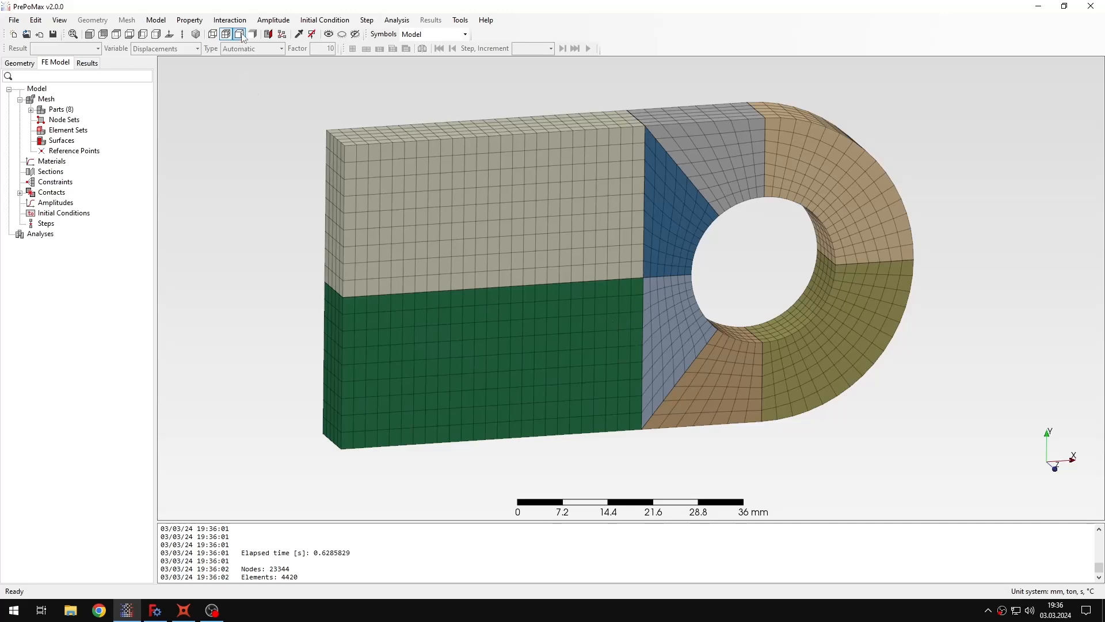
left_click(224, 33)
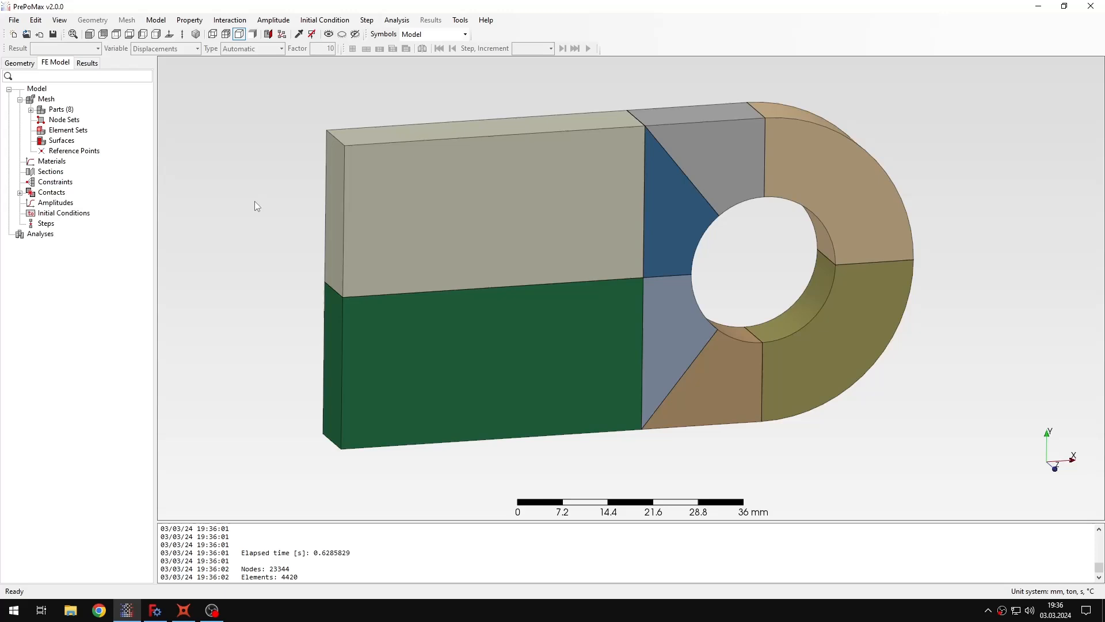
left_click(52, 160)
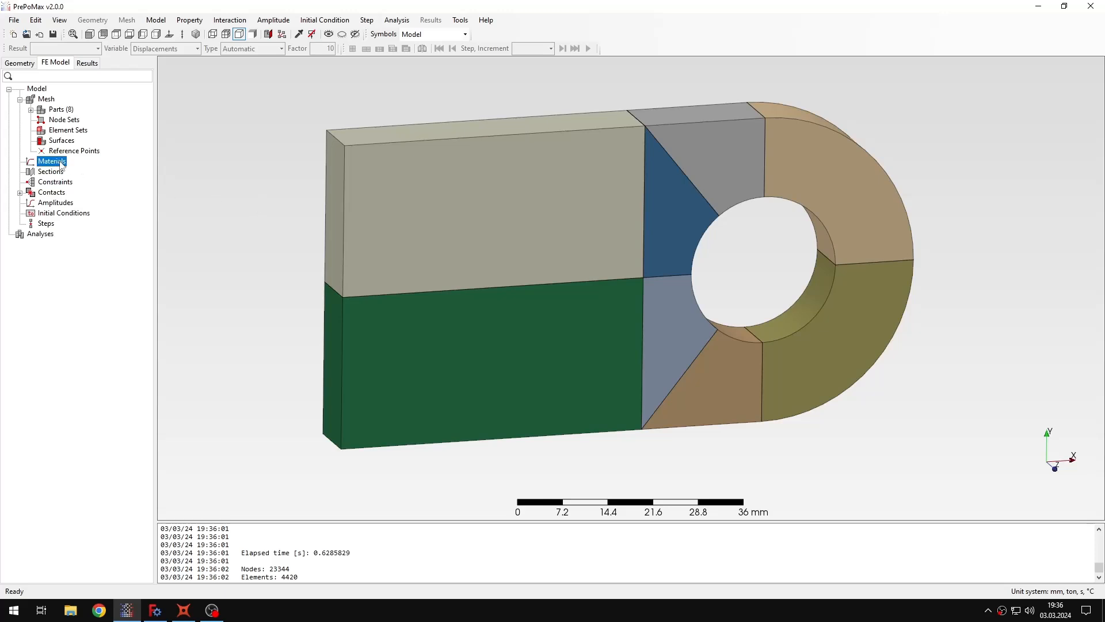
Add elastic Material-1 with E = 210000 MPa and Poisson's ratio 0.3.
double_click(52, 161)
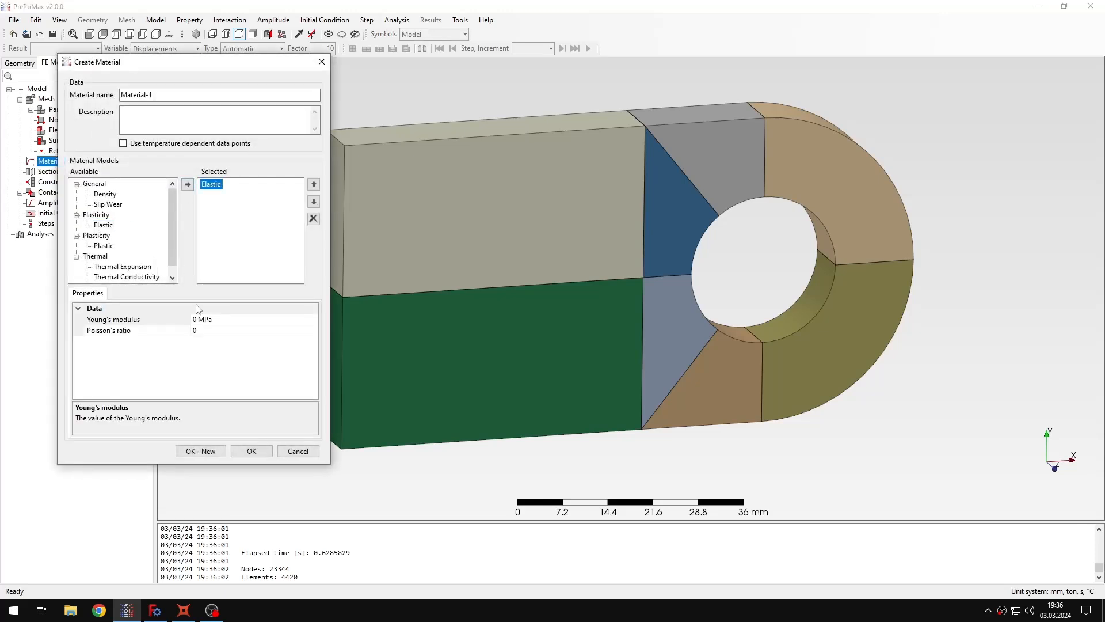
left_click(112, 320)
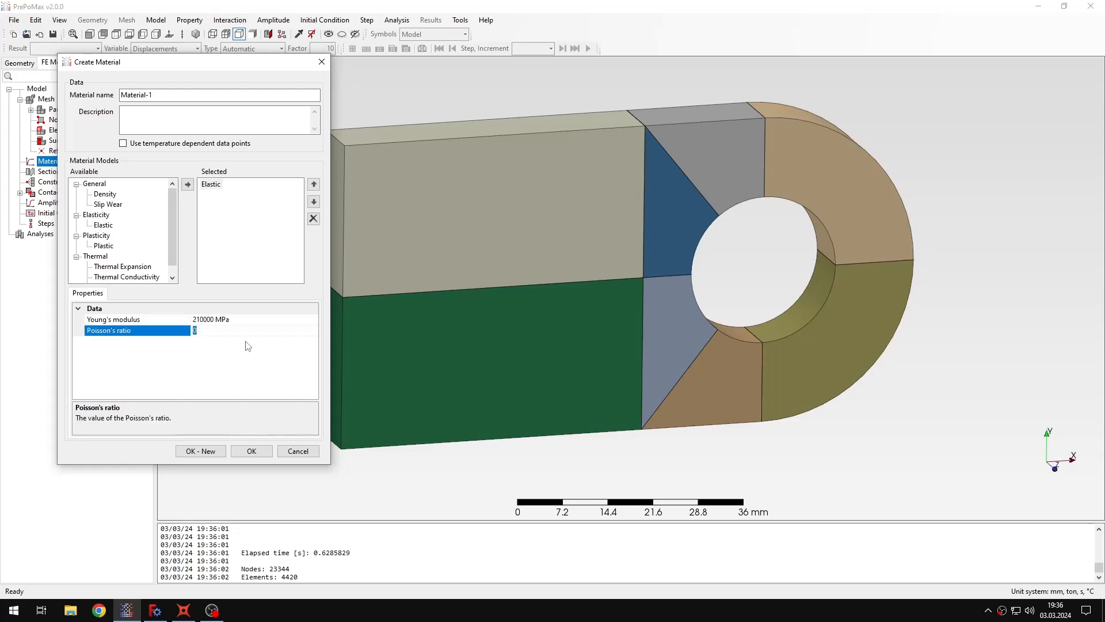
type("0.3")
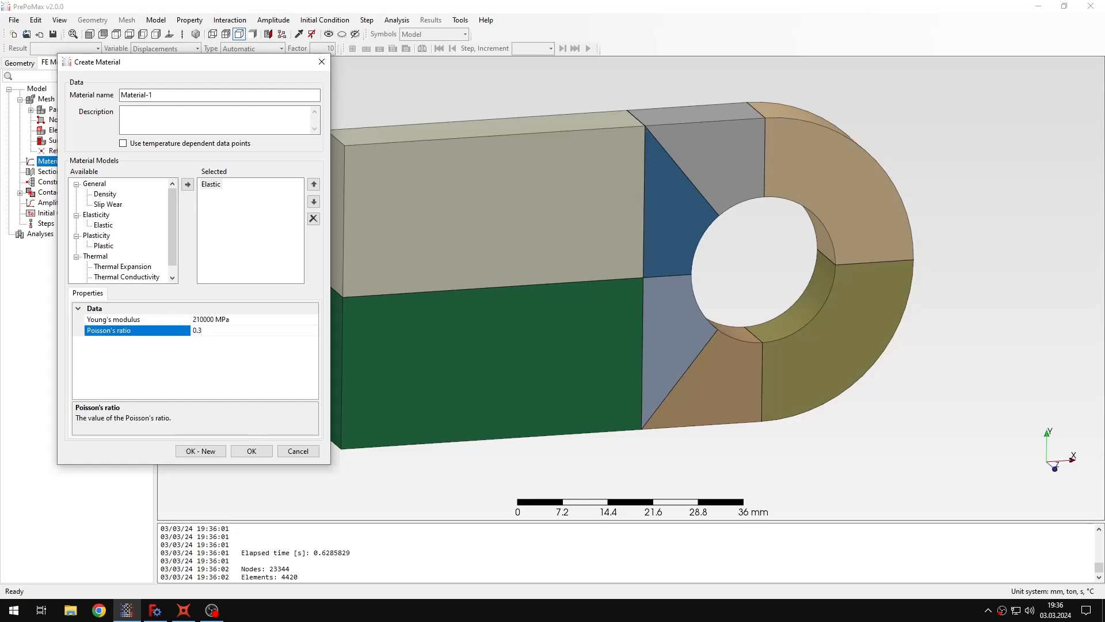
left_click(251, 450)
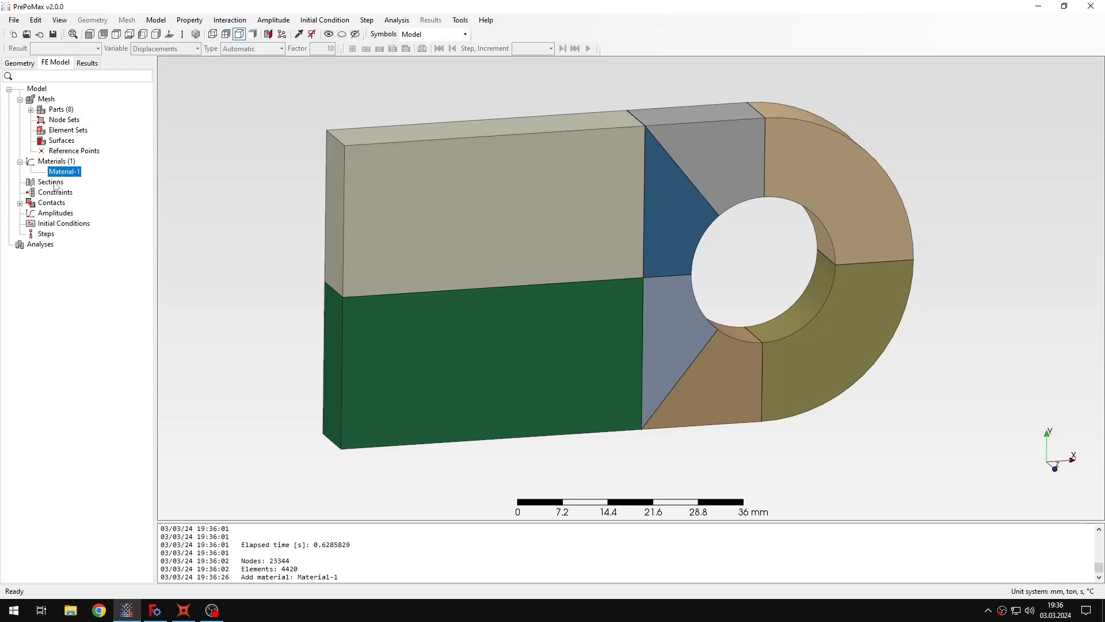
Create Solid_Section-1 using Material-1 and a static Step-1.
double_click(50, 182)
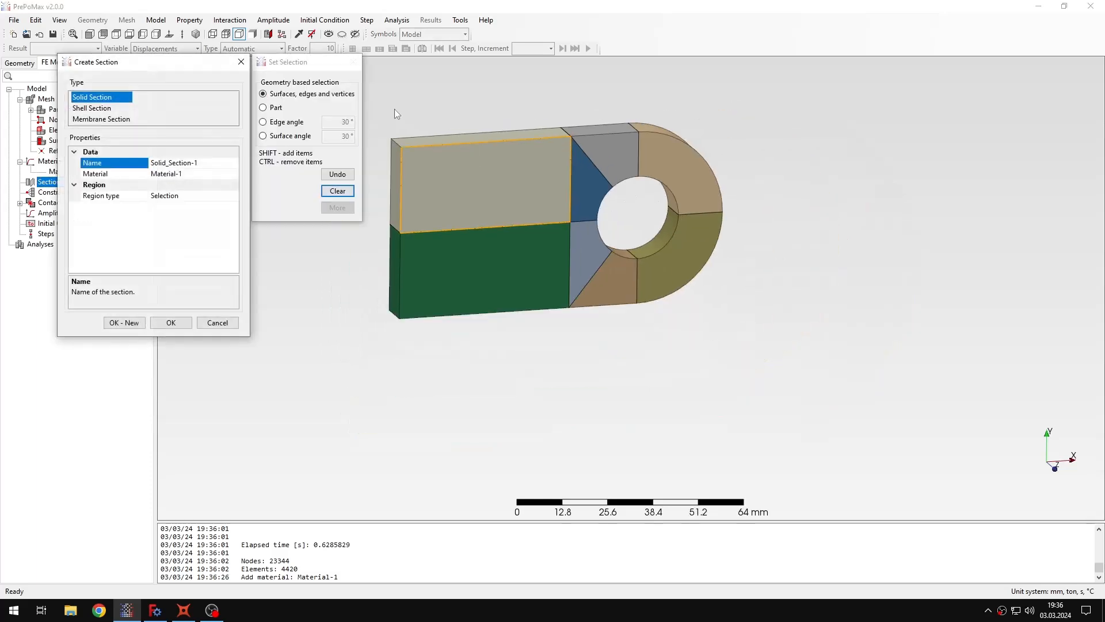
left_click(170, 322)
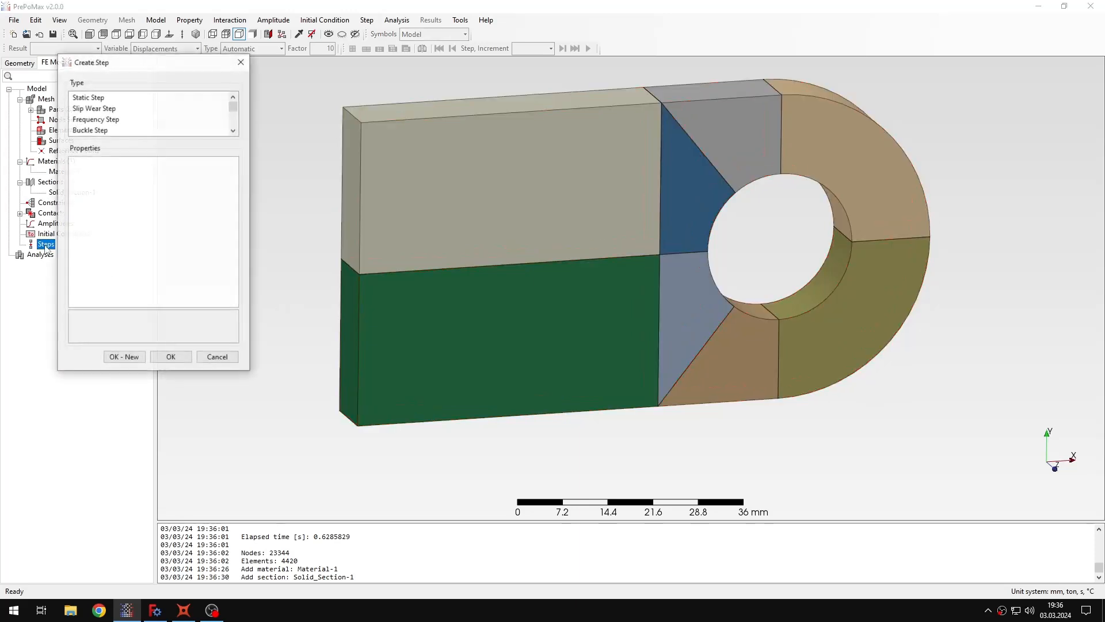
left_click(88, 97)
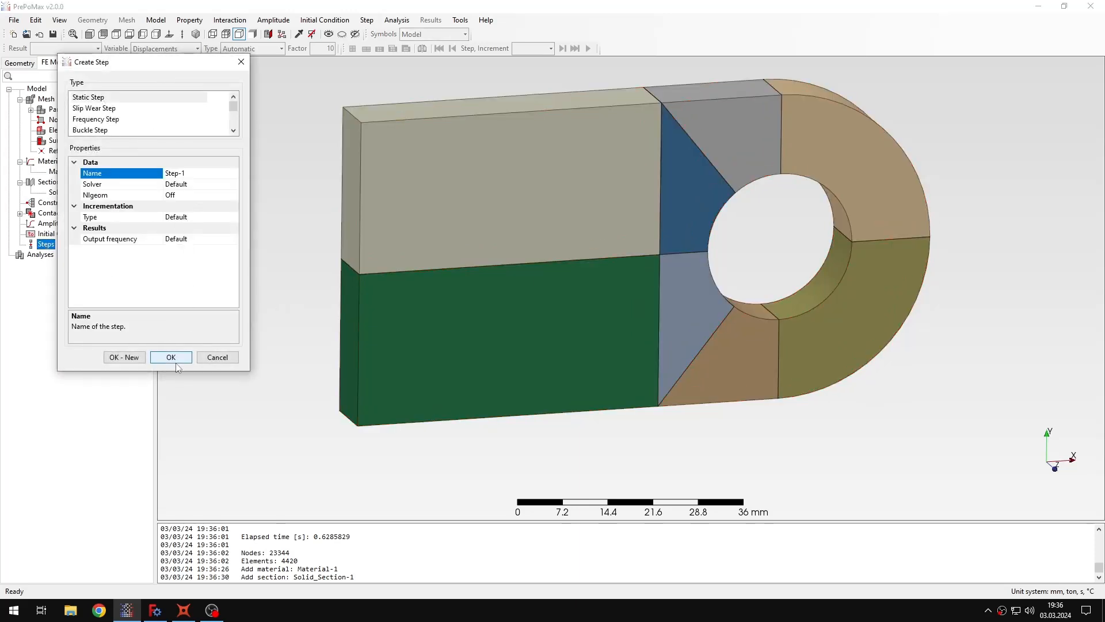
left_click(170, 357)
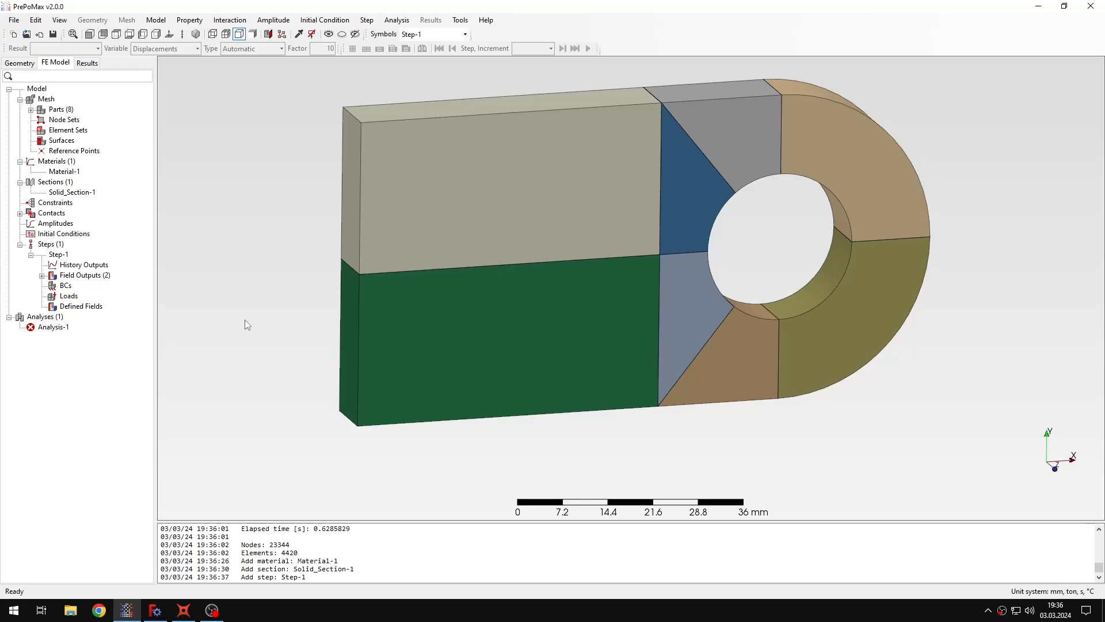
mouse_move(343, 289)
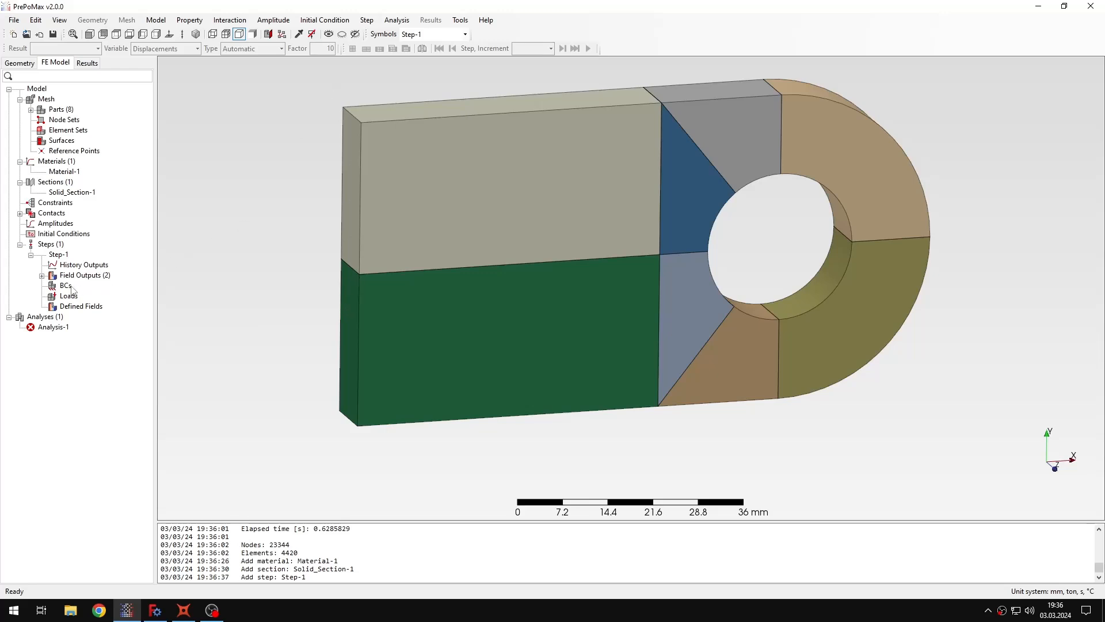
Fix the lug's left end face and apply a 3000 N X-traction on the hole.
left_click(65, 286)
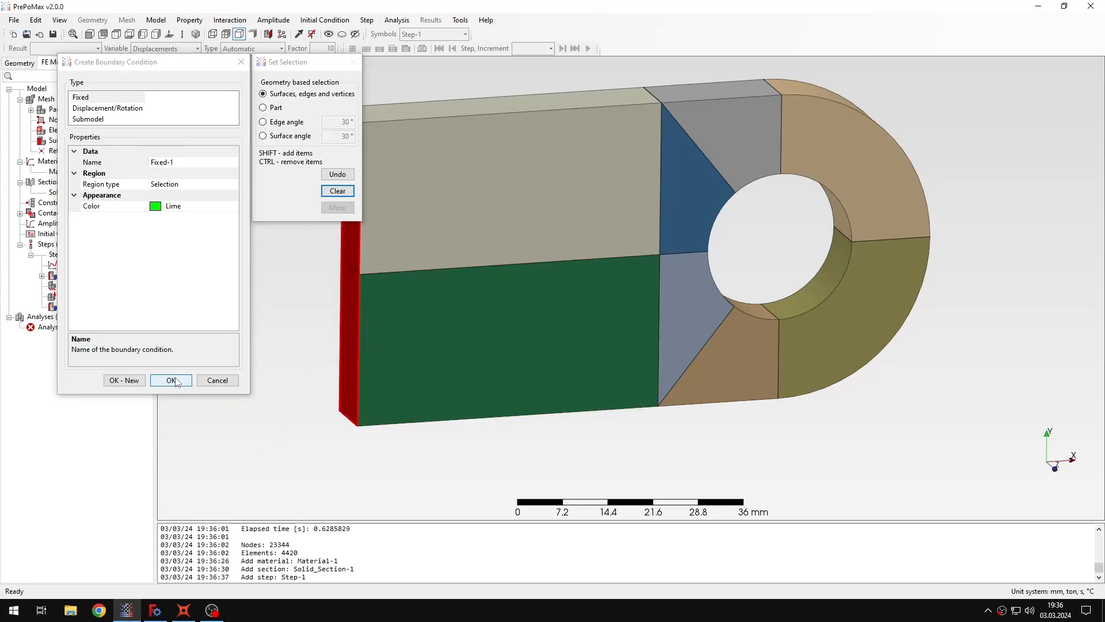
left_click(170, 380)
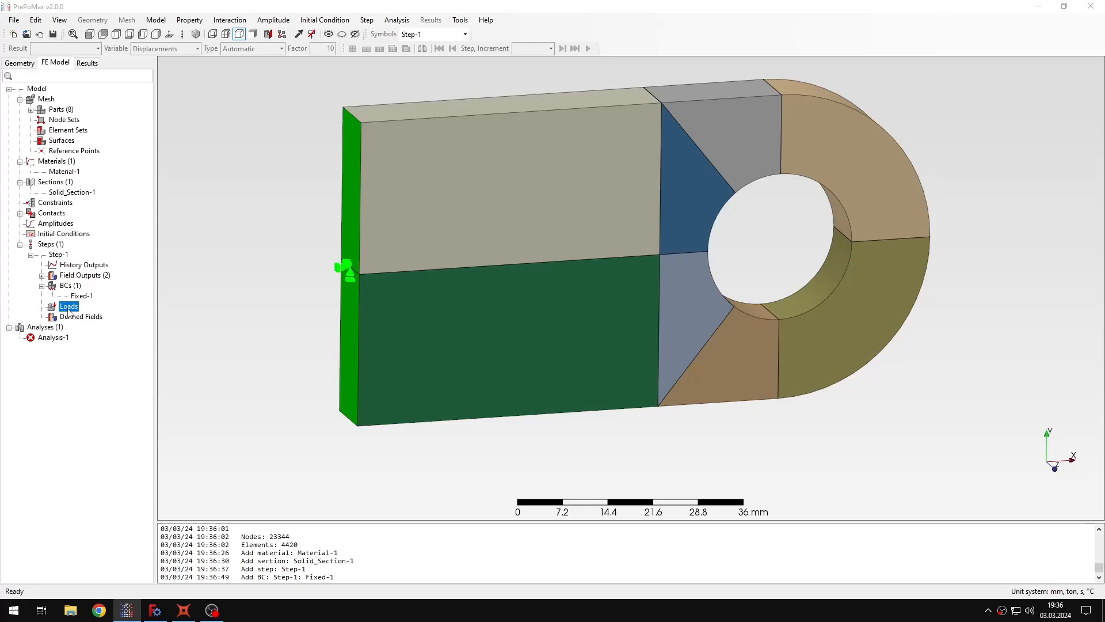
double_click(69, 305)
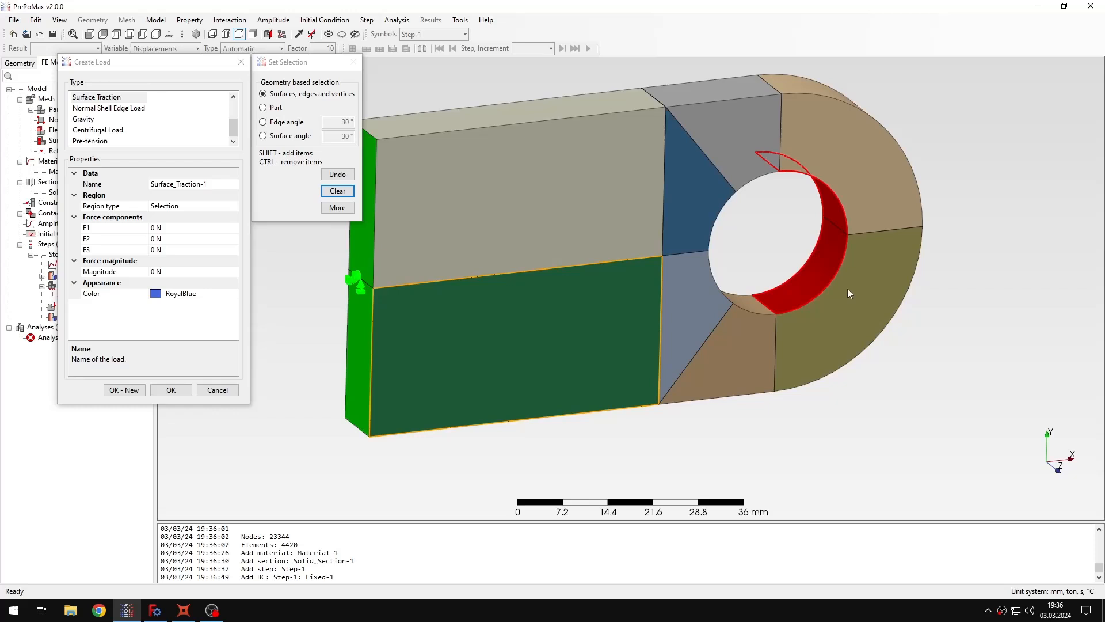
mouse_move(835, 238)
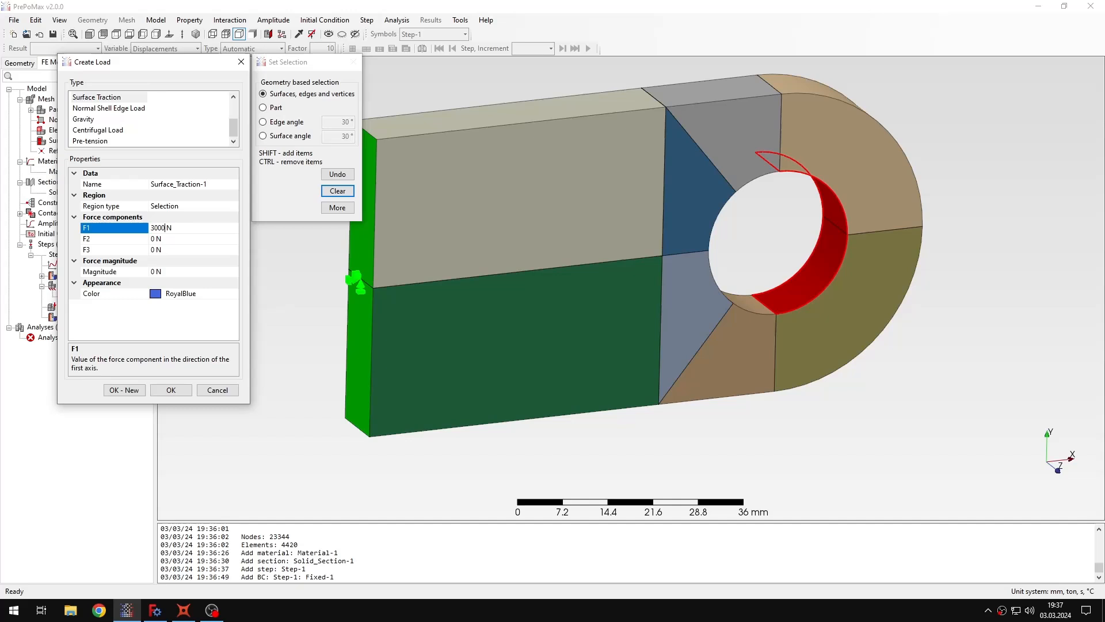
left_click(171, 390)
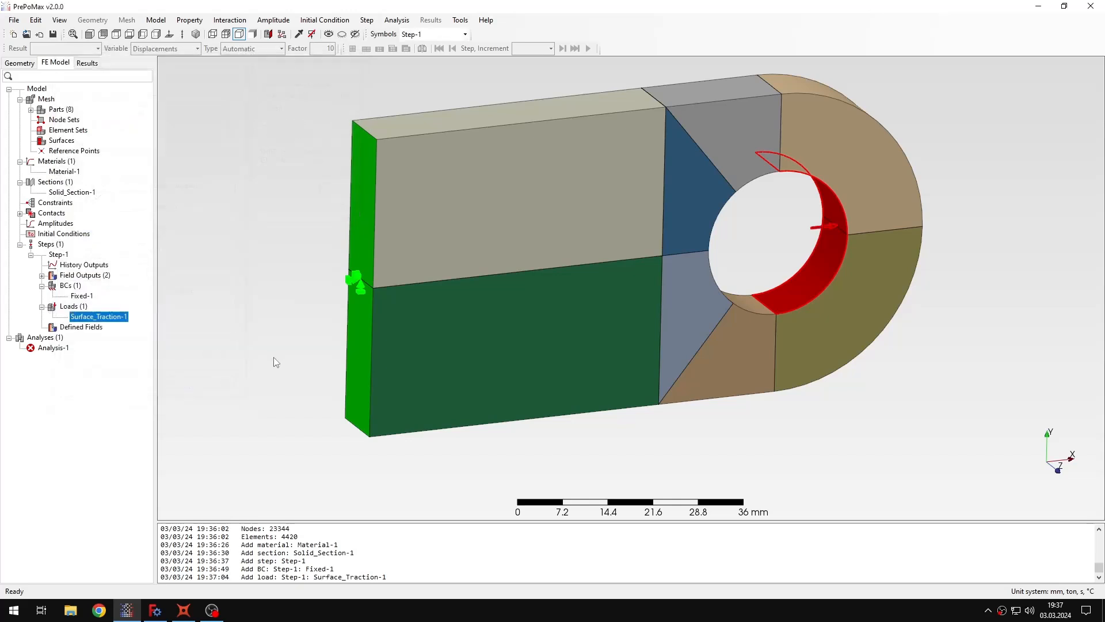
mouse_move(536, 339)
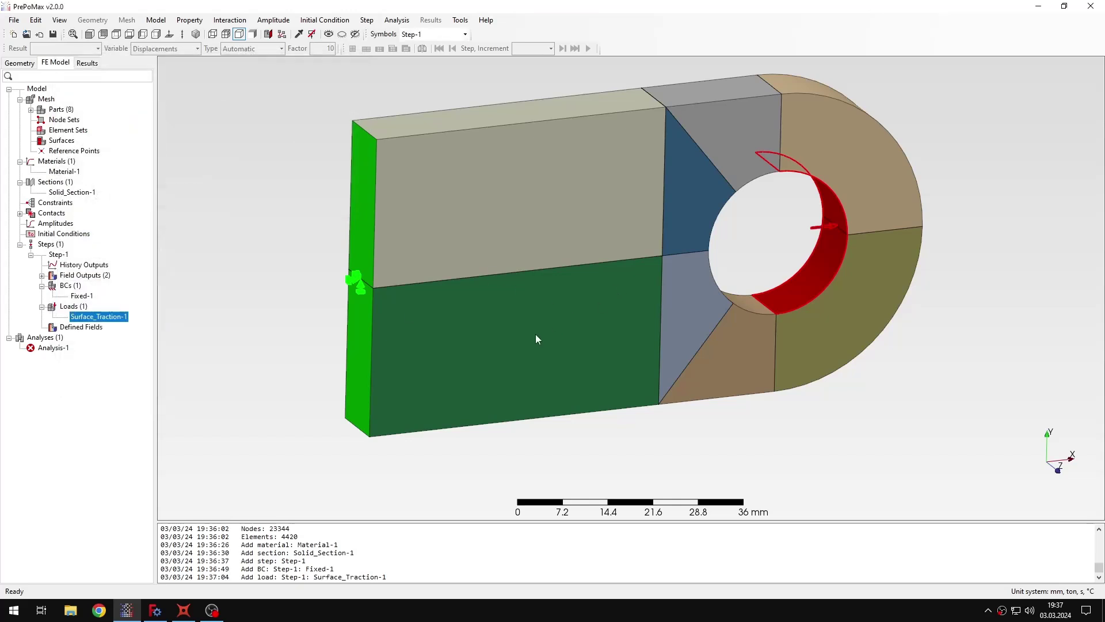
Run Analysis-1 to completion and load its displacement results.
left_click(247, 364)
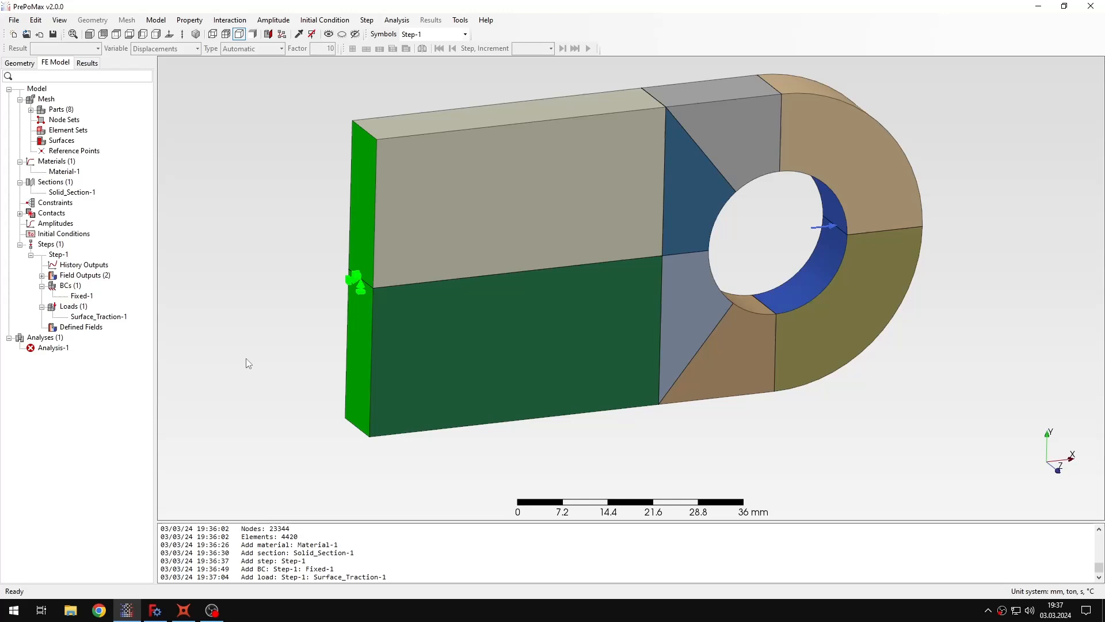
right_click(53, 347)
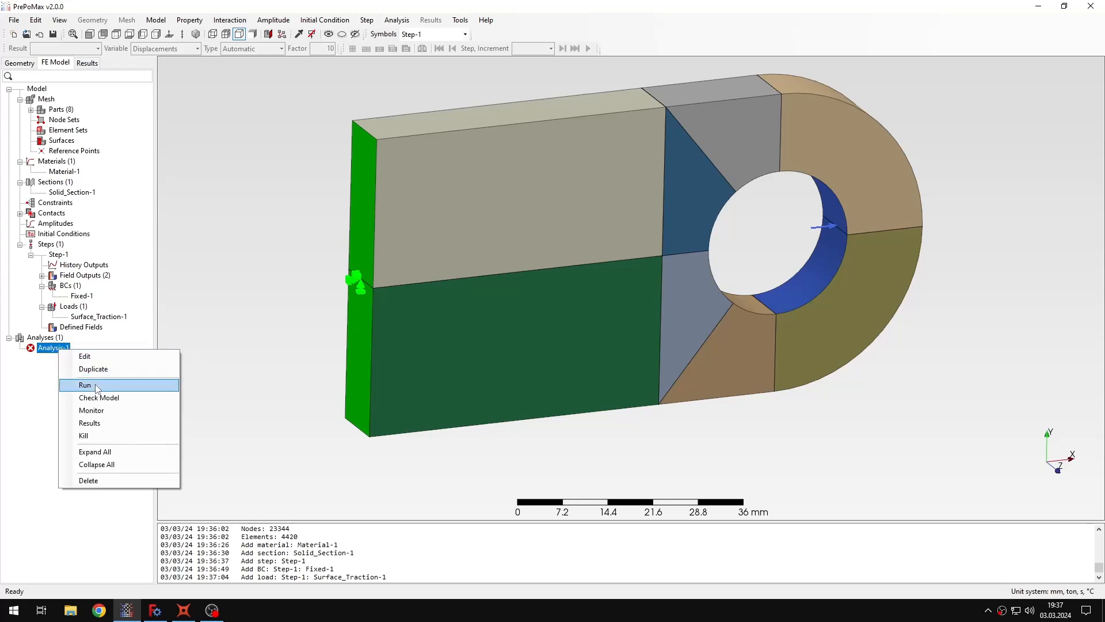
left_click(85, 385)
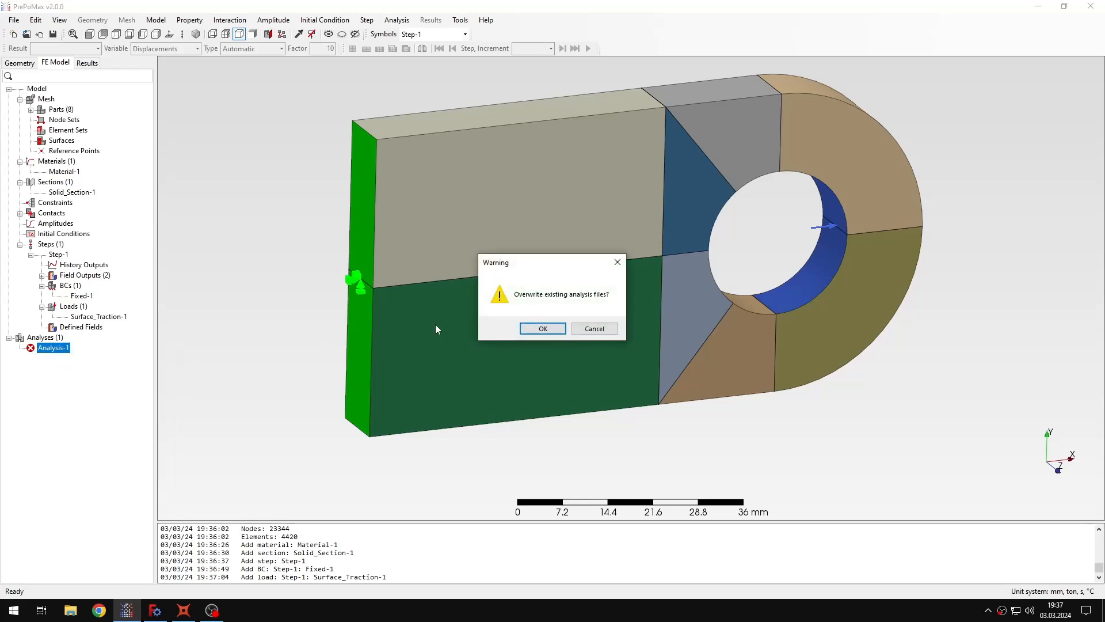
left_click(542, 329)
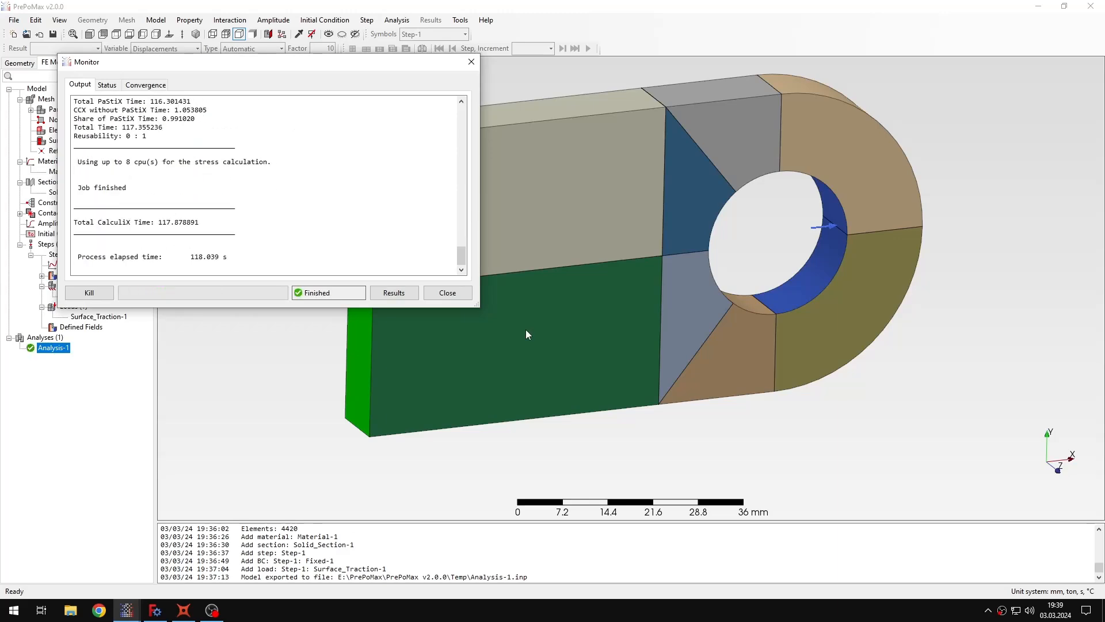
left_click(393, 293)
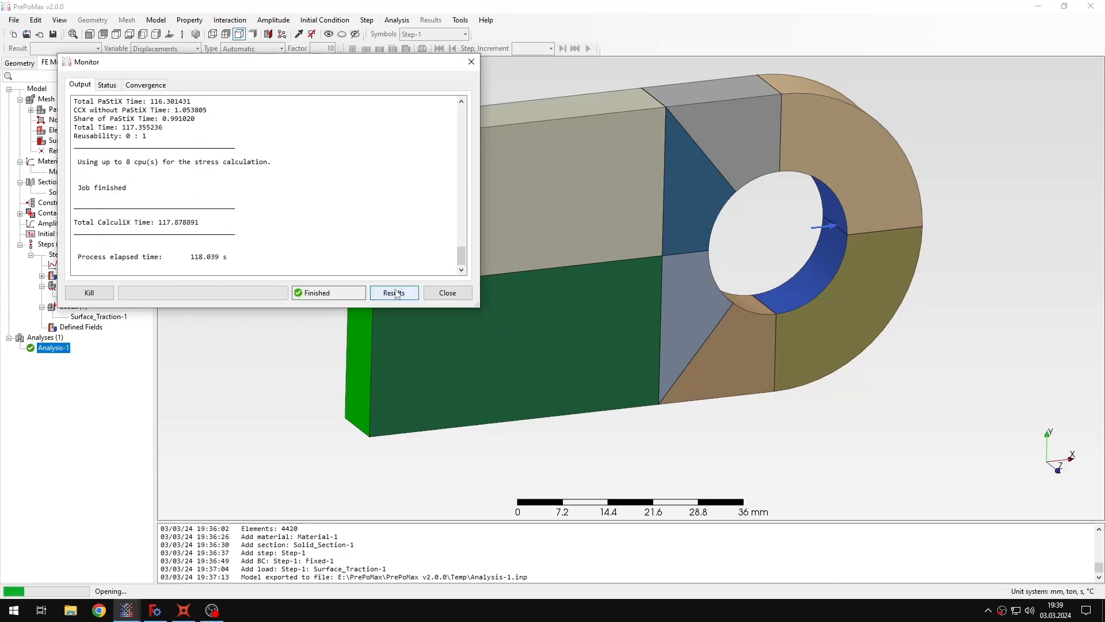
left_click(393, 293)
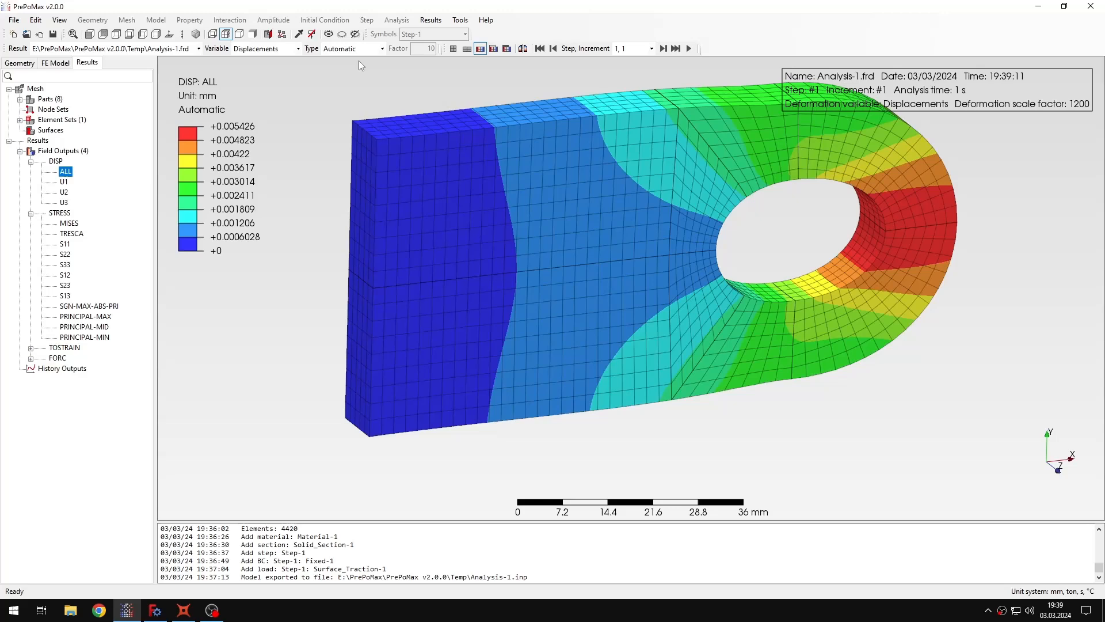
Show true-scale deformation and the S11 stress contour, peaking at +53.14 MPa.
left_click(353, 48)
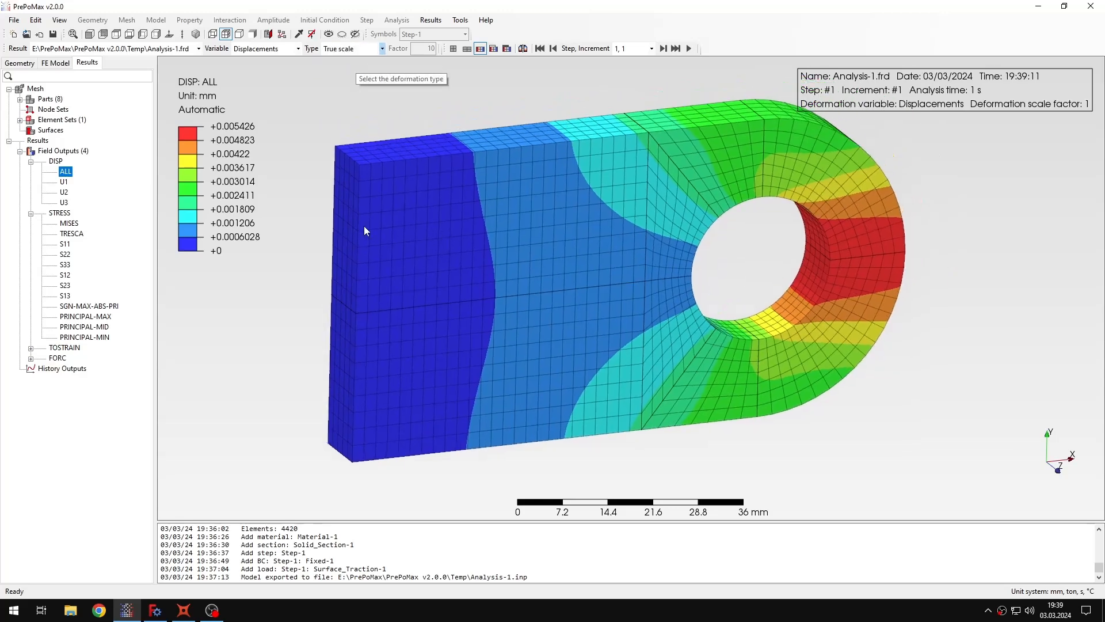
left_click(69, 223)
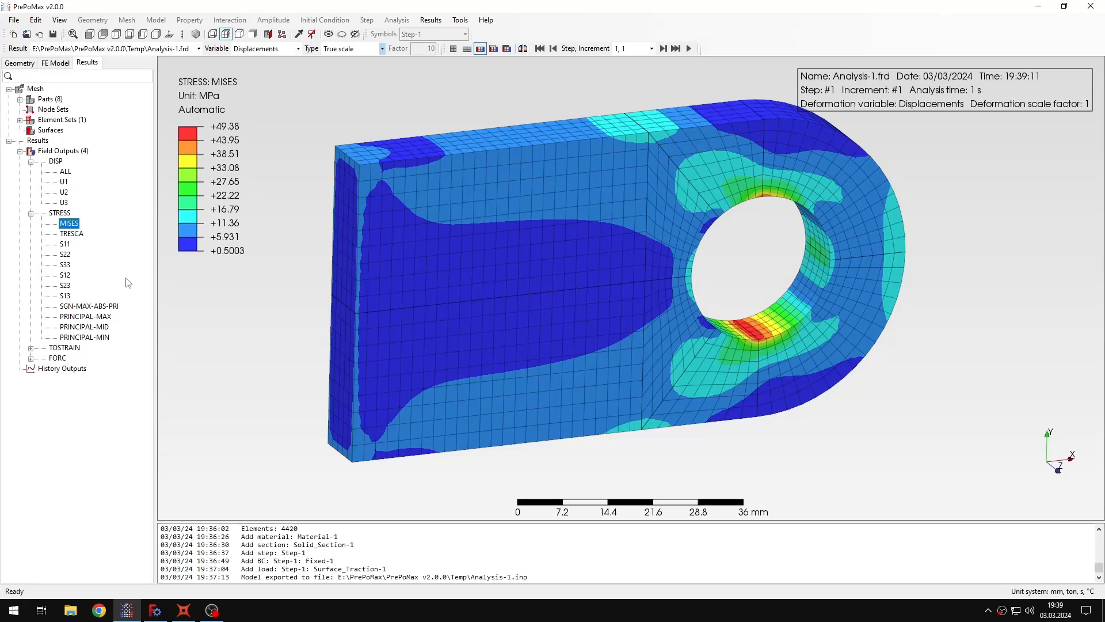
left_click(64, 244)
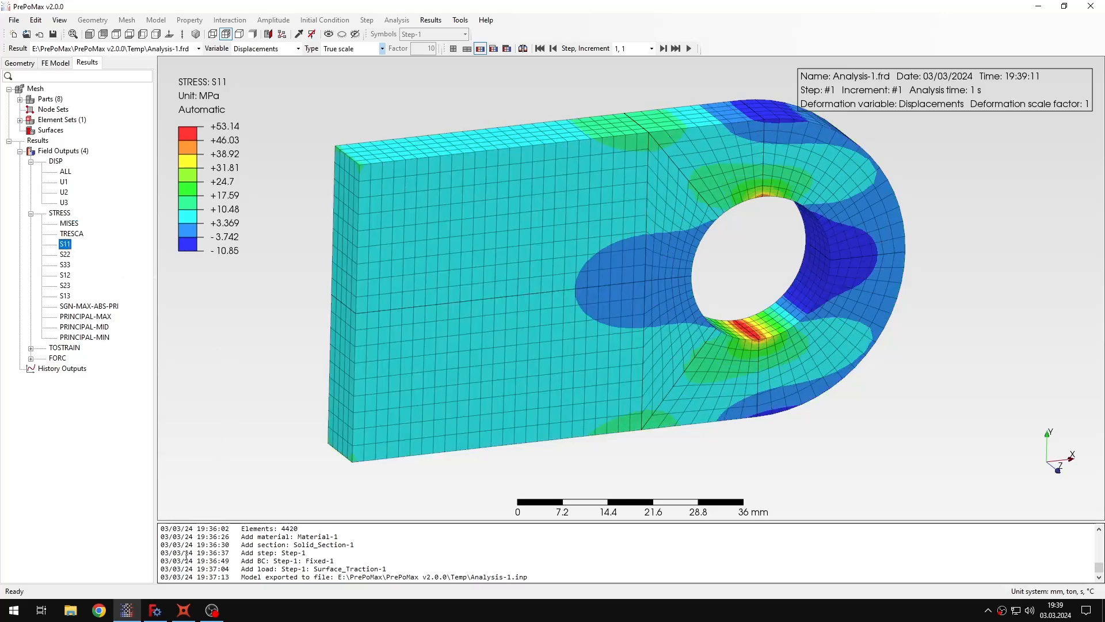
left_click(183, 610)
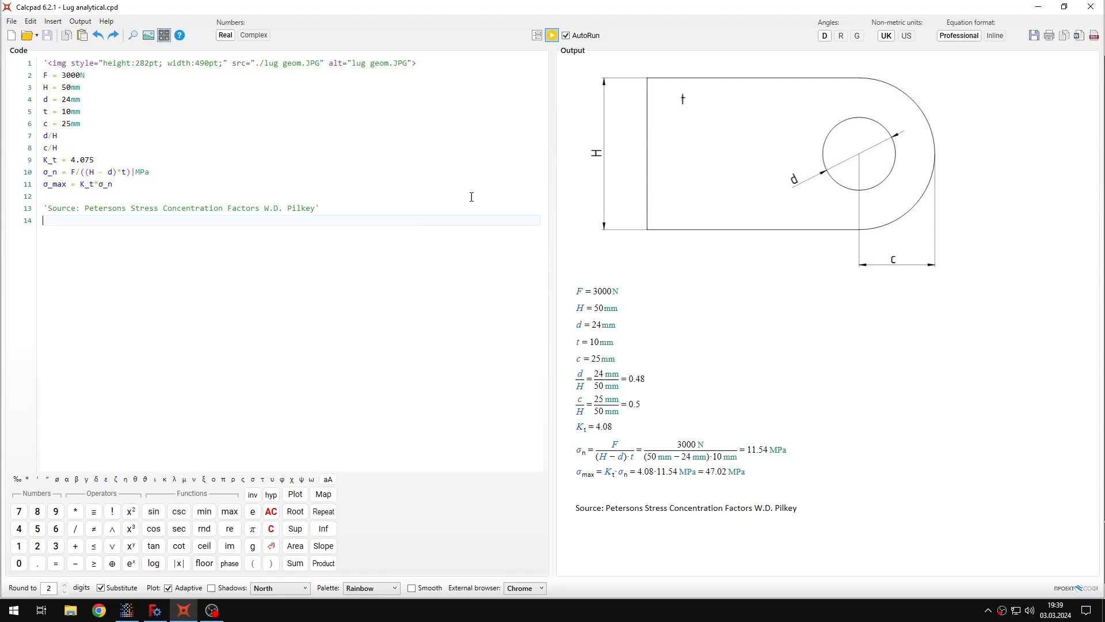
mouse_move(121, 174)
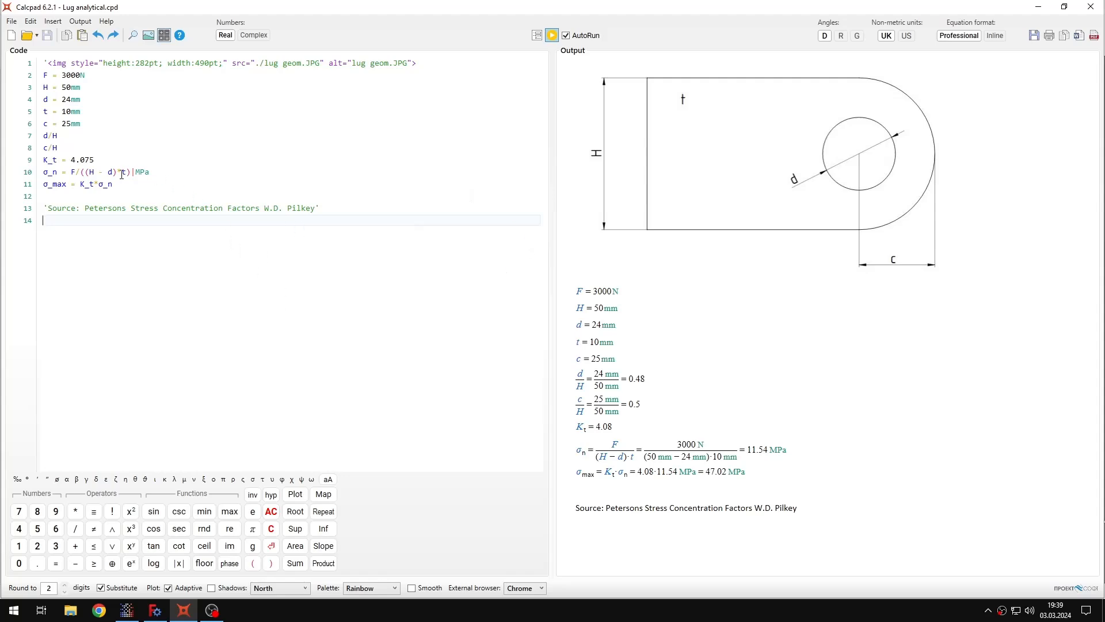
mouse_move(875, 126)
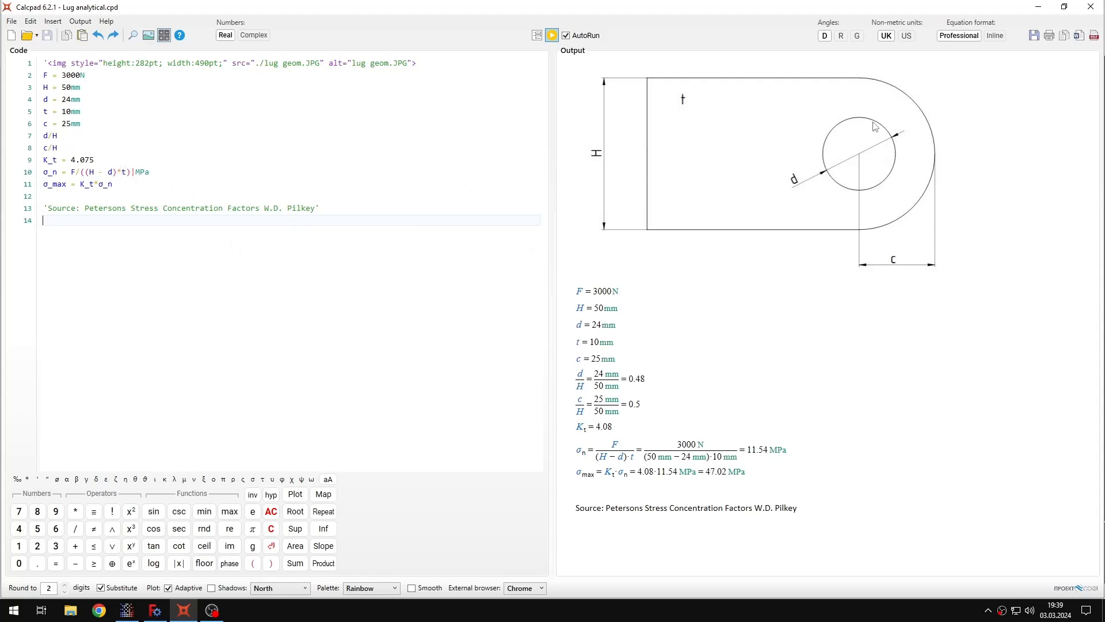
mouse_move(873, 124)
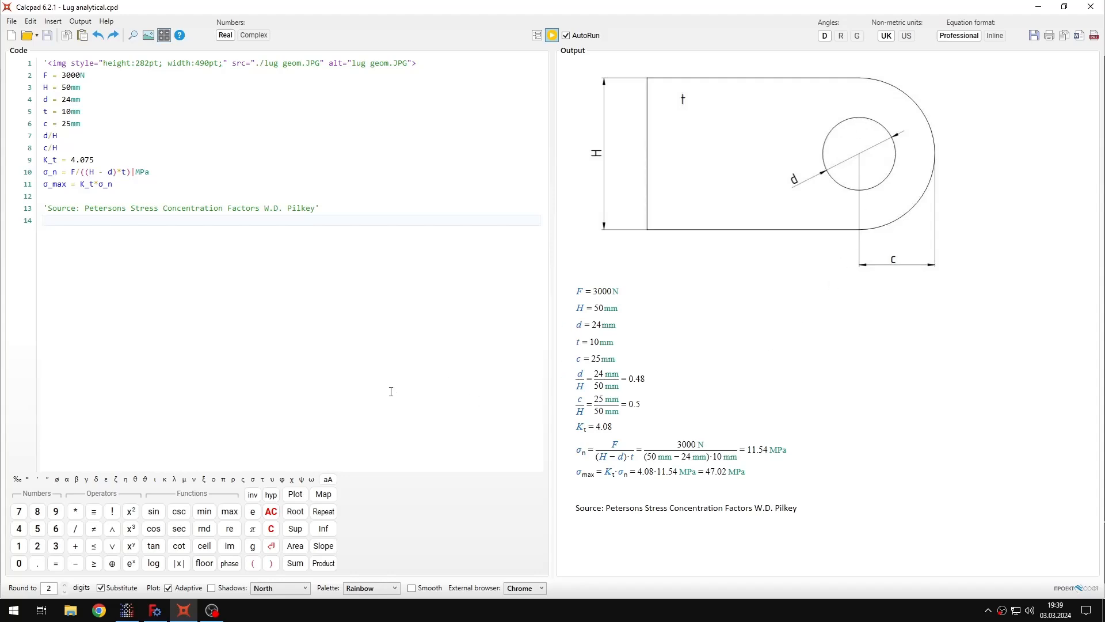
mouse_move(396, 391)
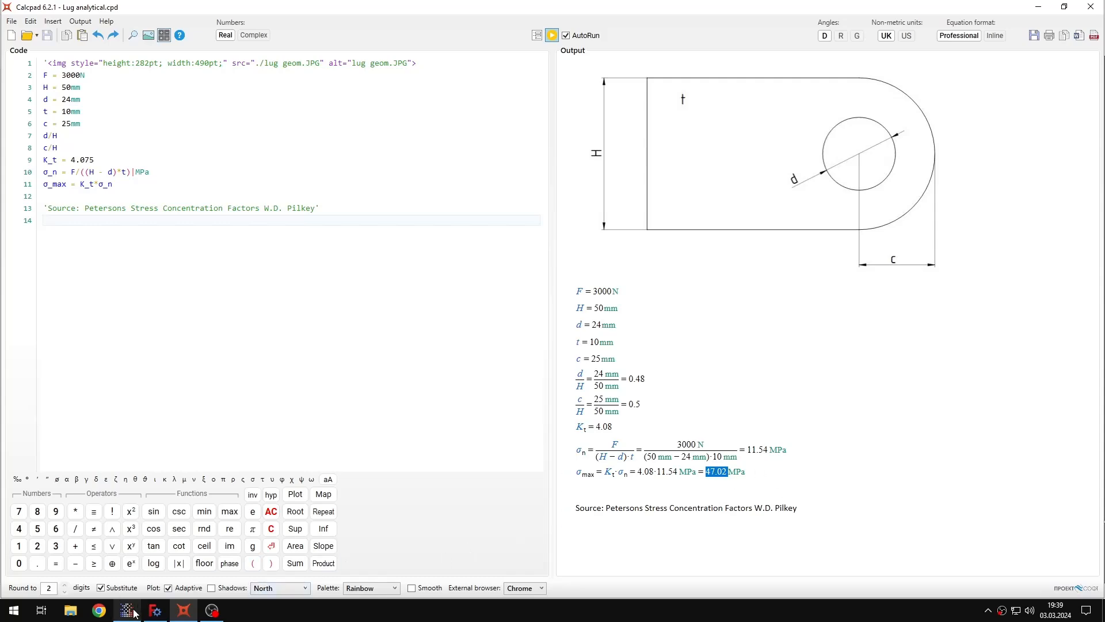
Check Calcpad's 47.02 MPa peak stress, then return to the lug results.
left_click(126, 610)
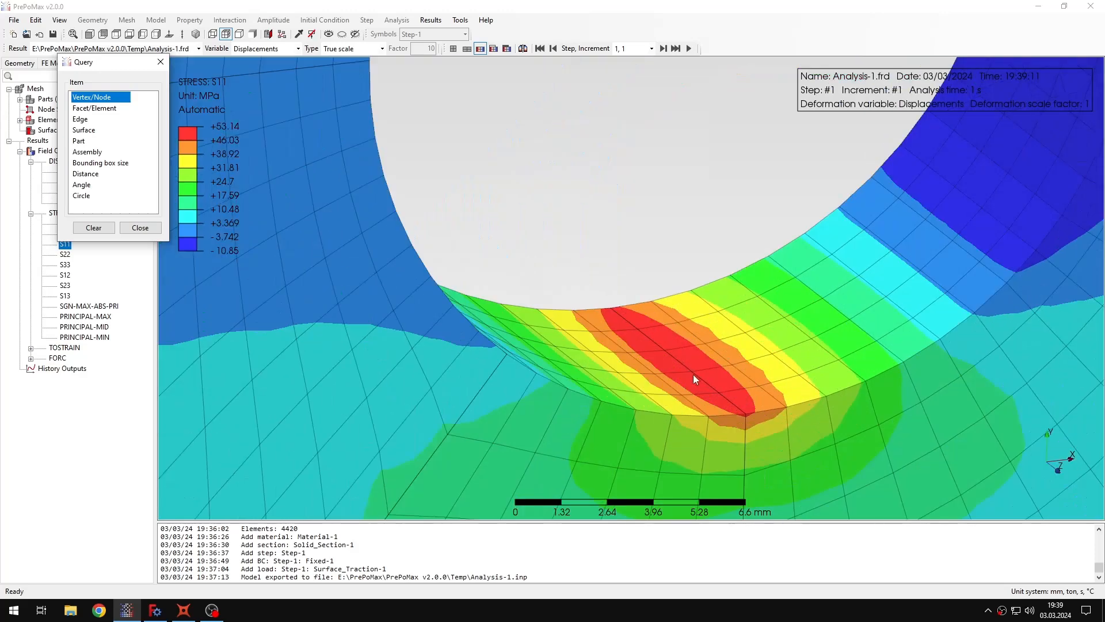
Query the hole-edge hotspot node 2110, reading 43.43 MPa S11, then close the query.
left_click(663, 351)
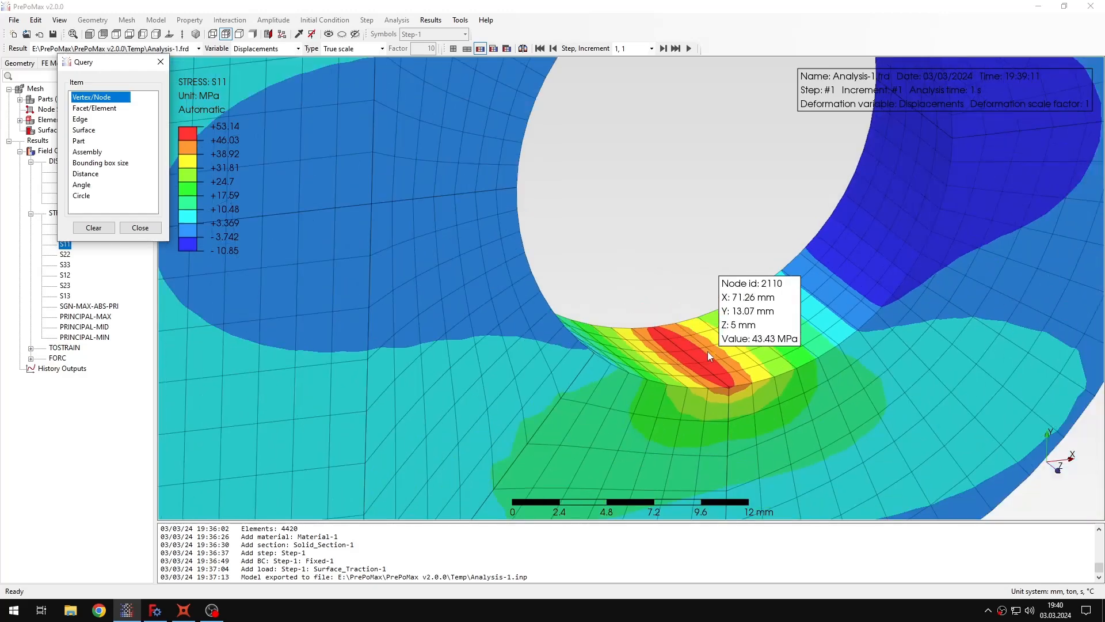
left_click(139, 227)
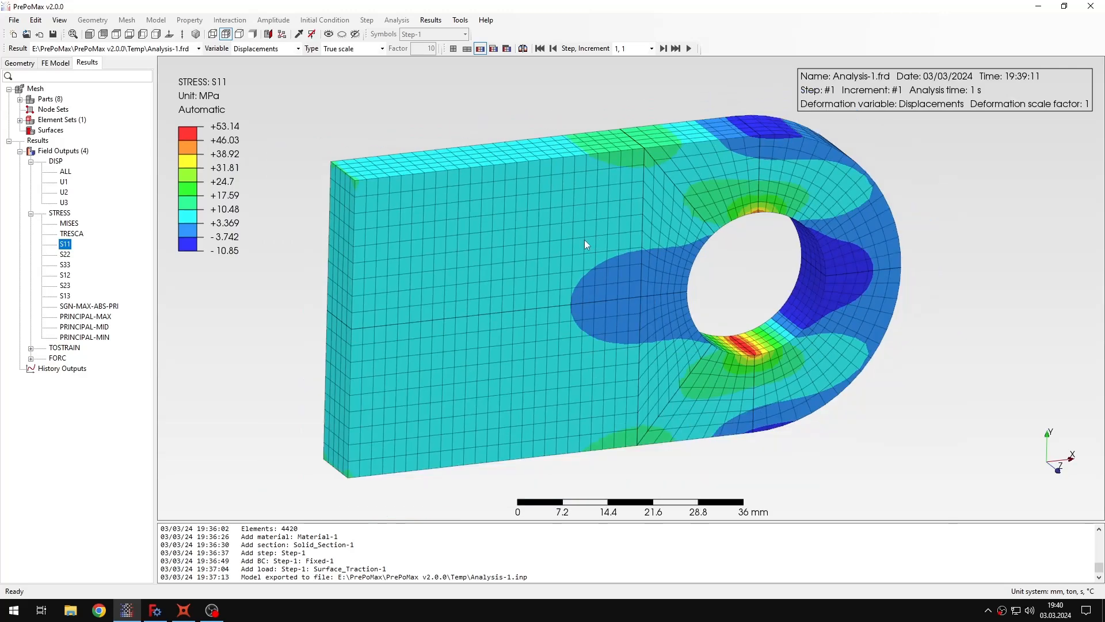
mouse_move(84, 66)
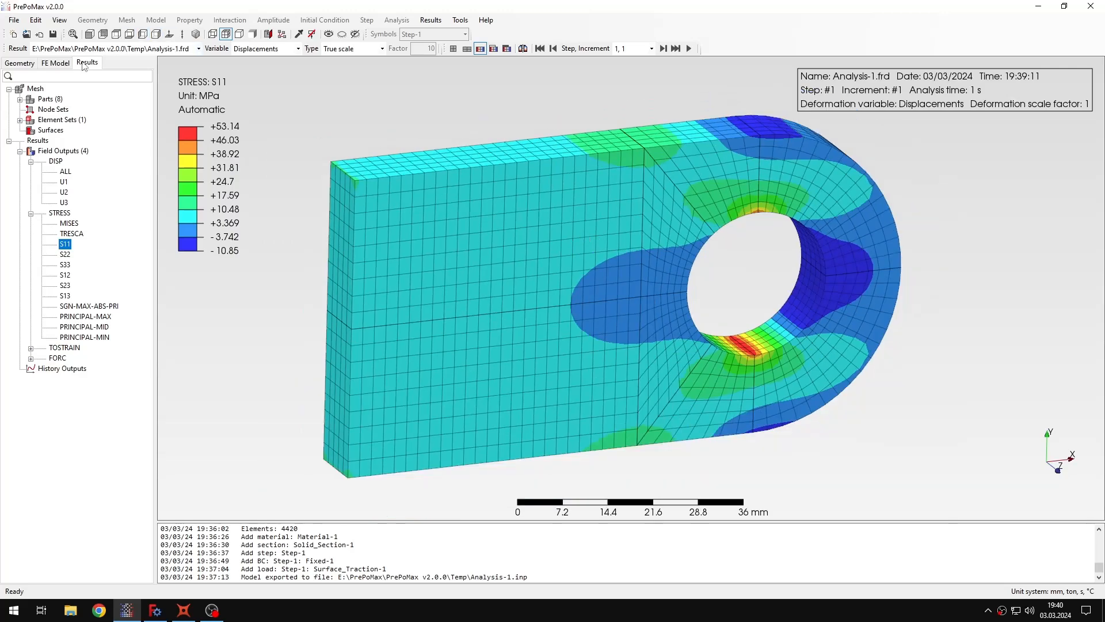
Deactivate Fixed-1 and reassign Surface_Traction-1 (3000 N) to the lug's flat end face.
left_click(54, 62)
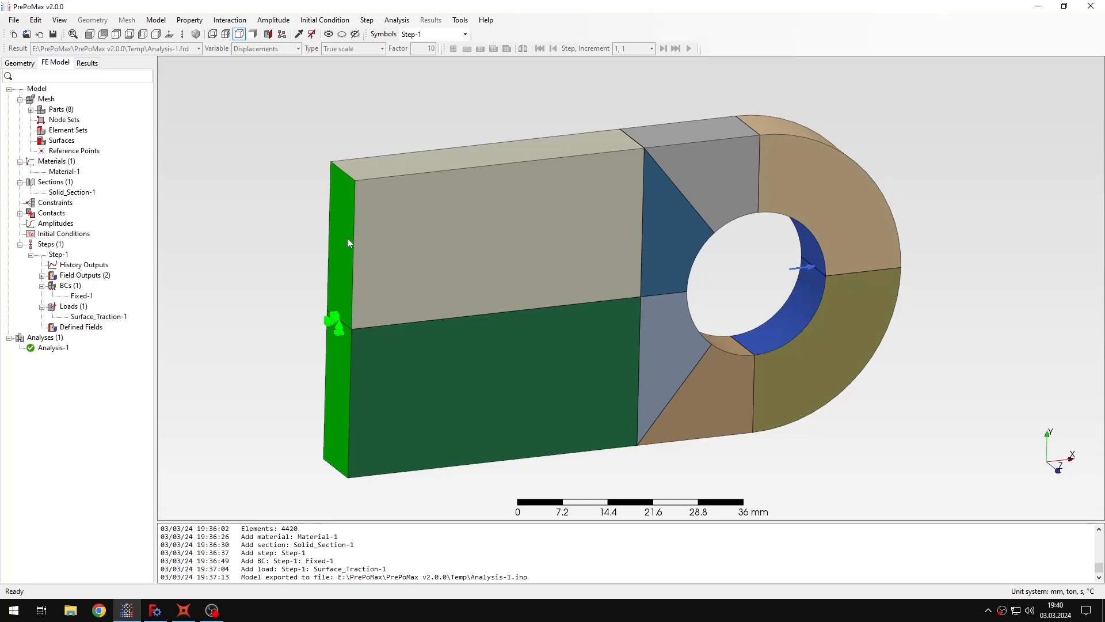
mouse_move(203, 146)
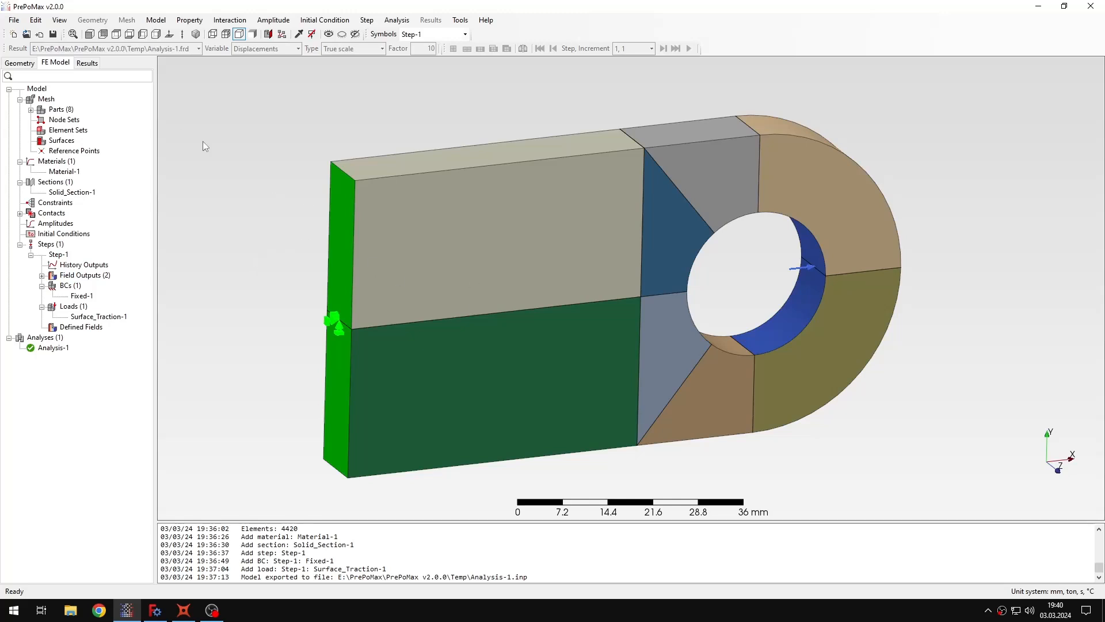
mouse_move(374, 298)
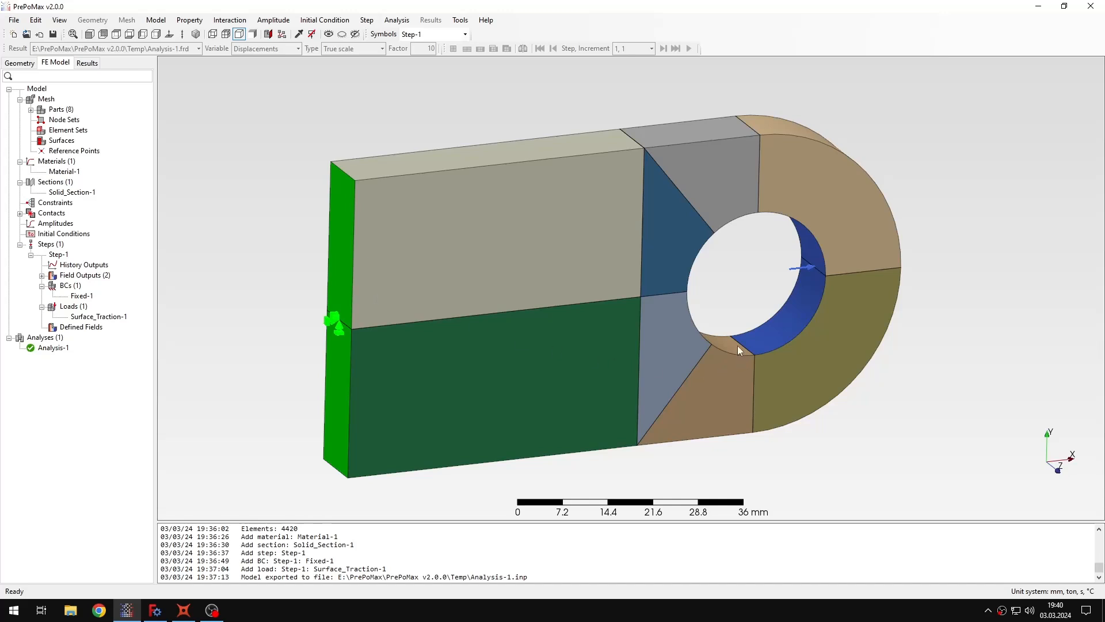
mouse_move(812, 263)
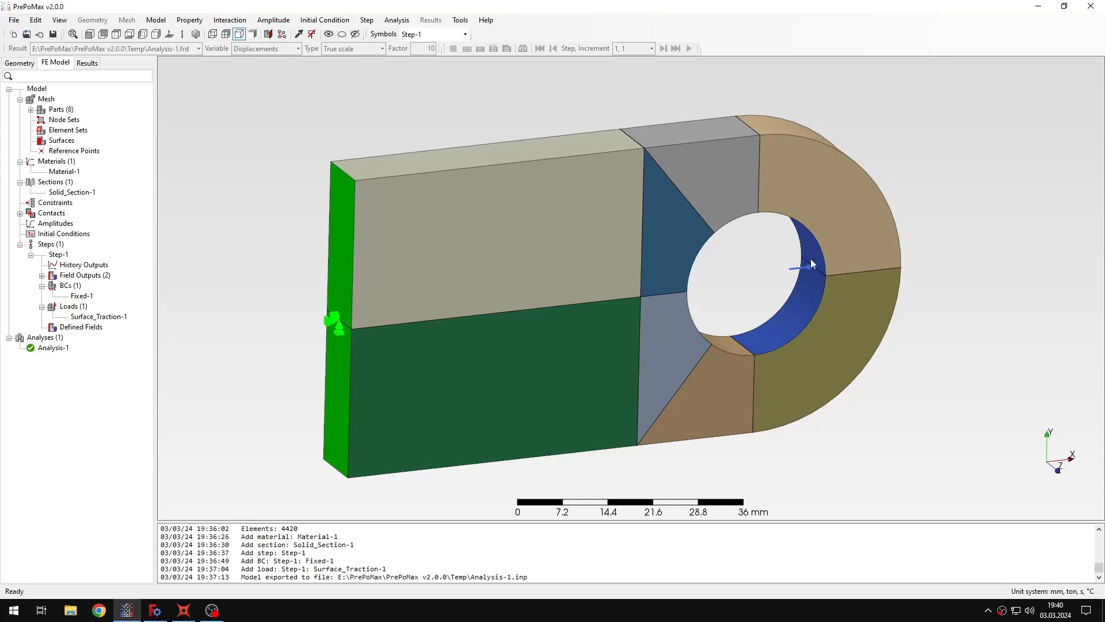
mouse_move(805, 251)
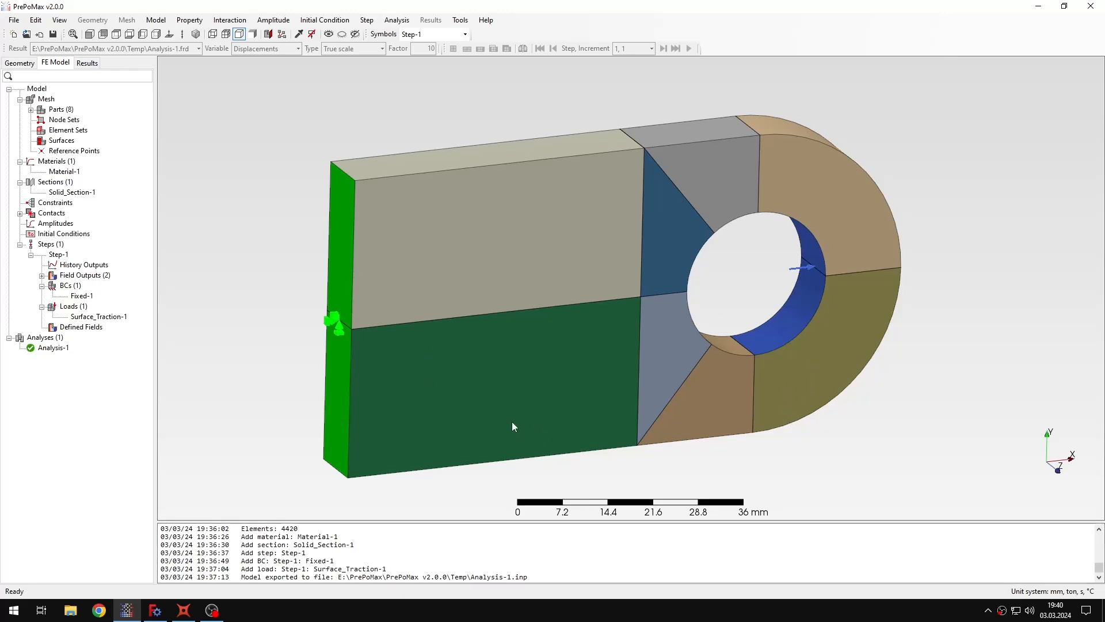
mouse_move(90, 302)
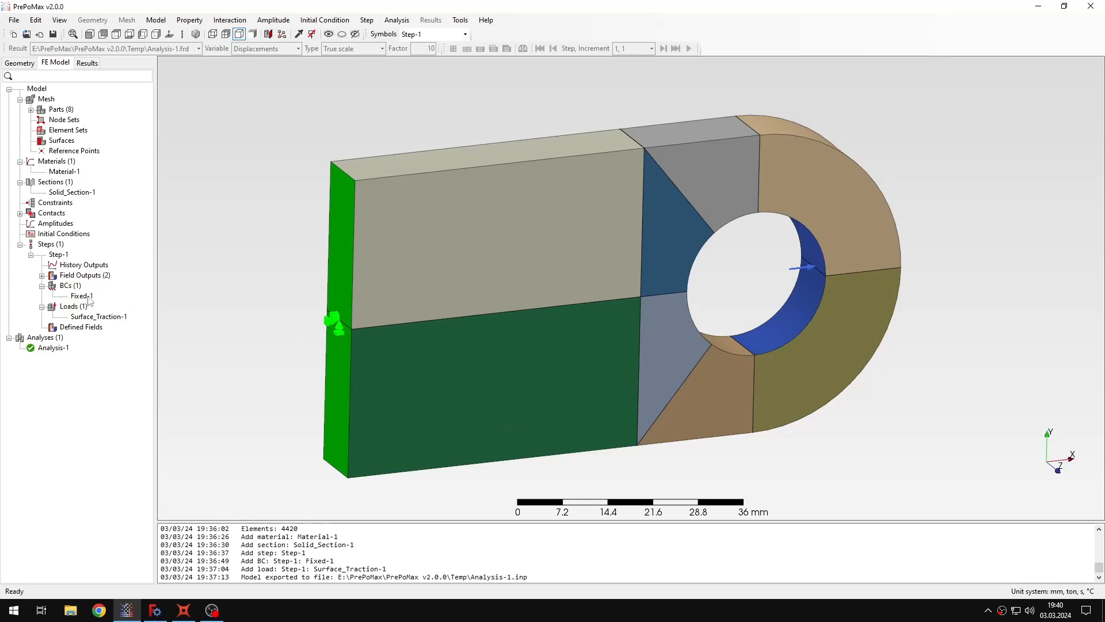
left_click(81, 295)
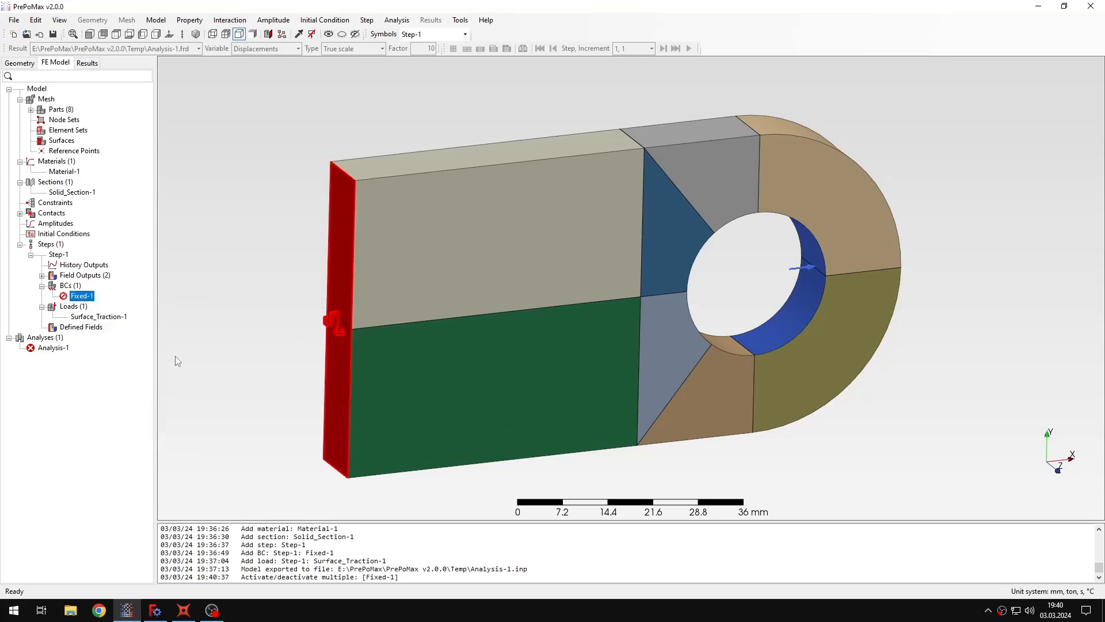
double_click(100, 316)
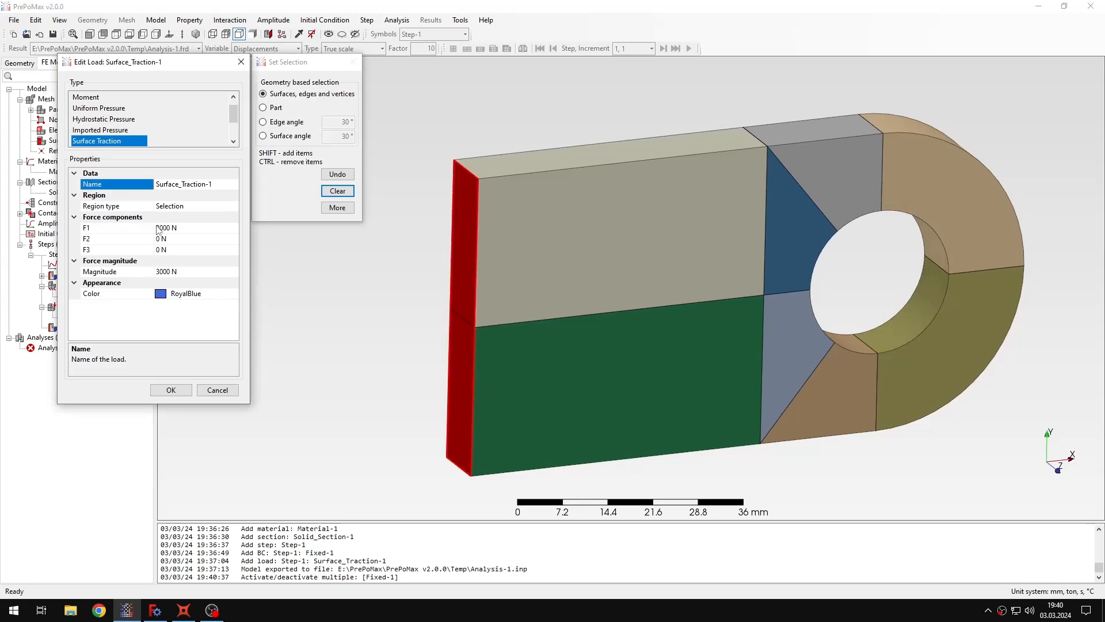
left_click(170, 389)
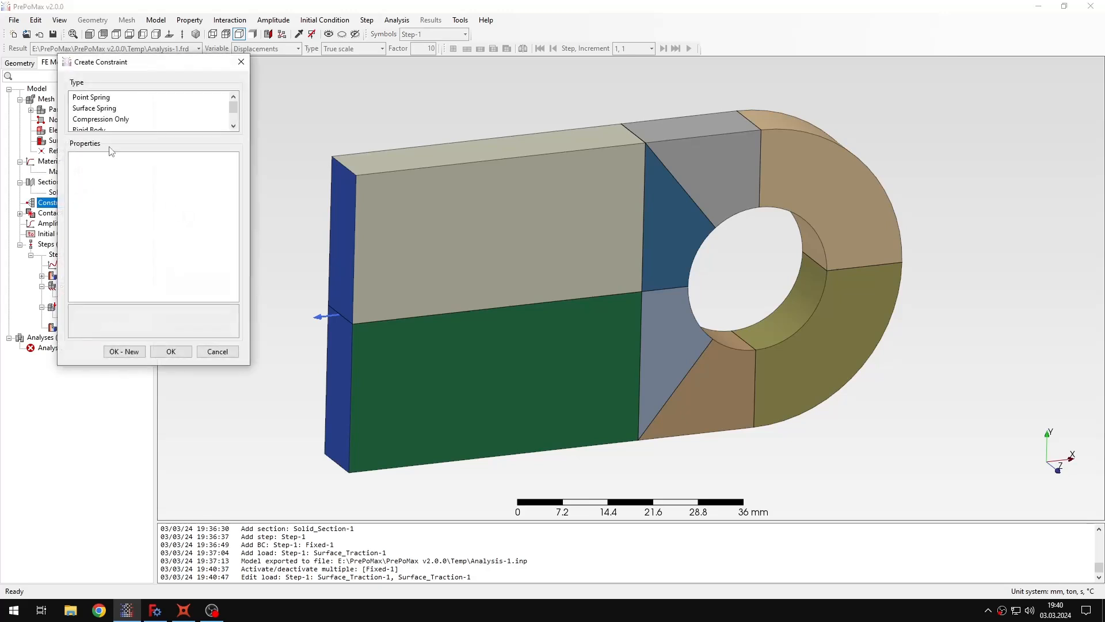
Create Compression_Only-1 on the hole's inner cylindrical surface with default stiffness.
left_click(101, 118)
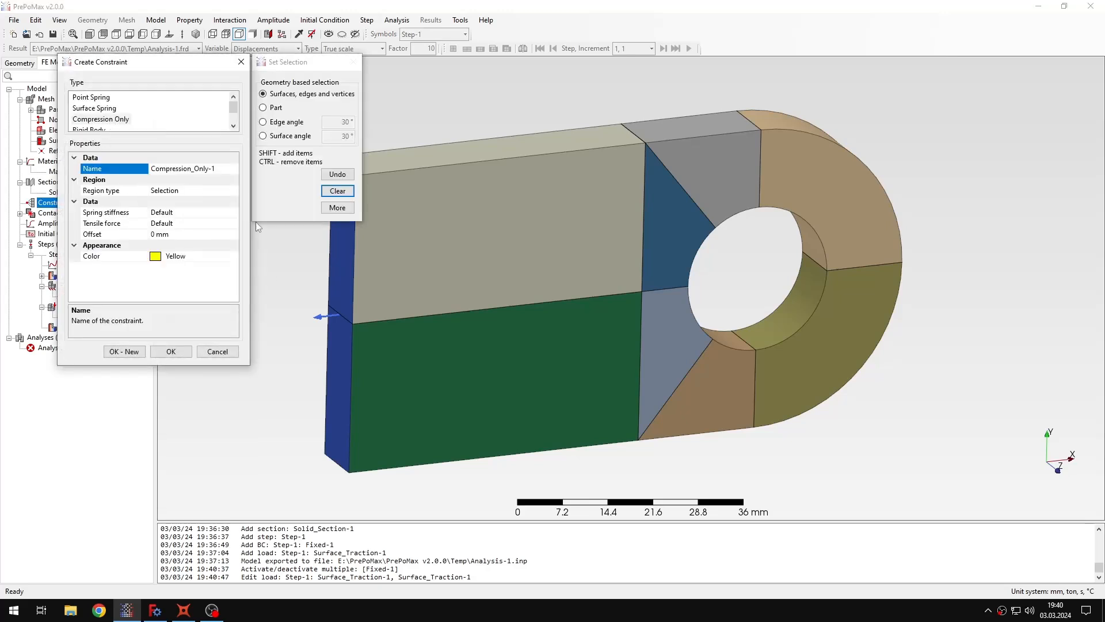
mouse_move(113, 125)
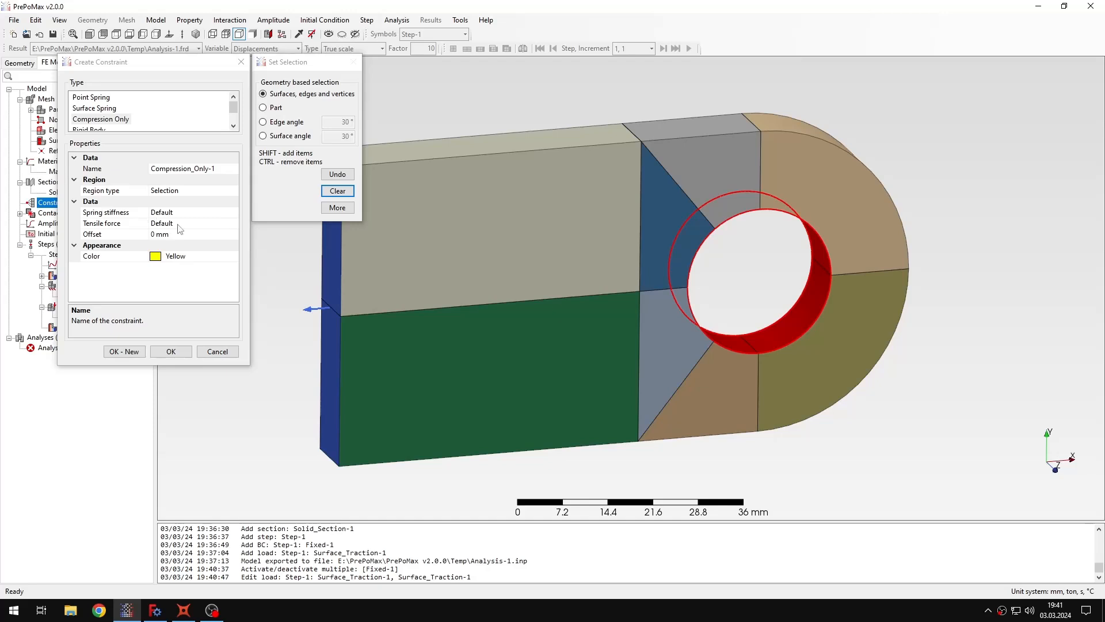
mouse_move(141, 212)
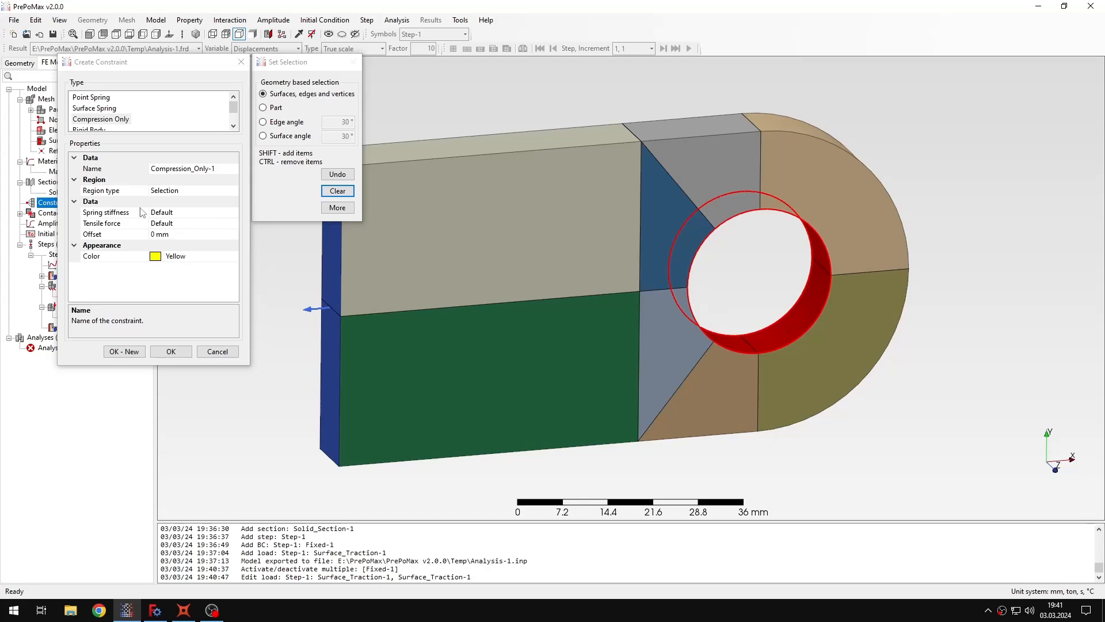
left_click(171, 351)
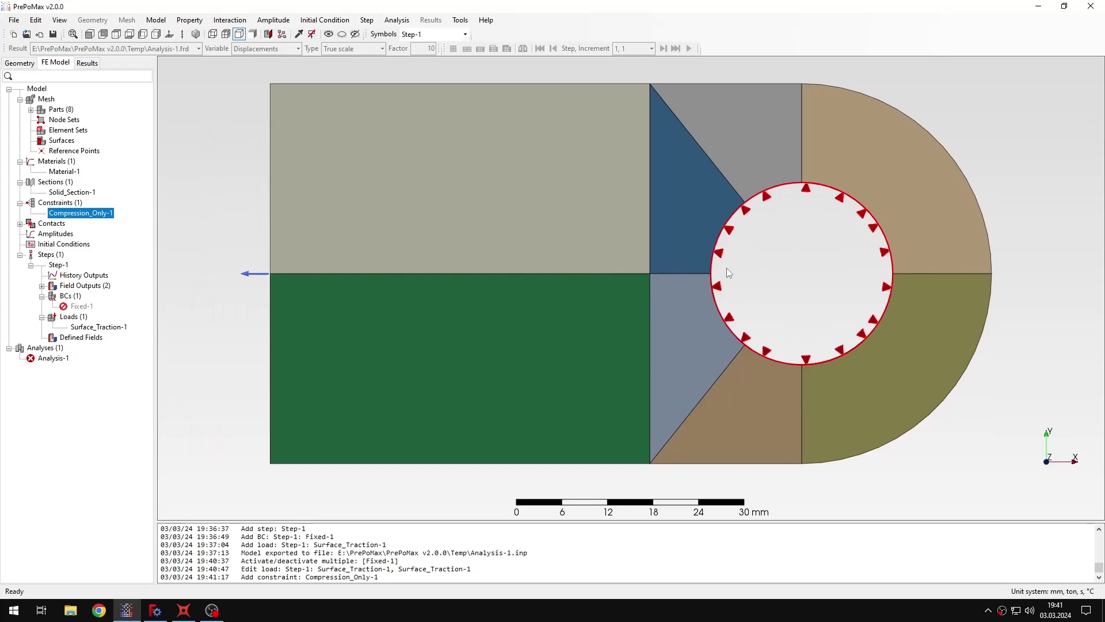
mouse_move(821, 230)
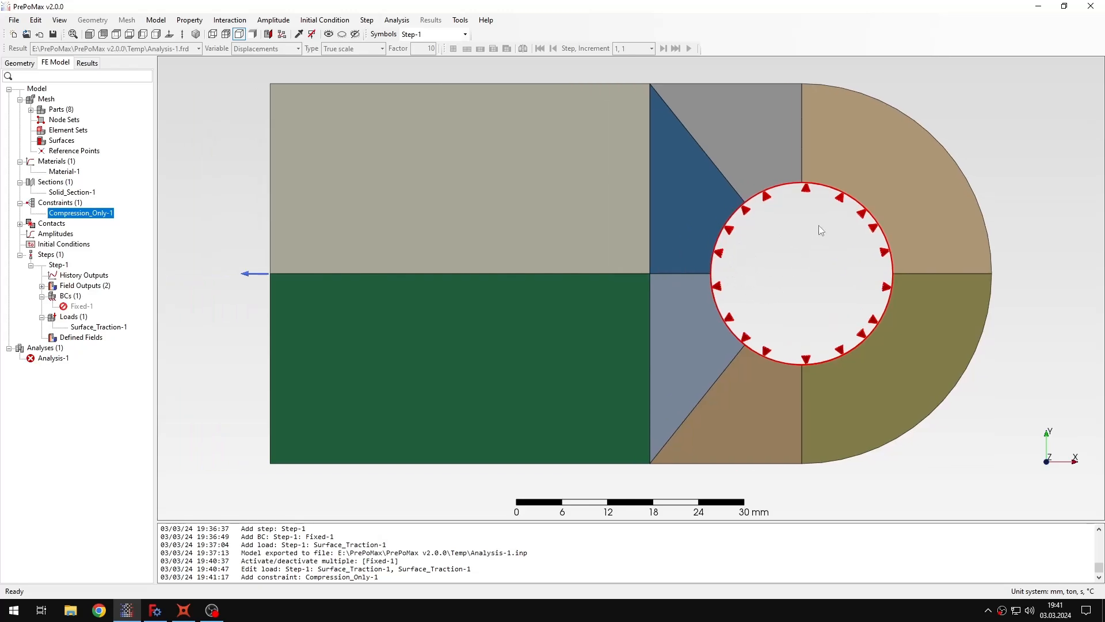
mouse_move(891, 316)
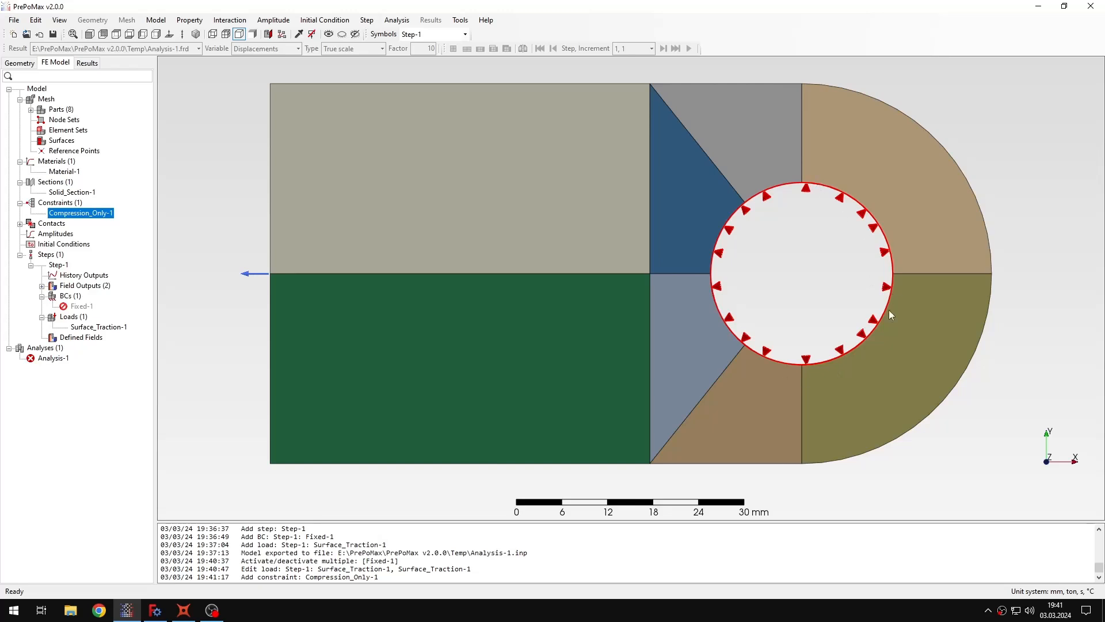
mouse_move(698, 243)
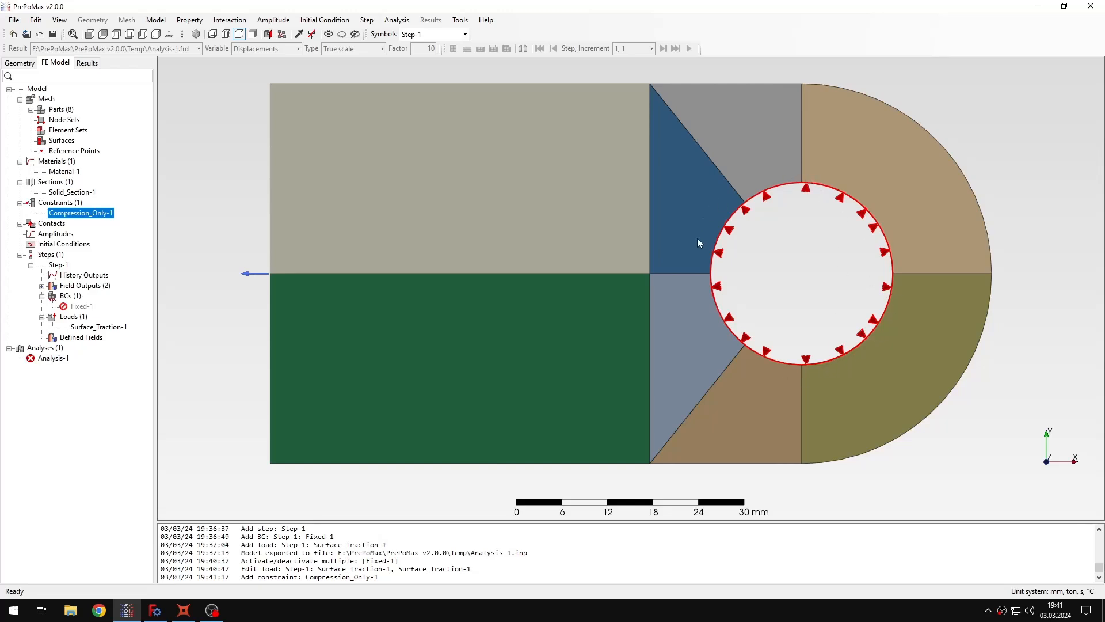
mouse_move(798, 381)
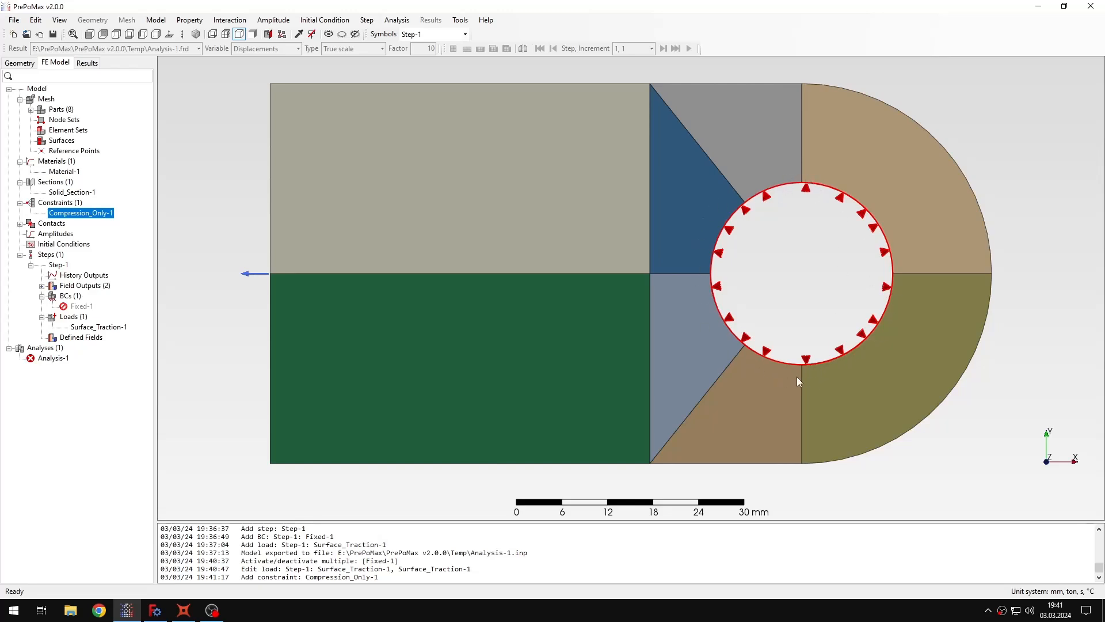
mouse_move(766, 343)
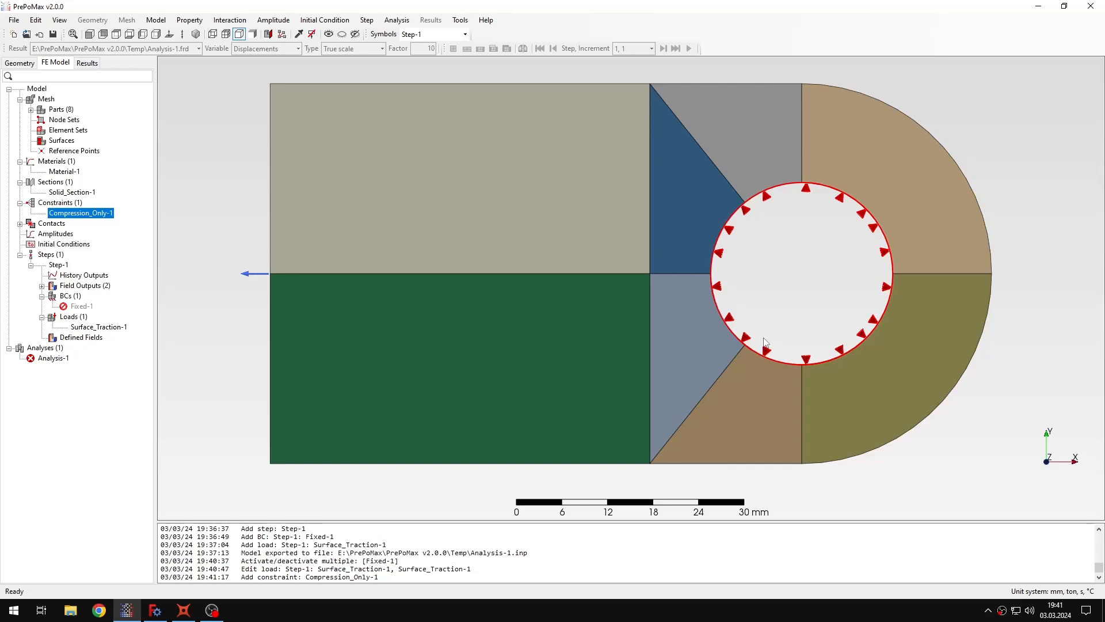
mouse_move(801, 274)
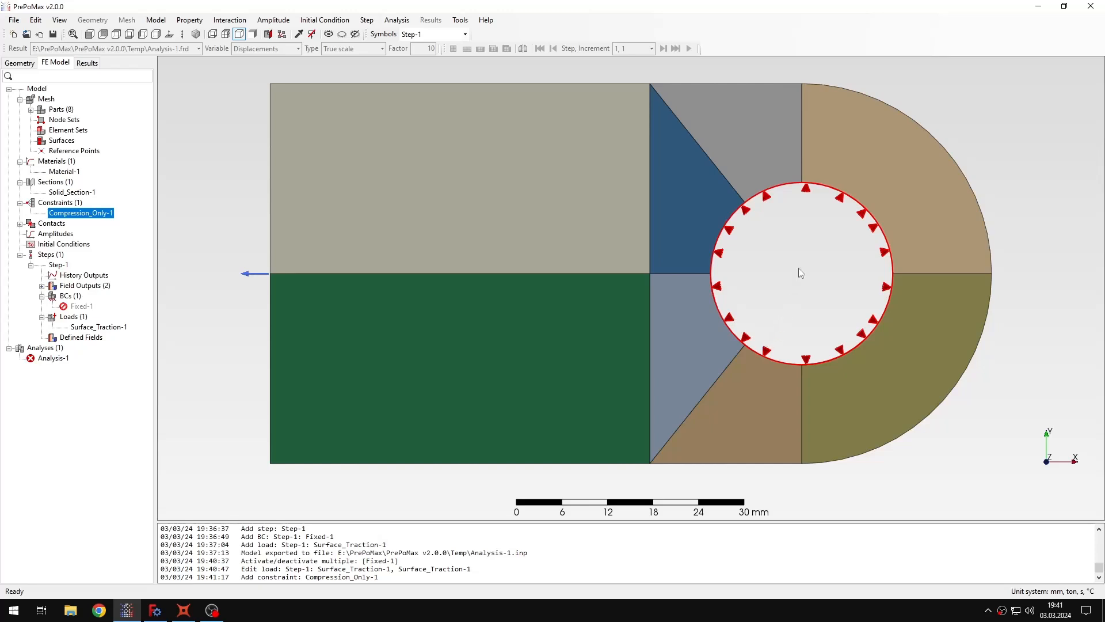
mouse_move(83, 313)
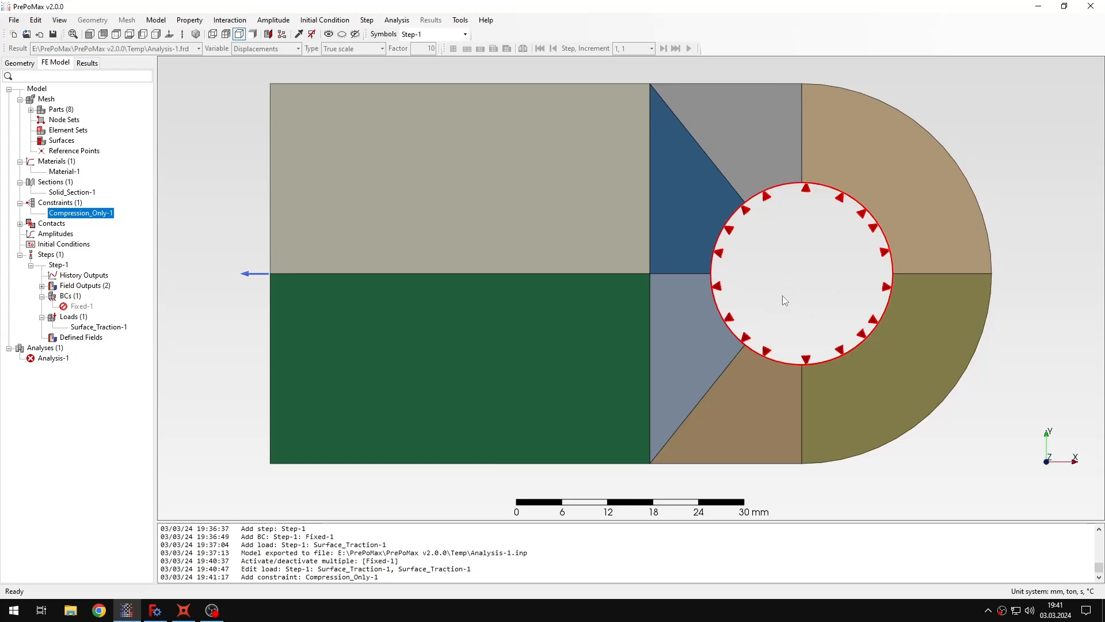
mouse_move(572, 306)
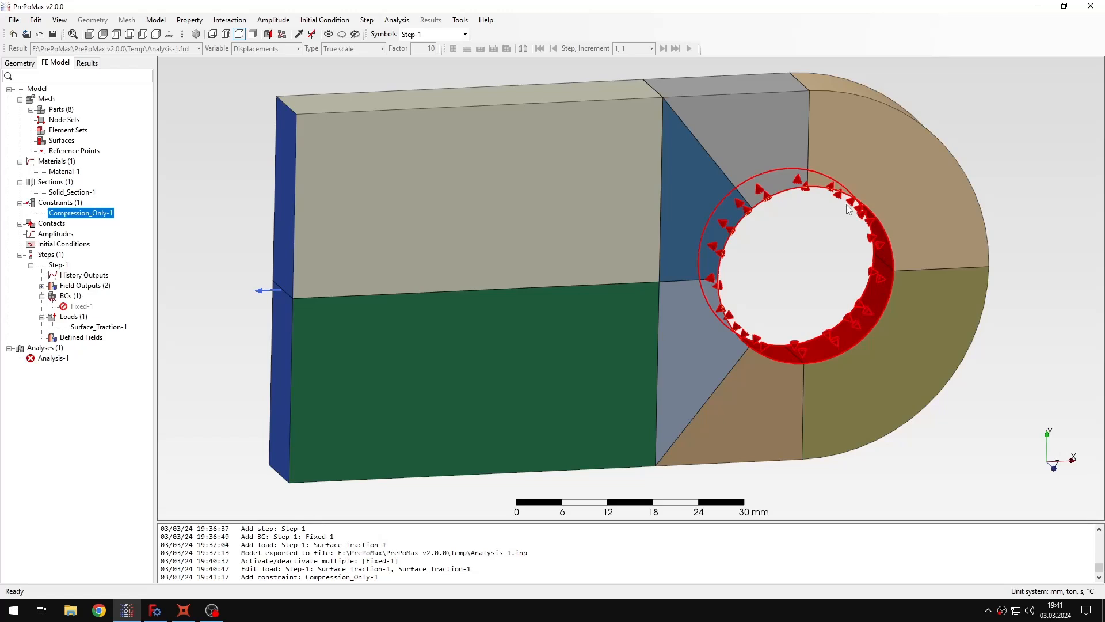
mouse_move(869, 316)
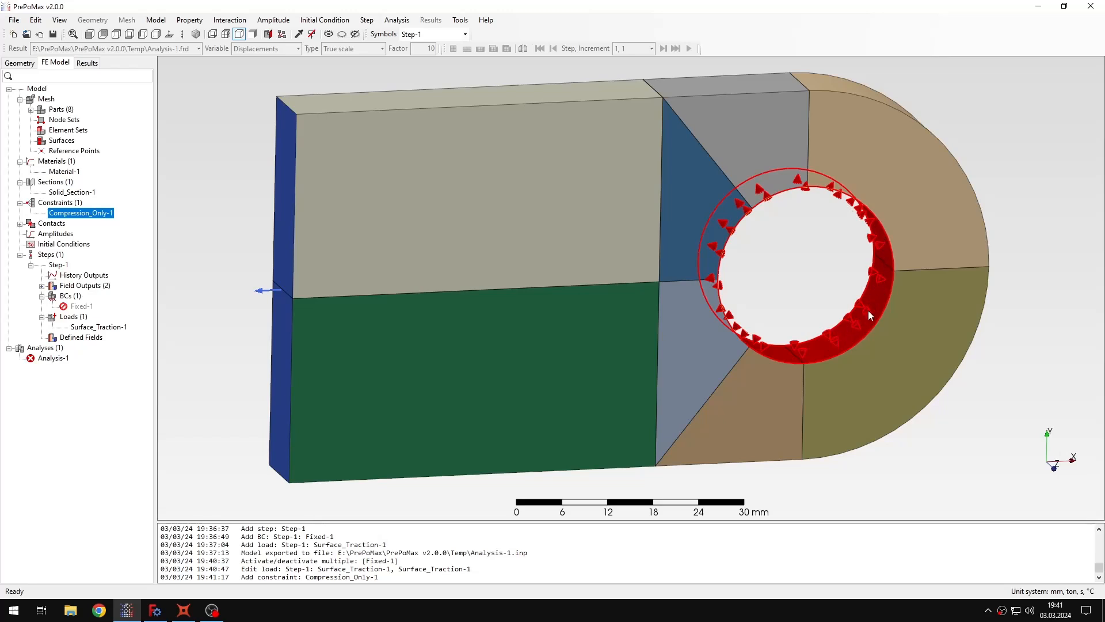
mouse_move(818, 393)
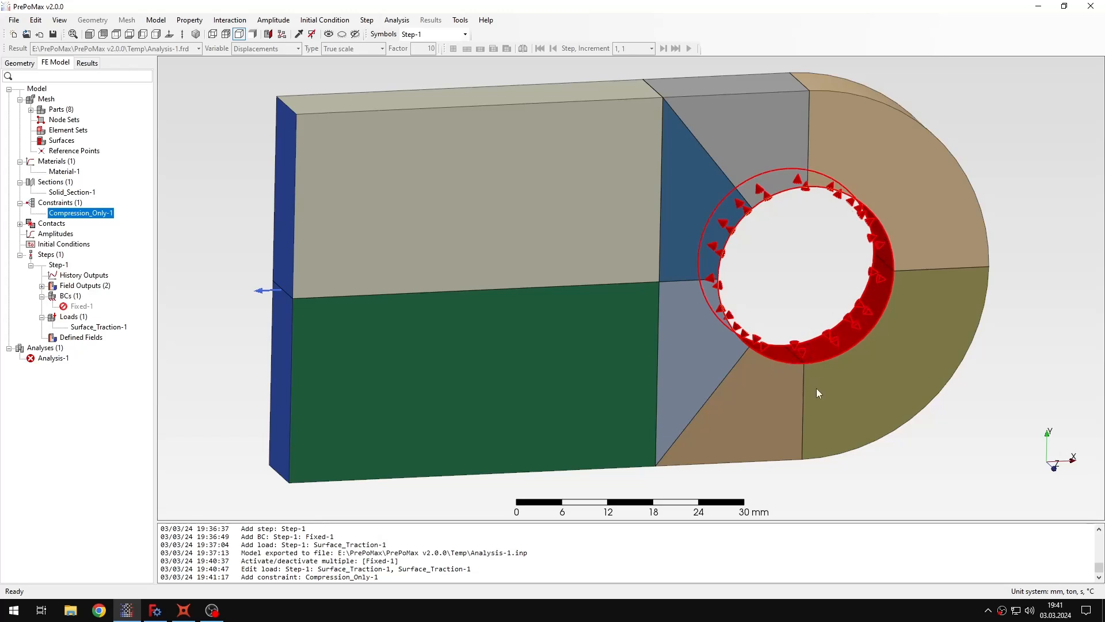
mouse_move(826, 269)
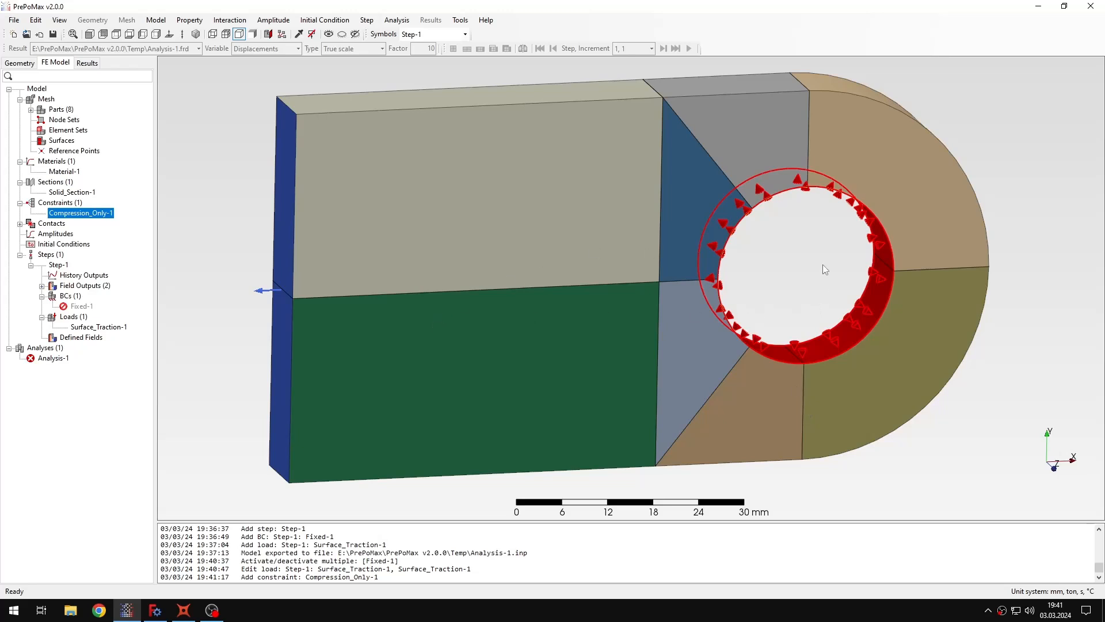
mouse_move(747, 218)
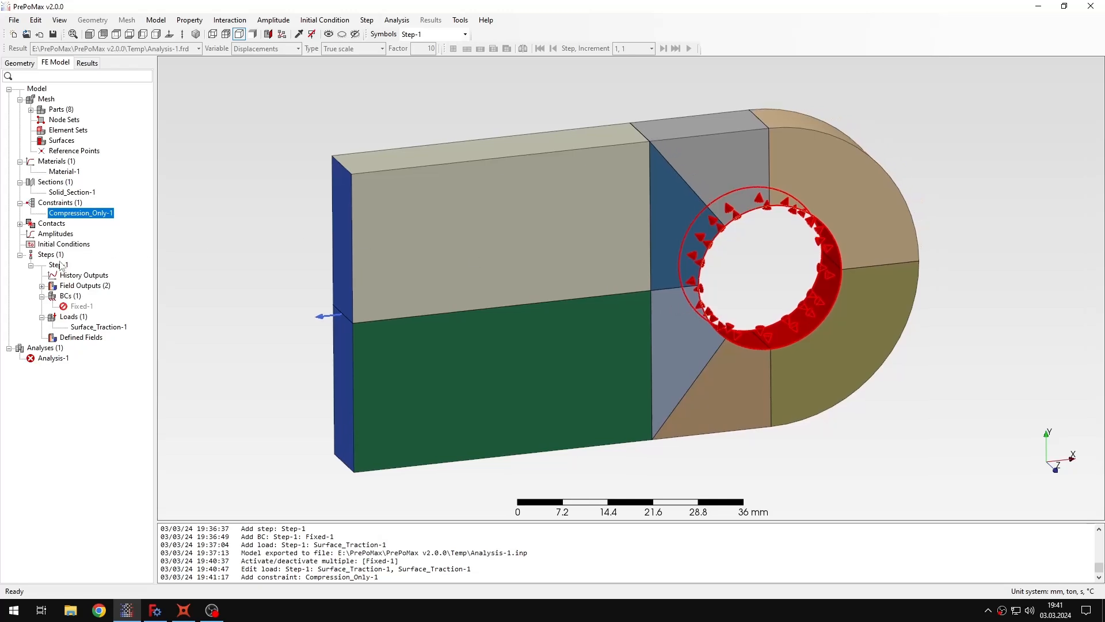
Set Nlgeom to On in Step-1's settings.
double_click(57, 264)
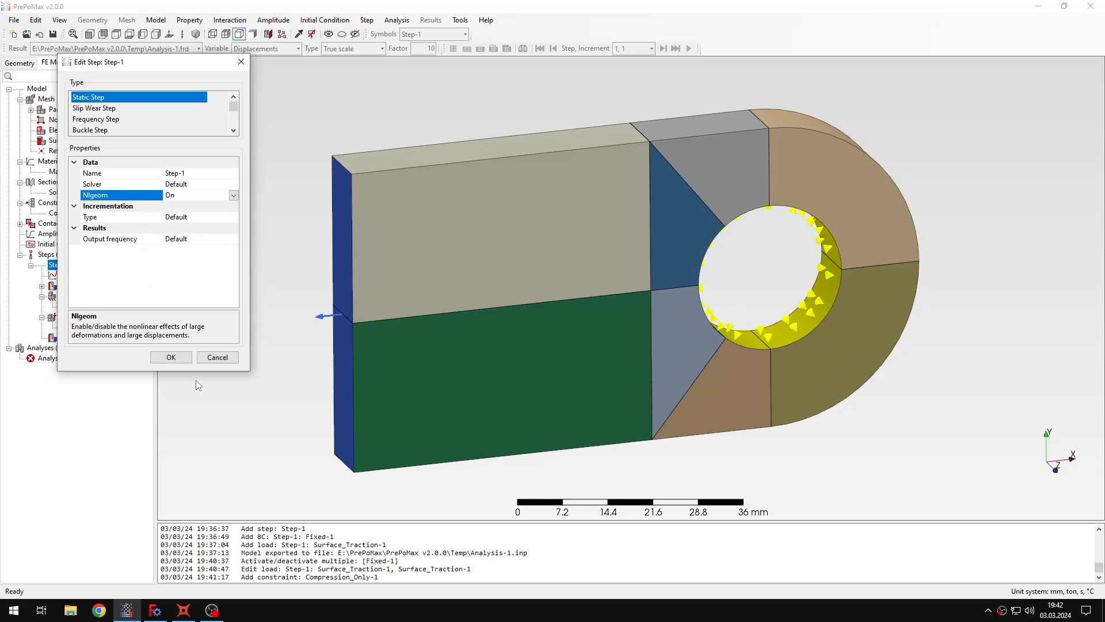
left_click(171, 357)
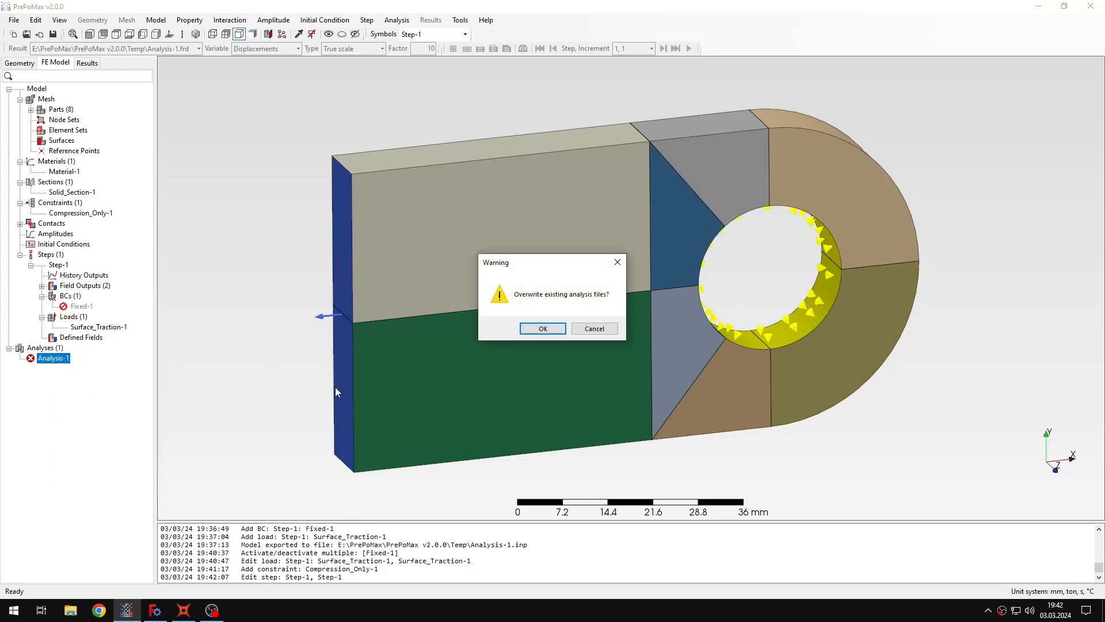
Overwrite the old Analysis-1 files, solve to Finished, and open the results.
left_click(542, 329)
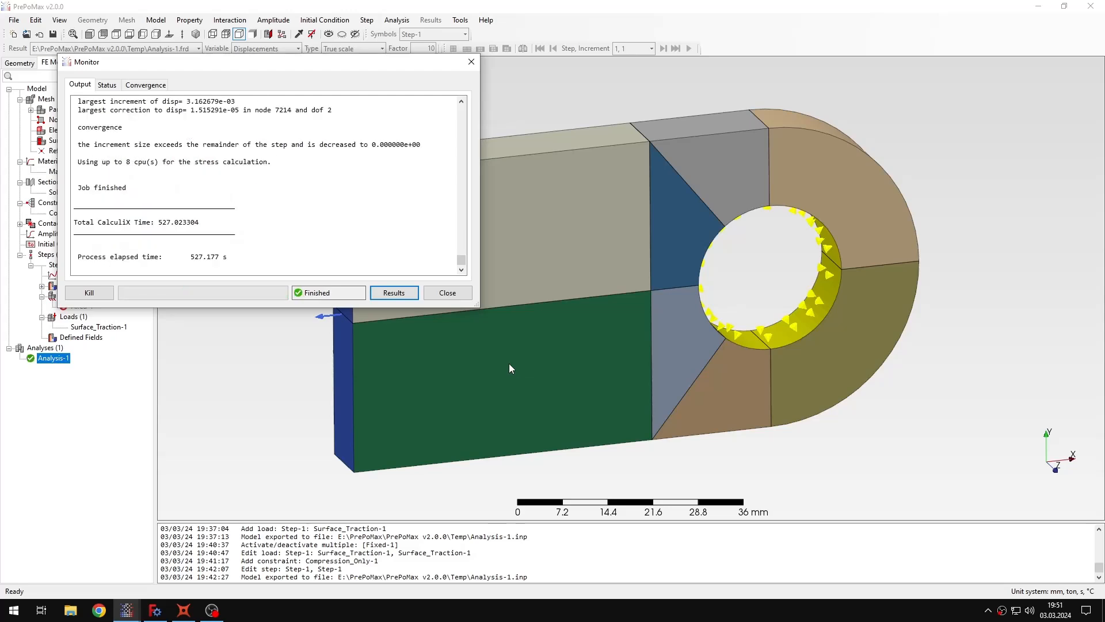
left_click(393, 292)
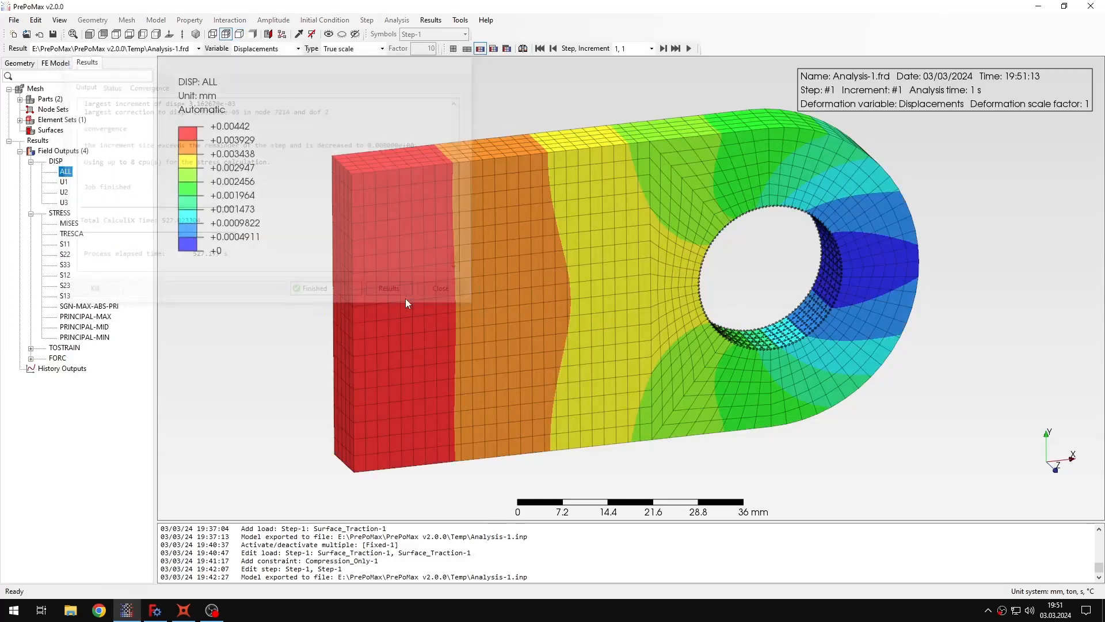
Preview the exaggerated deformed shape, then return to true-scale deformation.
left_click(439, 288)
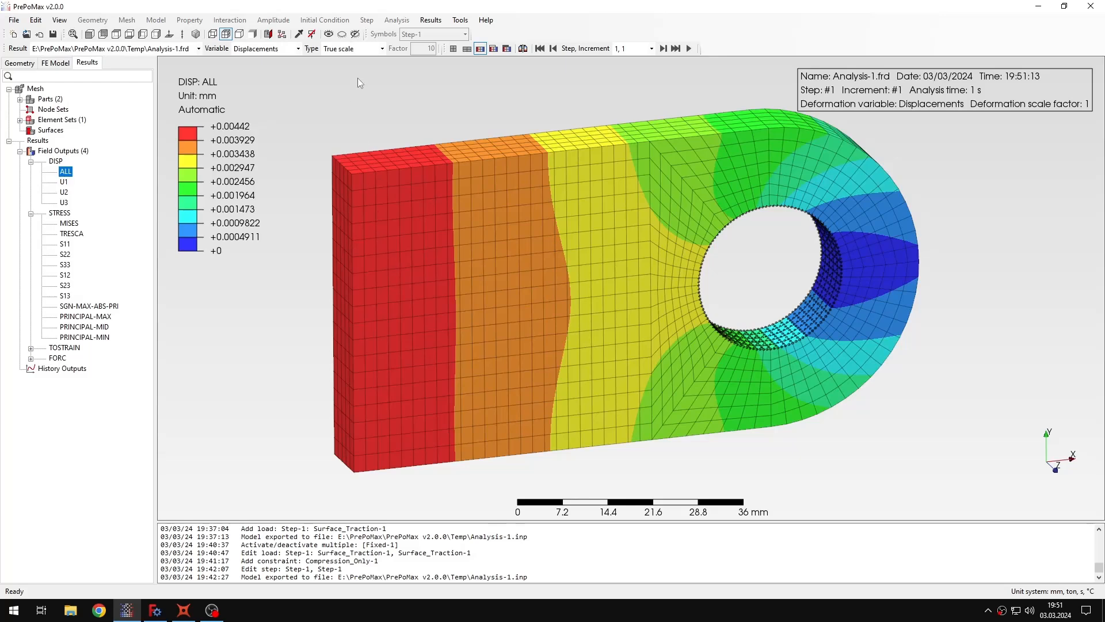
left_click(351, 48)
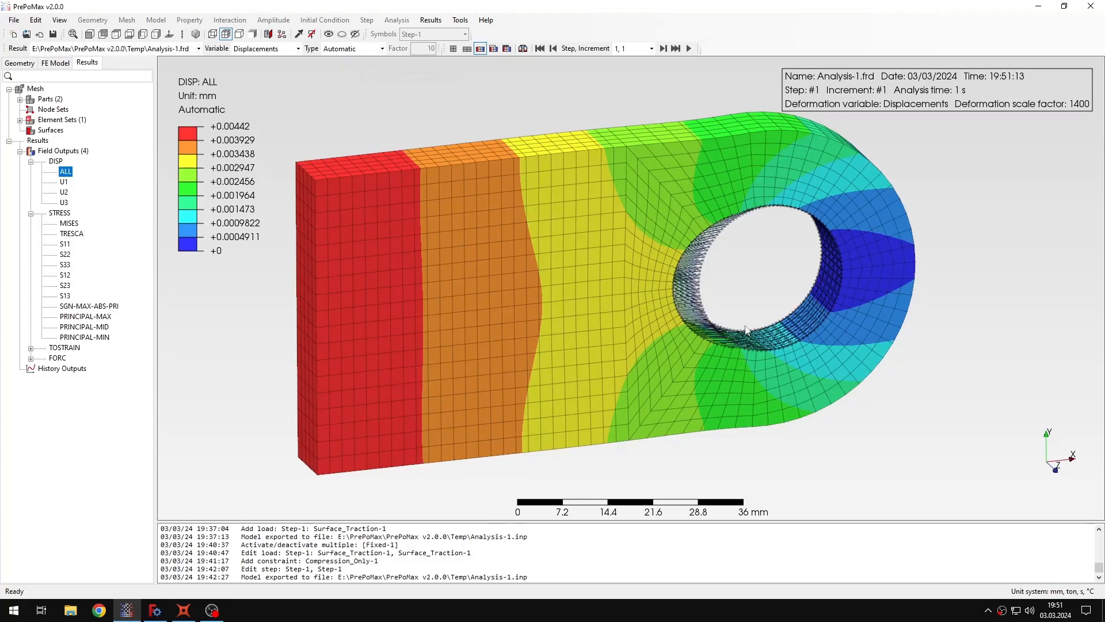
scroll("up", 3)
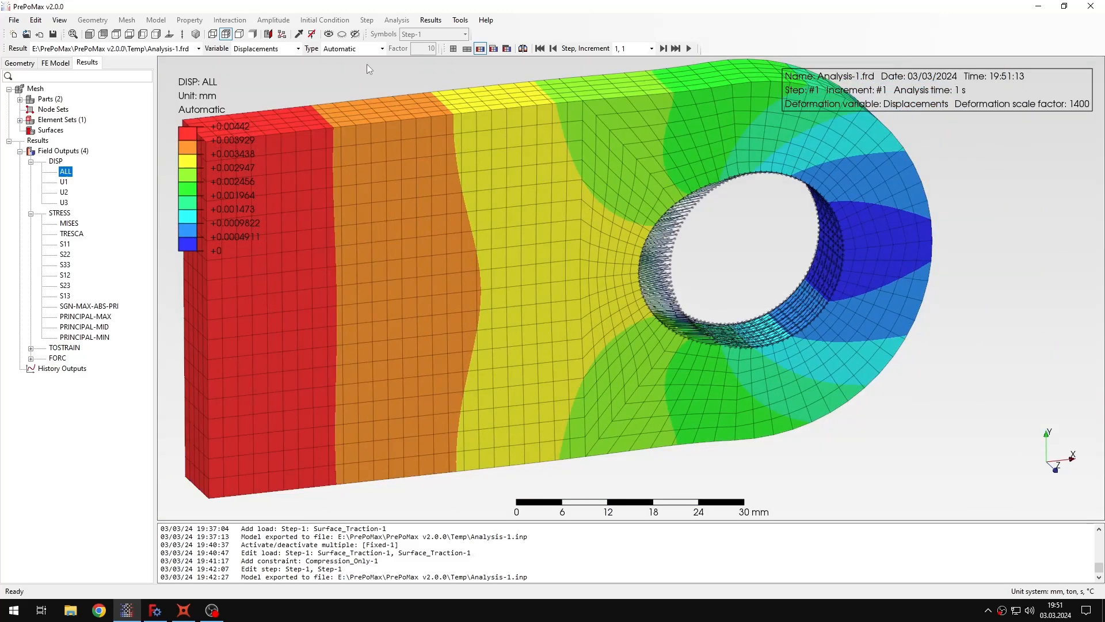
left_click(356, 48)
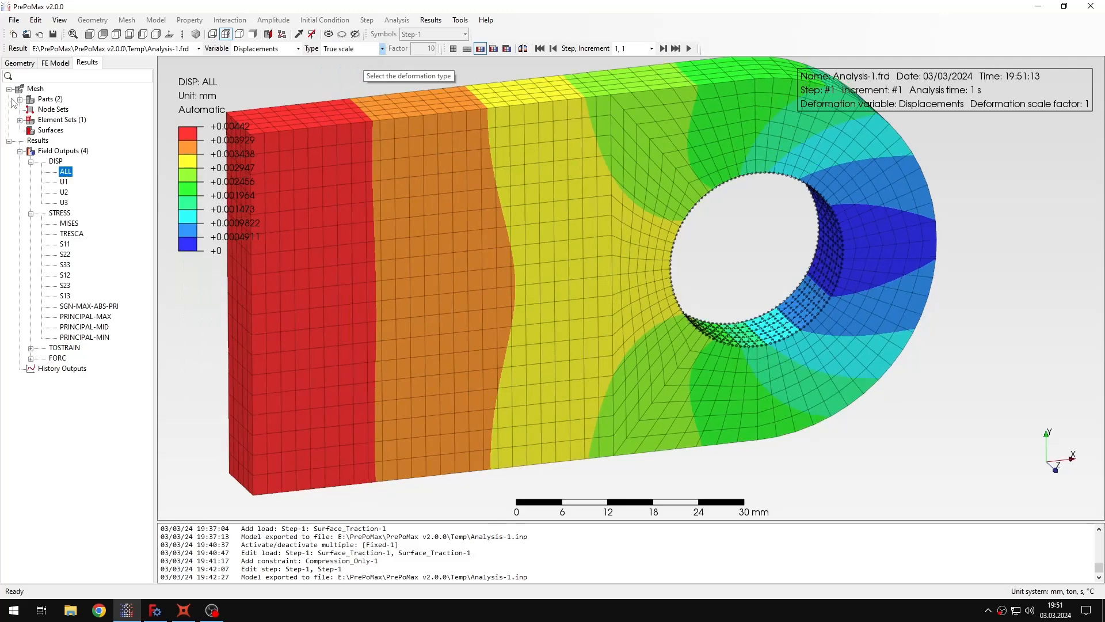
Hide Gap_elements and display the S11 stress contour, peaking at +47.08 MPa.
left_click(29, 99)
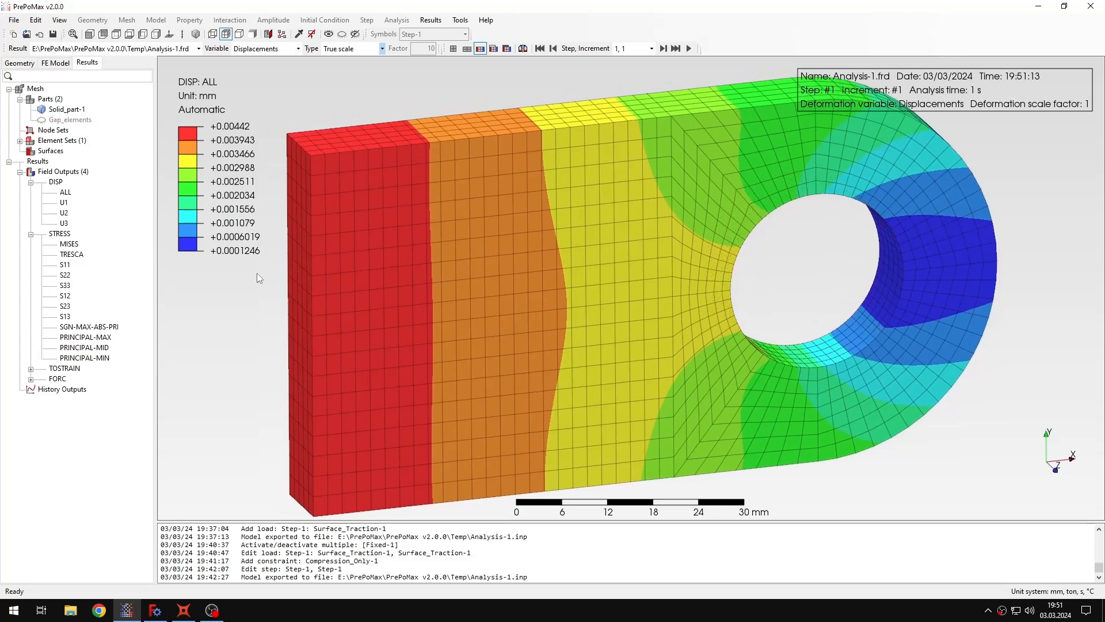
left_click(25, 98)
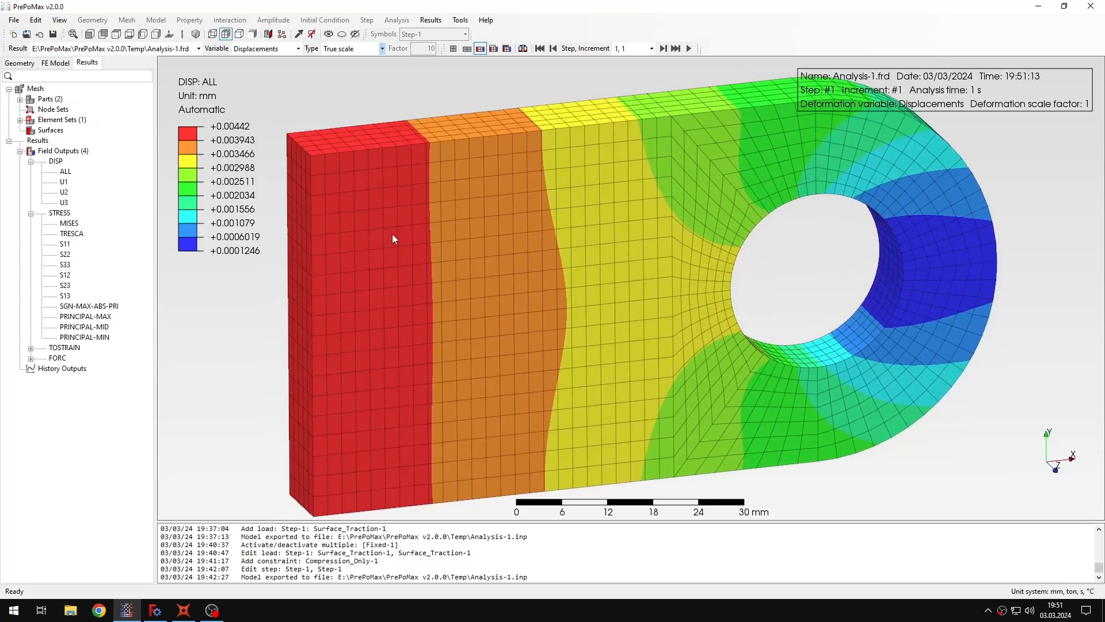
left_click(70, 224)
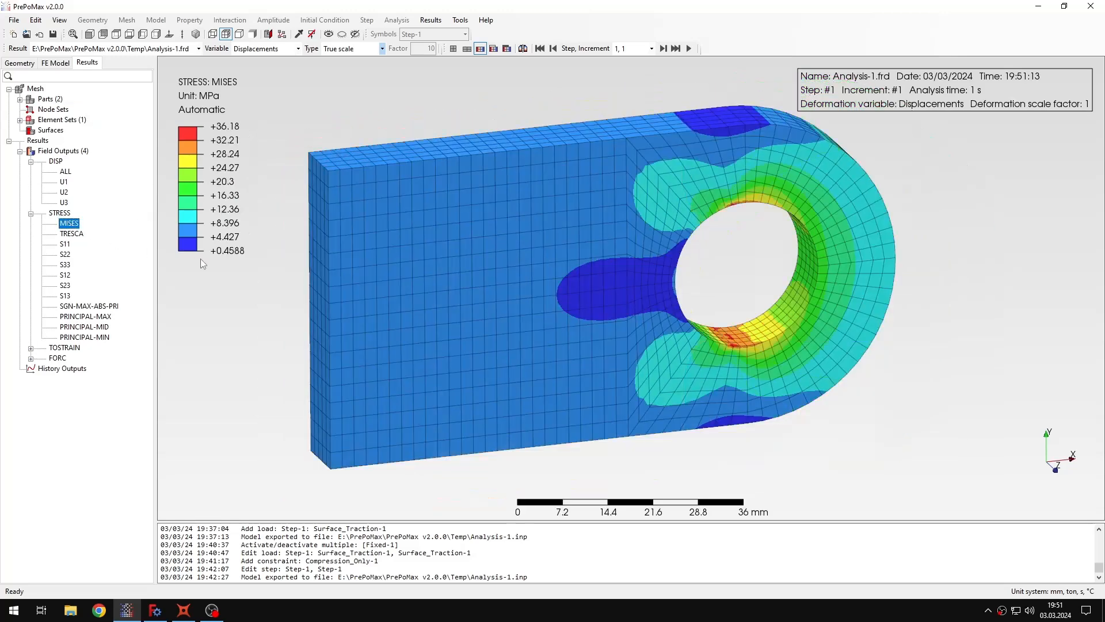
left_click(64, 244)
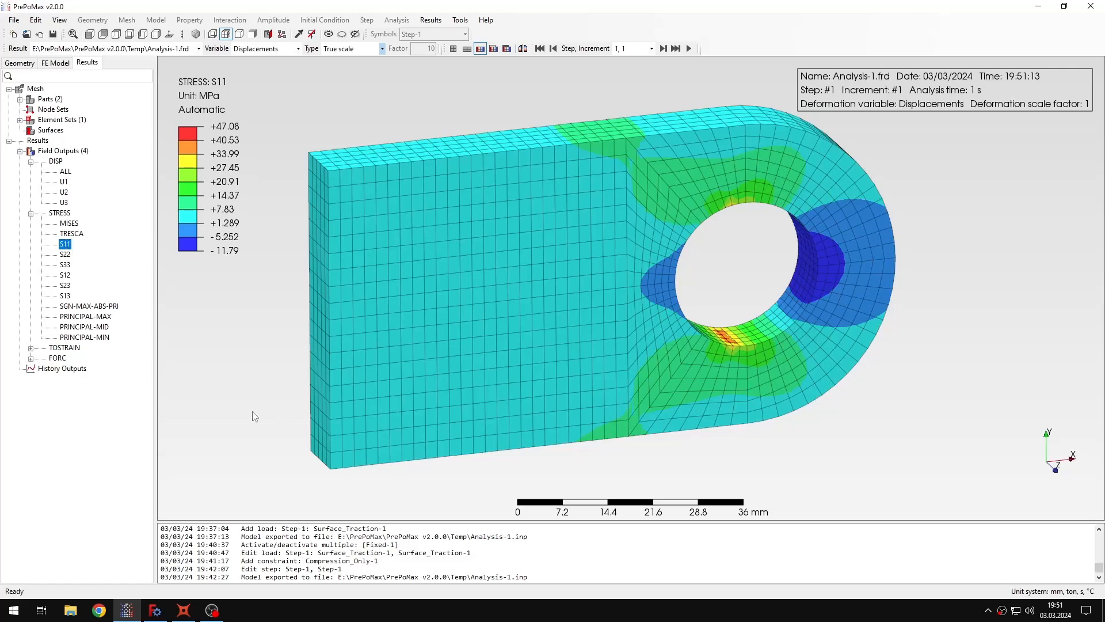
mouse_move(184, 609)
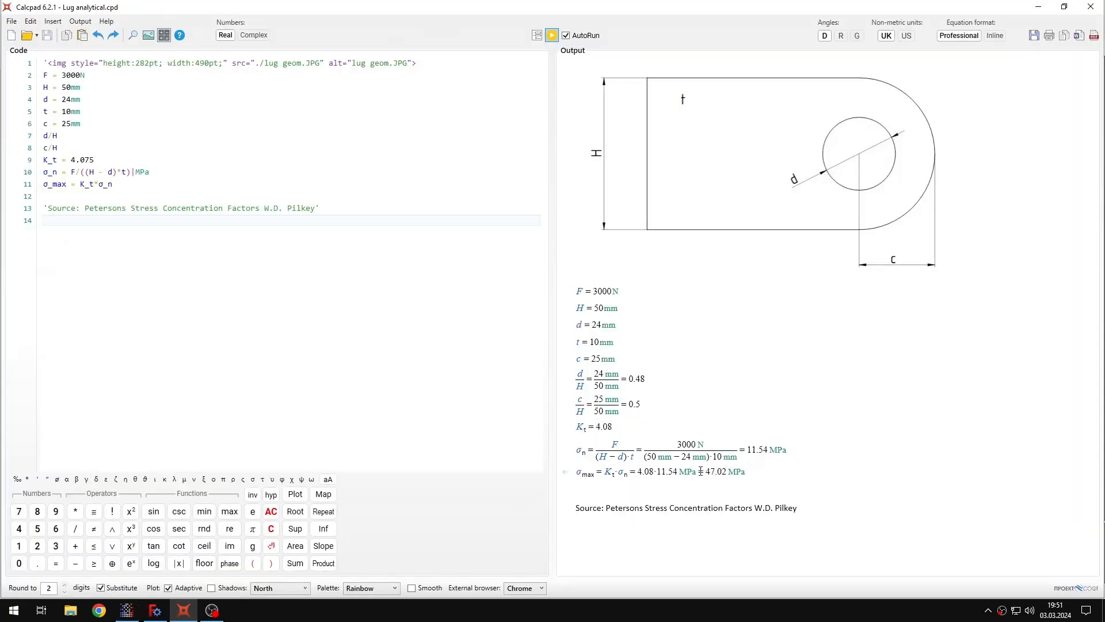
Review Calcpad's σ_max of 47.02 MPa and return to PrePoMax's Query tool.
double_click(715, 470)
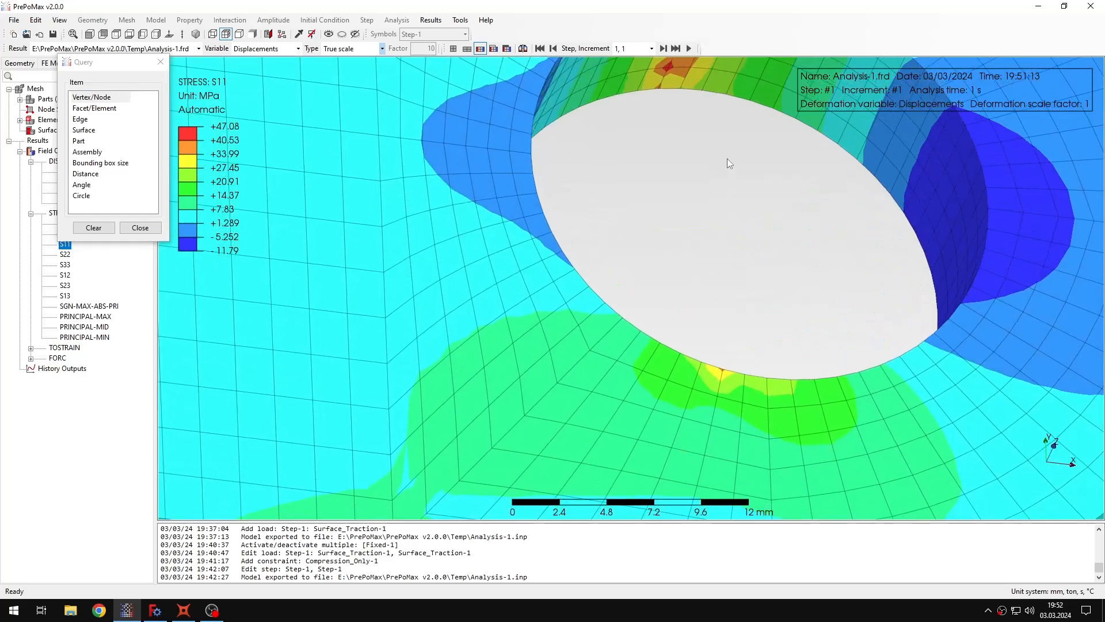
Query hotspot node 8455 at the hole, reading 47.08 MPa S11, then close the query.
left_click(695, 152)
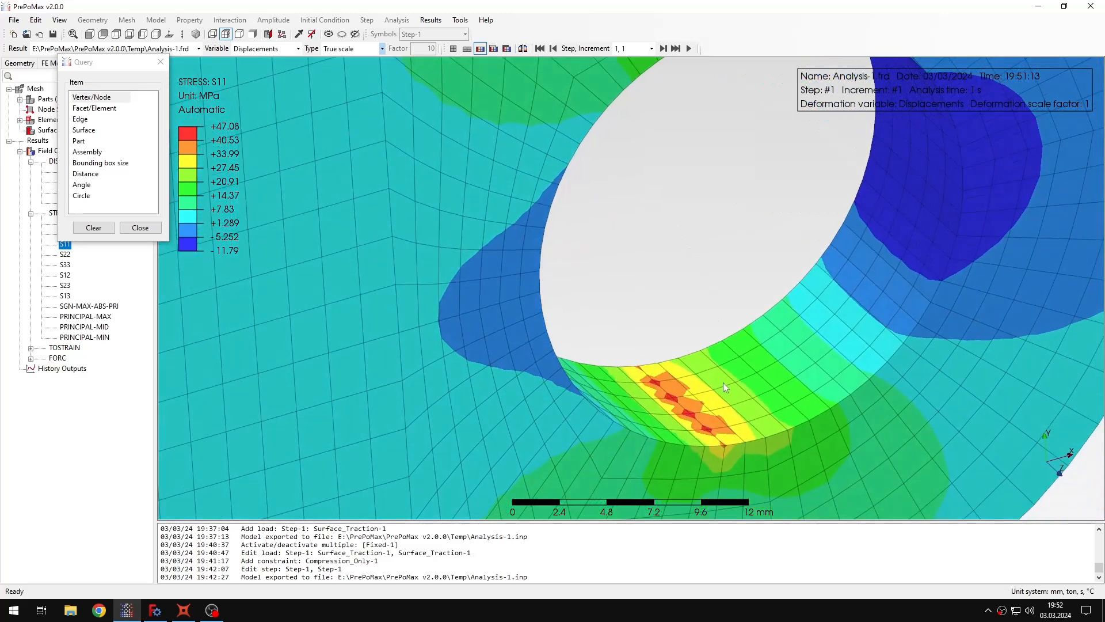
left_click(657, 384)
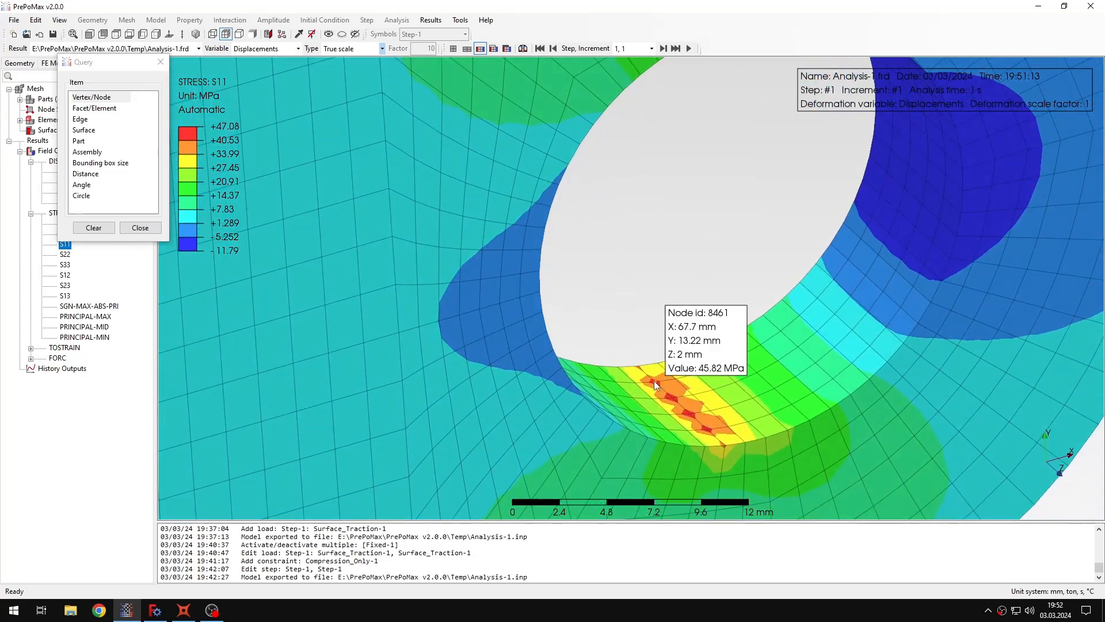
left_click(671, 380)
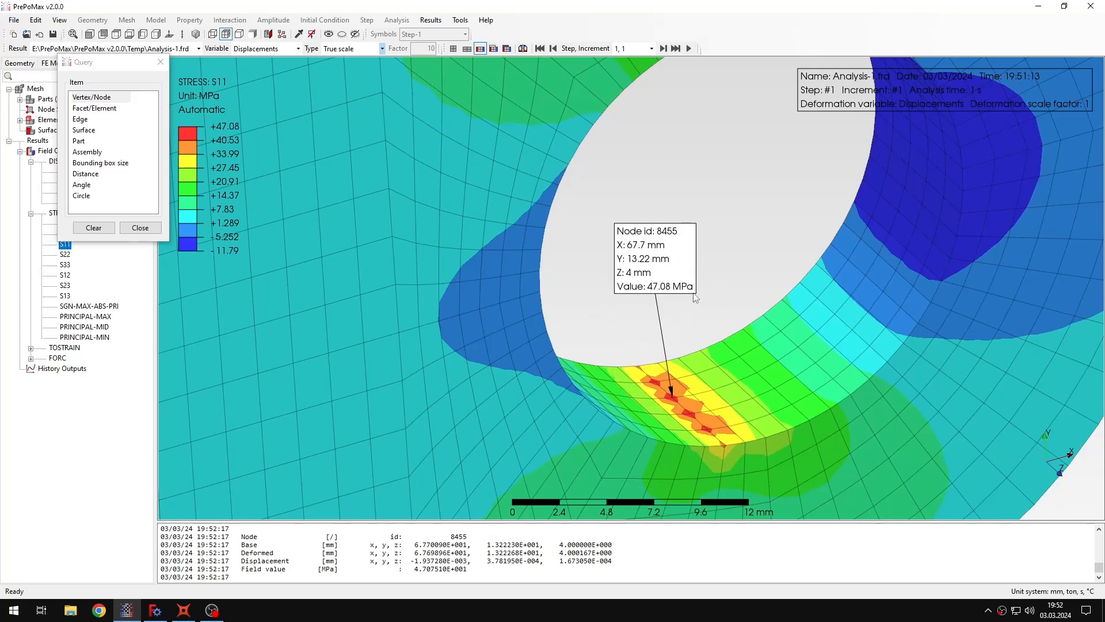
mouse_move(123, 263)
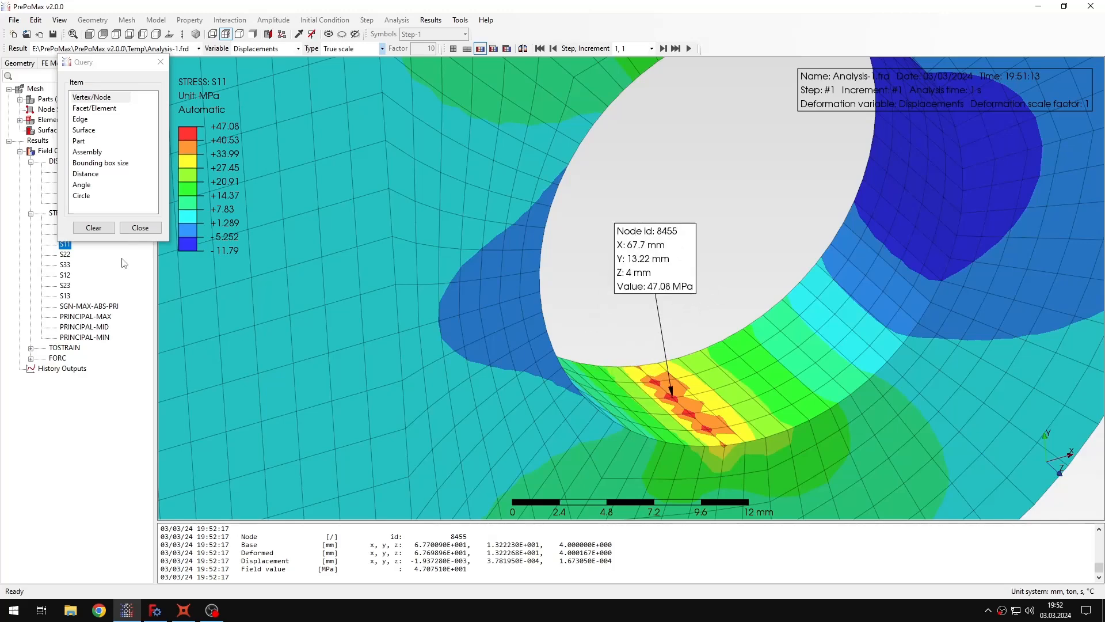
left_click(93, 226)
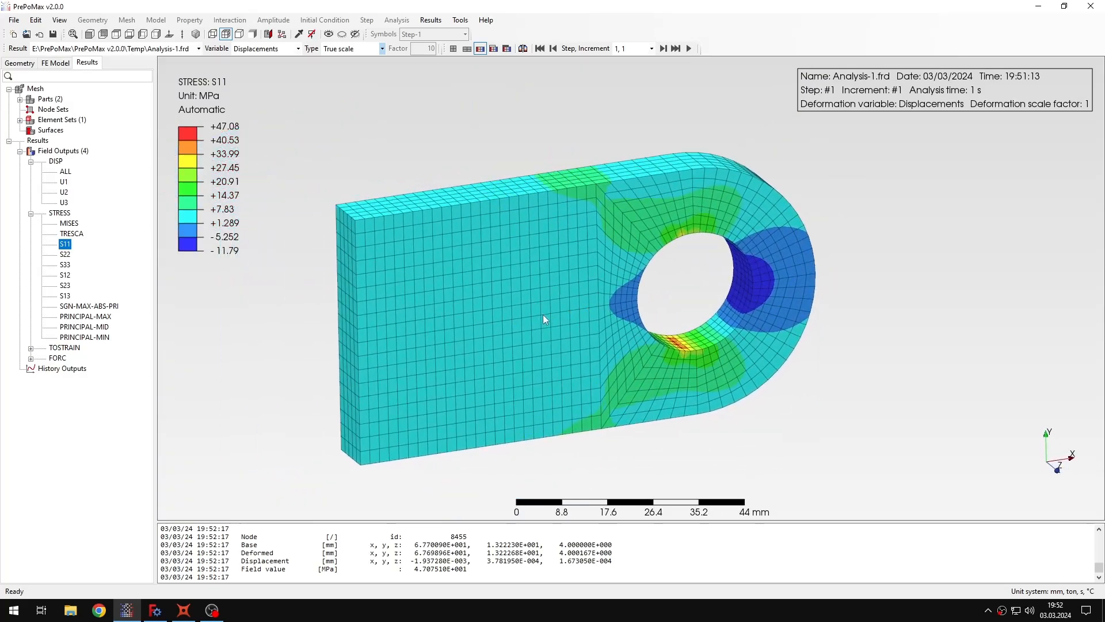
mouse_move(590, 424)
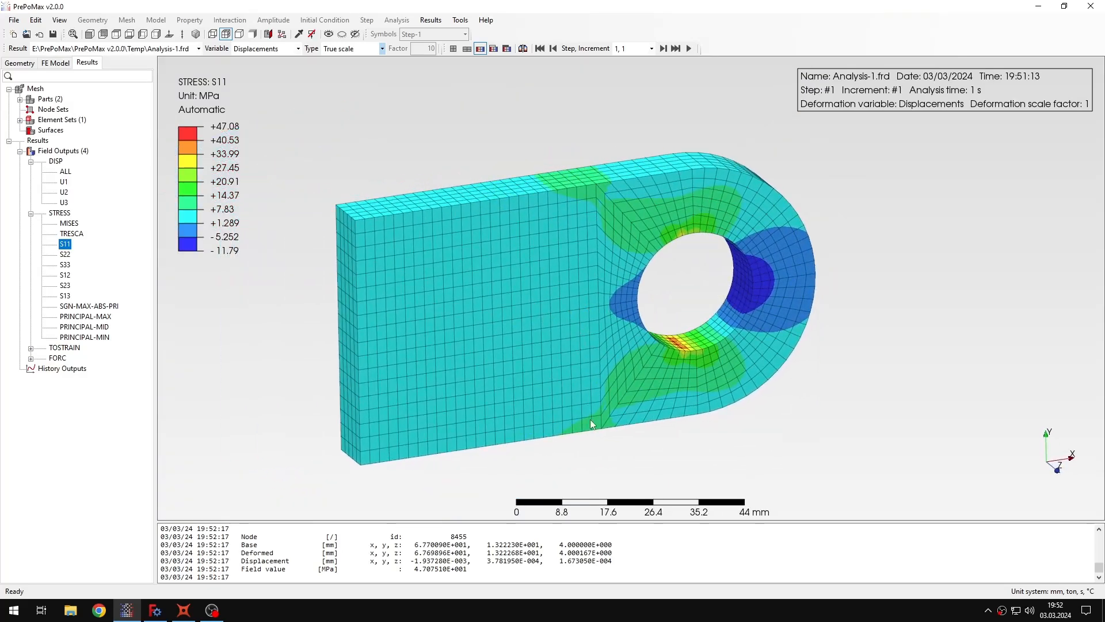
mouse_move(543, 334)
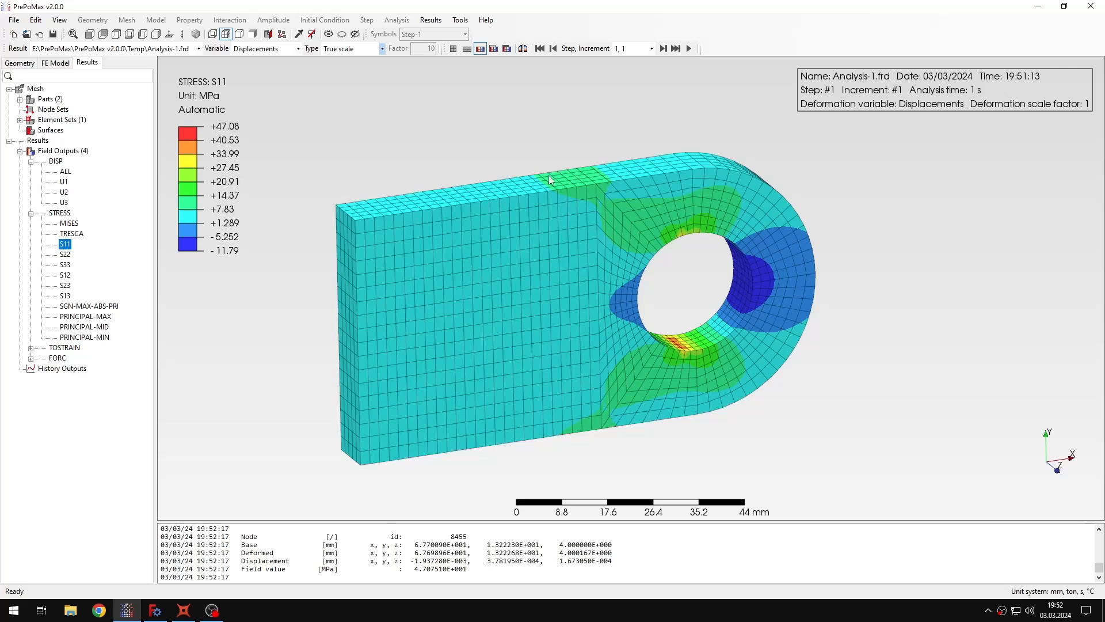
mouse_move(647, 321)
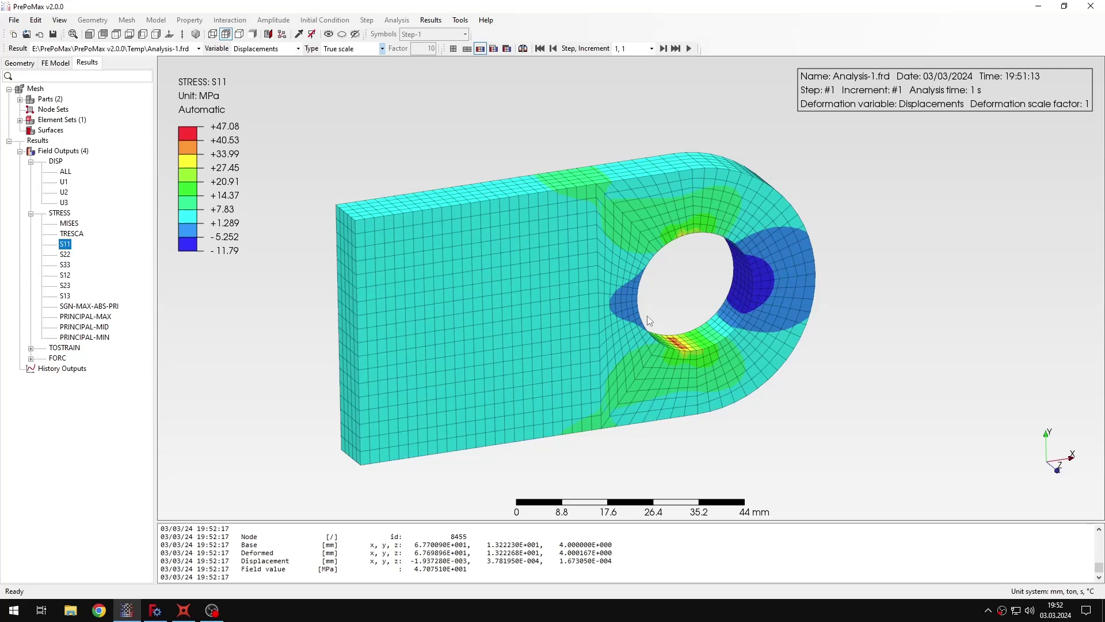
mouse_move(647, 314)
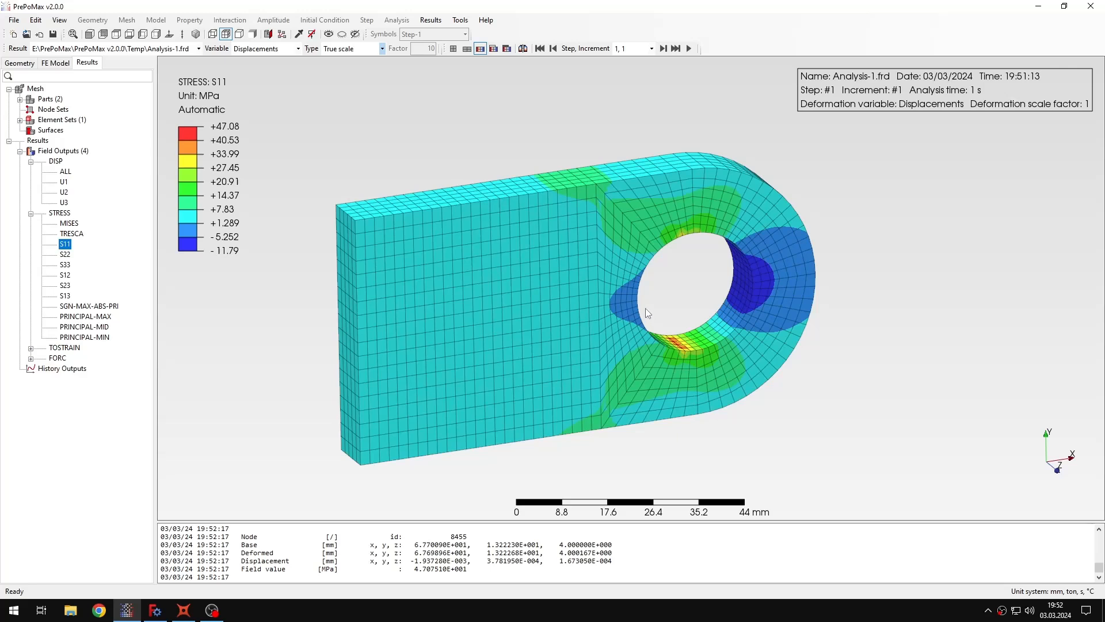